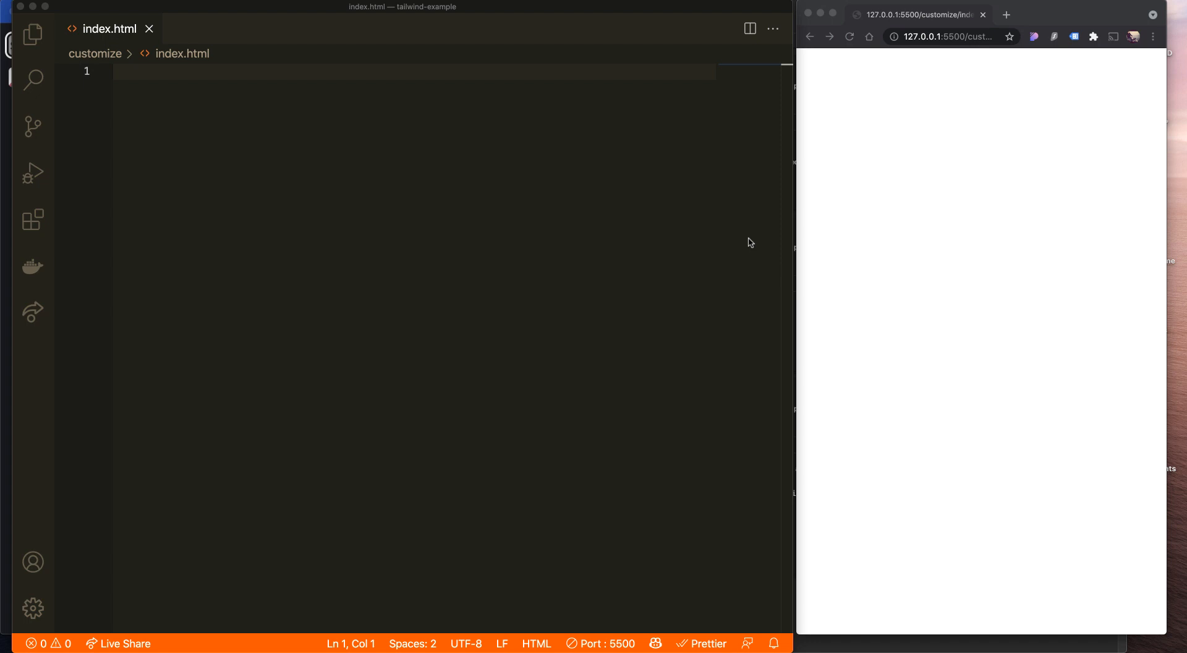
mouse_move(668, 234)
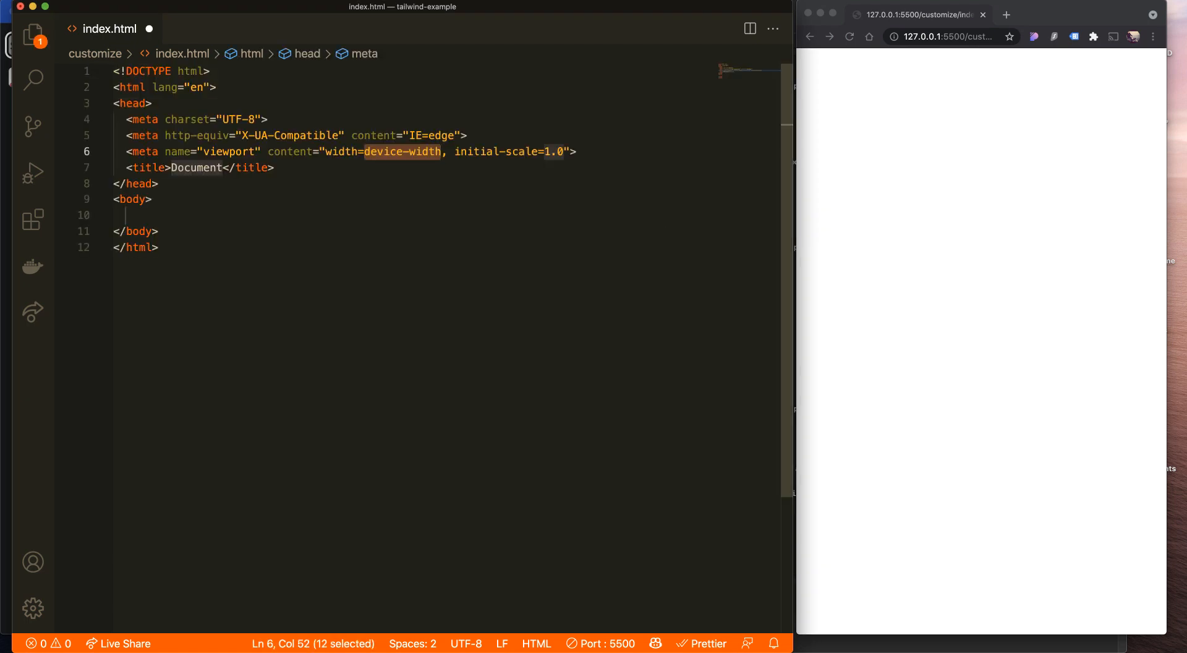
Step: Link tailwind.min.css from unpkg in the head and put 'hi' in the body
click(579, 152)
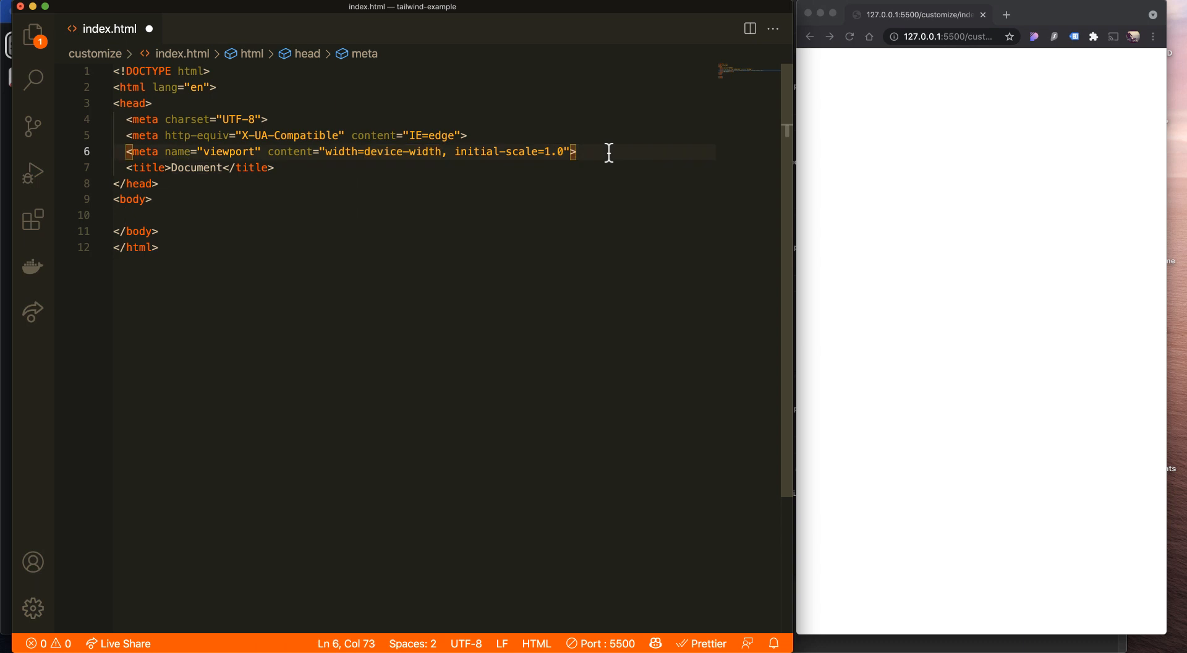
text(<link href="https://unpkg.com/tailwindcss@^2/dist/tailwind.min.css" rel="stylesheet">)
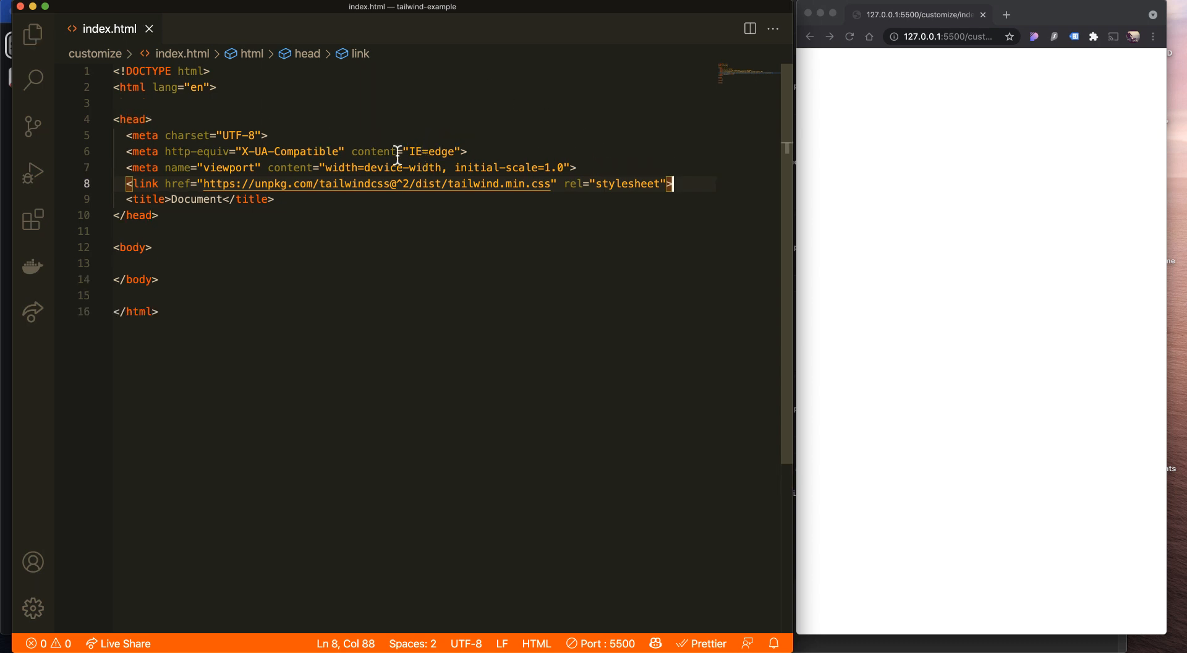
mouse_move(325, 183)
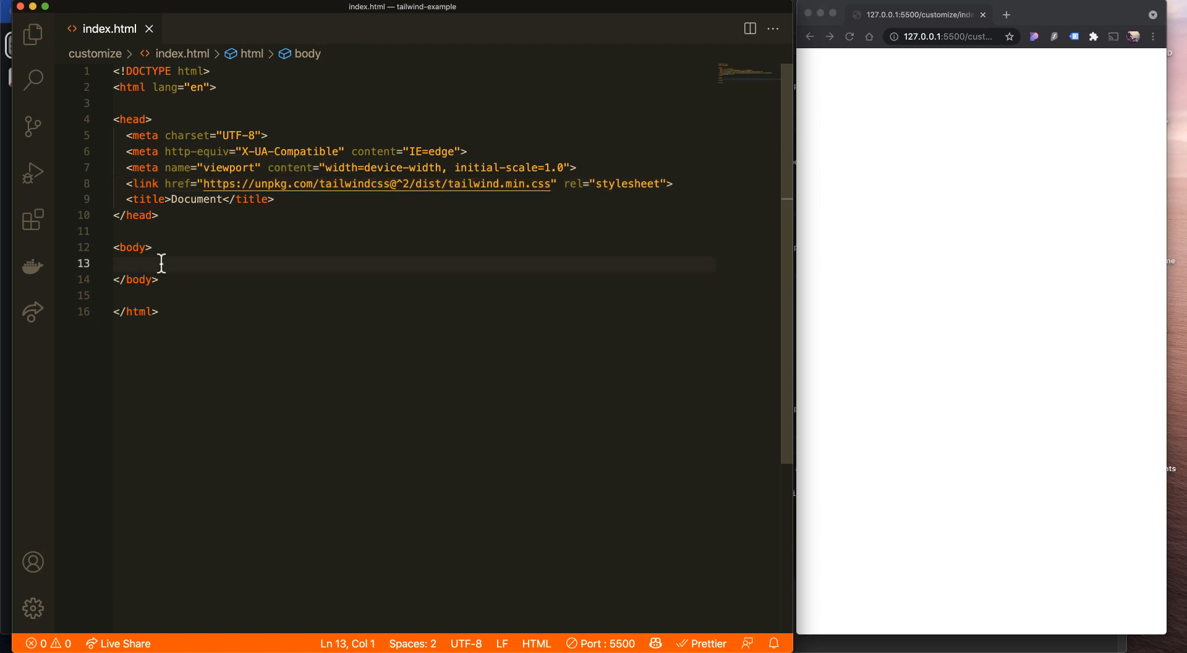
text(hi)
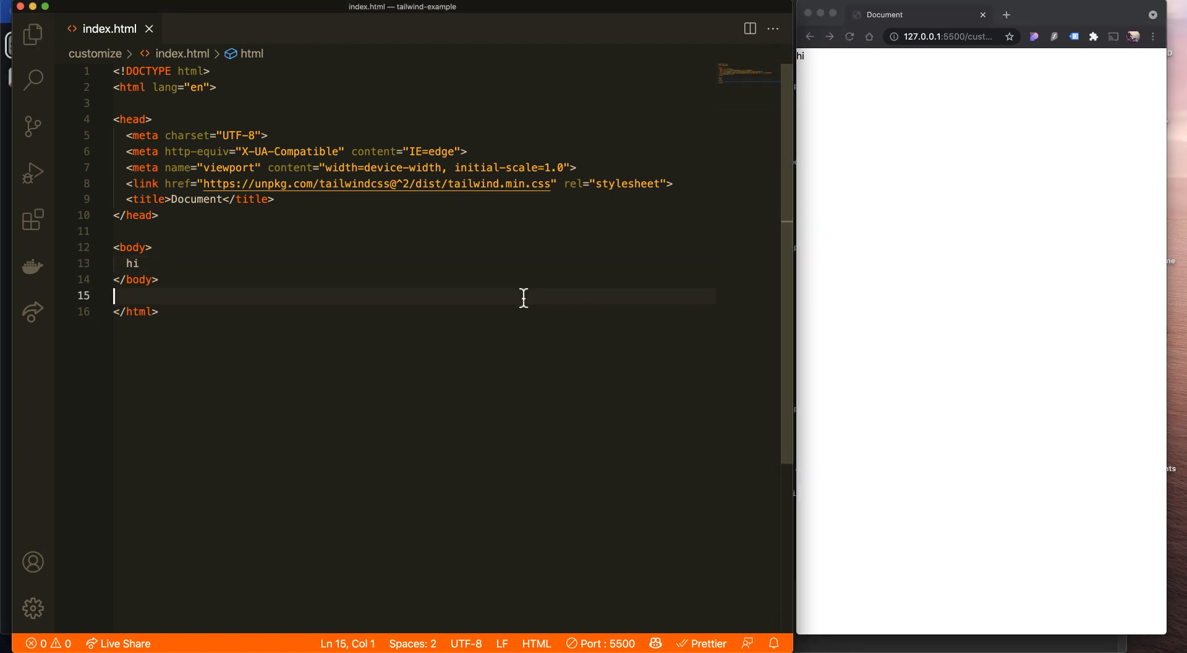
mouse_move(892, 105)
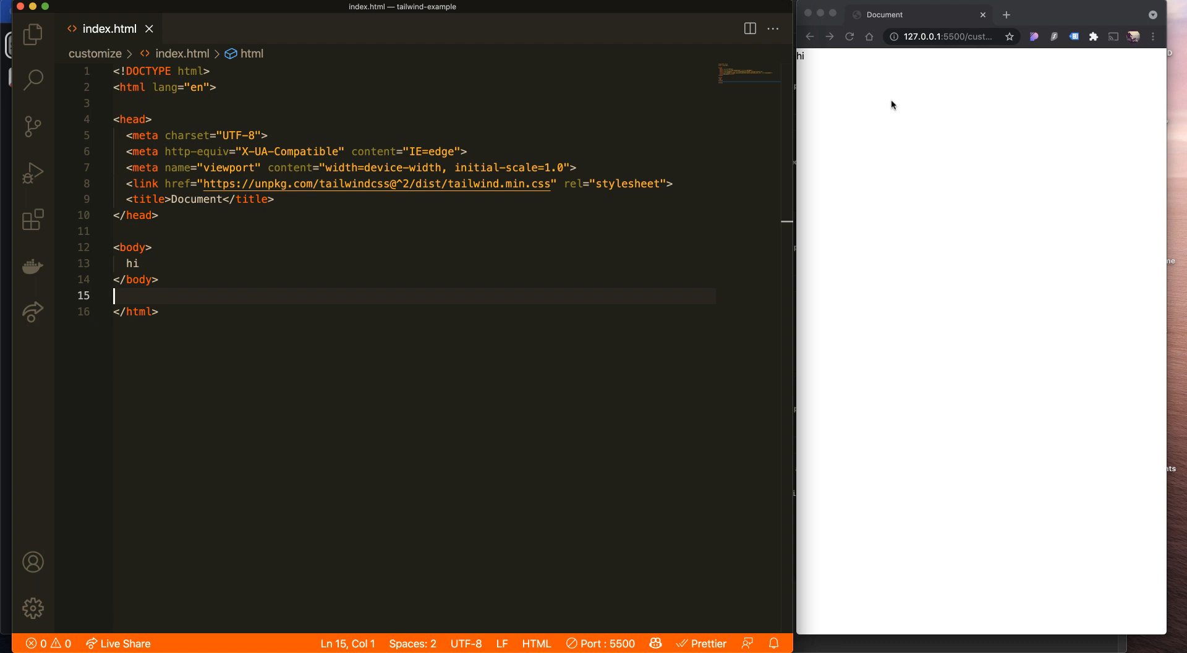
Step: Wrap 'hi' in a div with classes bg-red-400 text-white and save
click(139, 263)
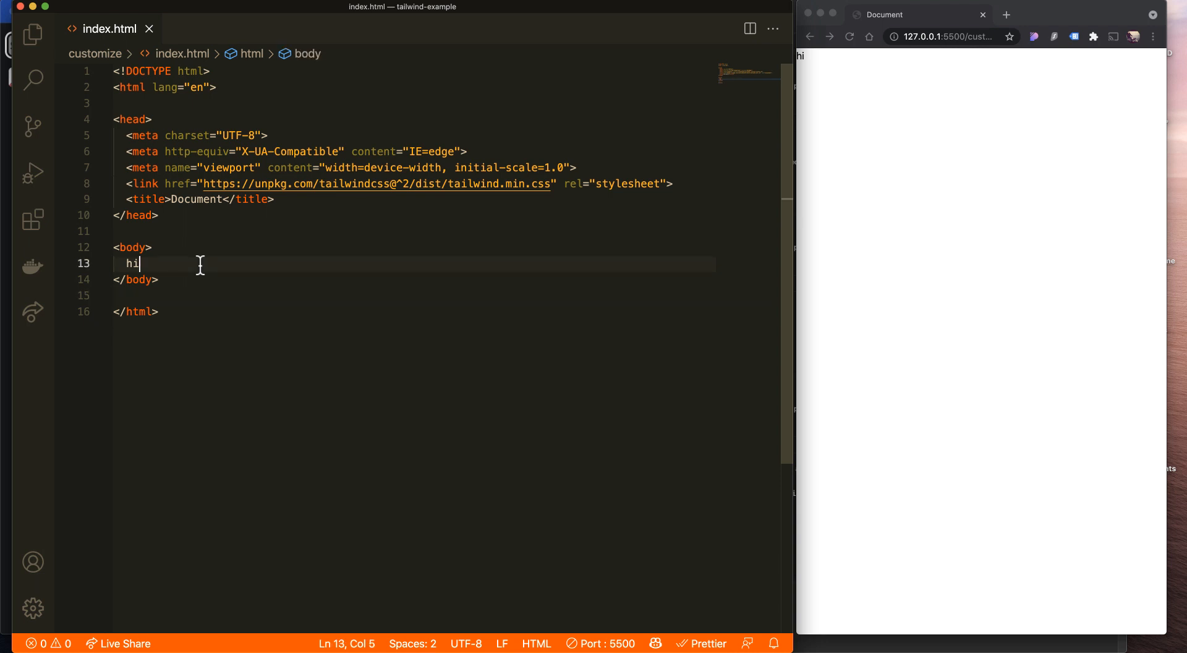
text(<div id="app">)
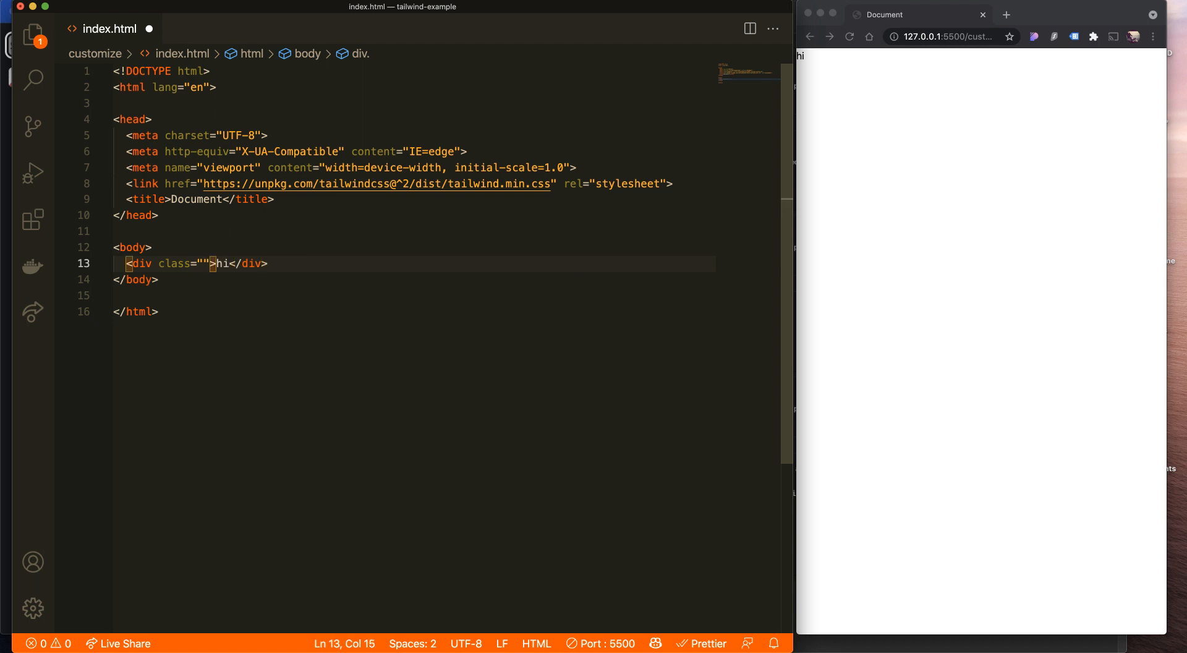
text(bg-red-500)
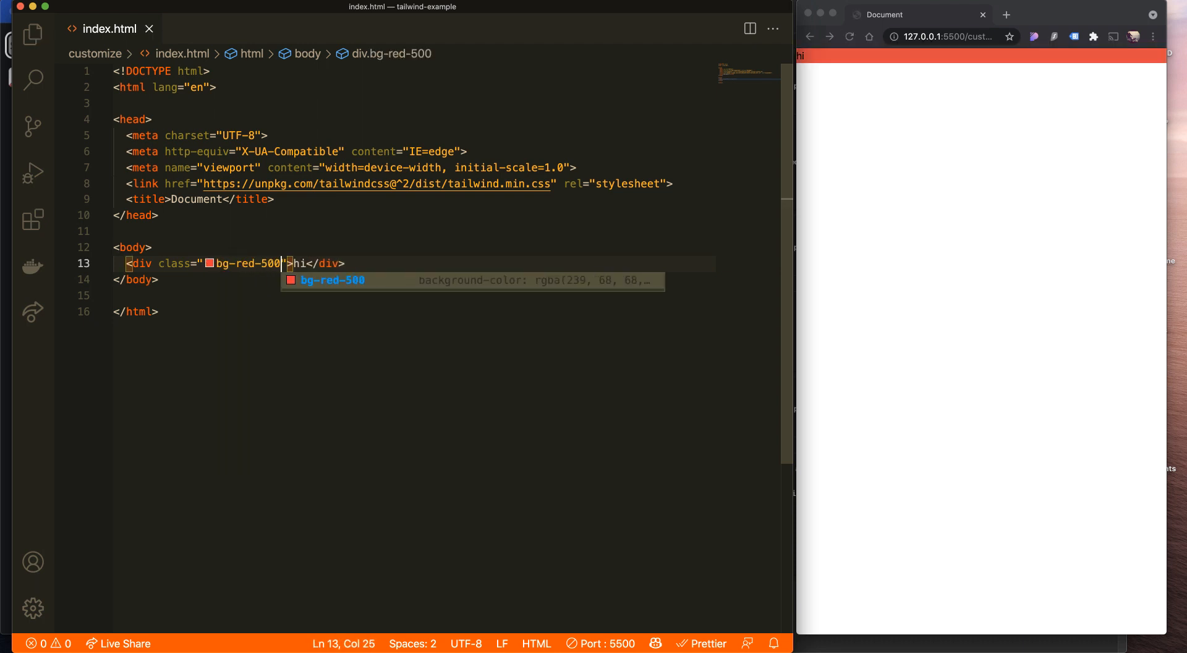
key(backspace)
text(4)
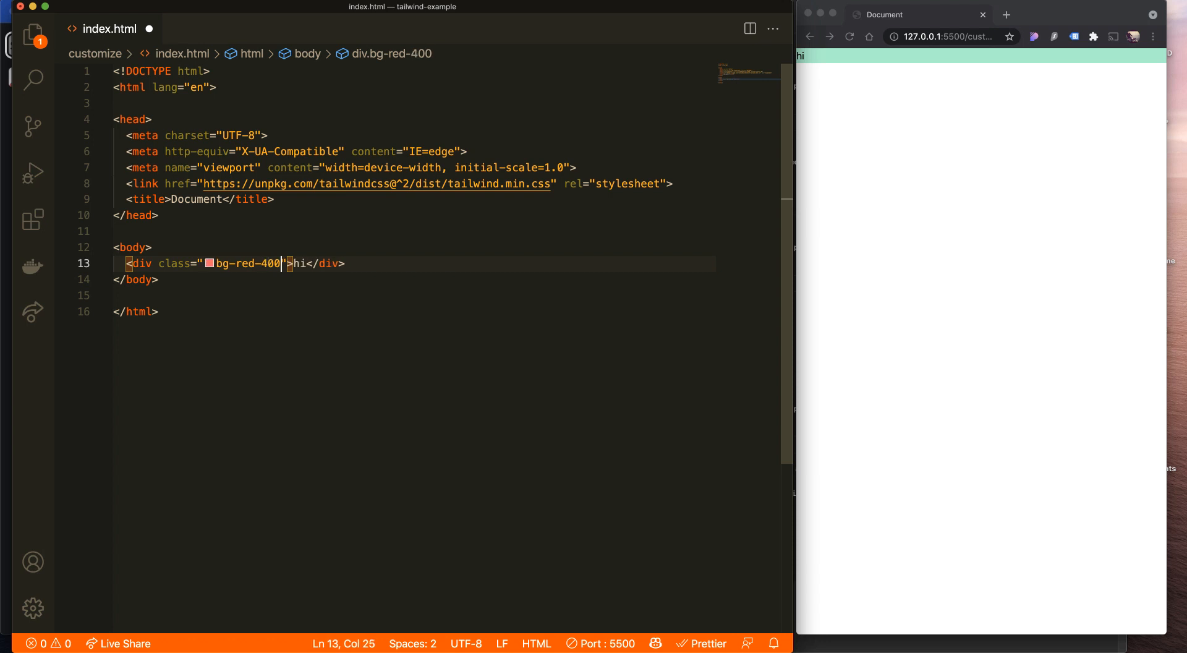
text(t)
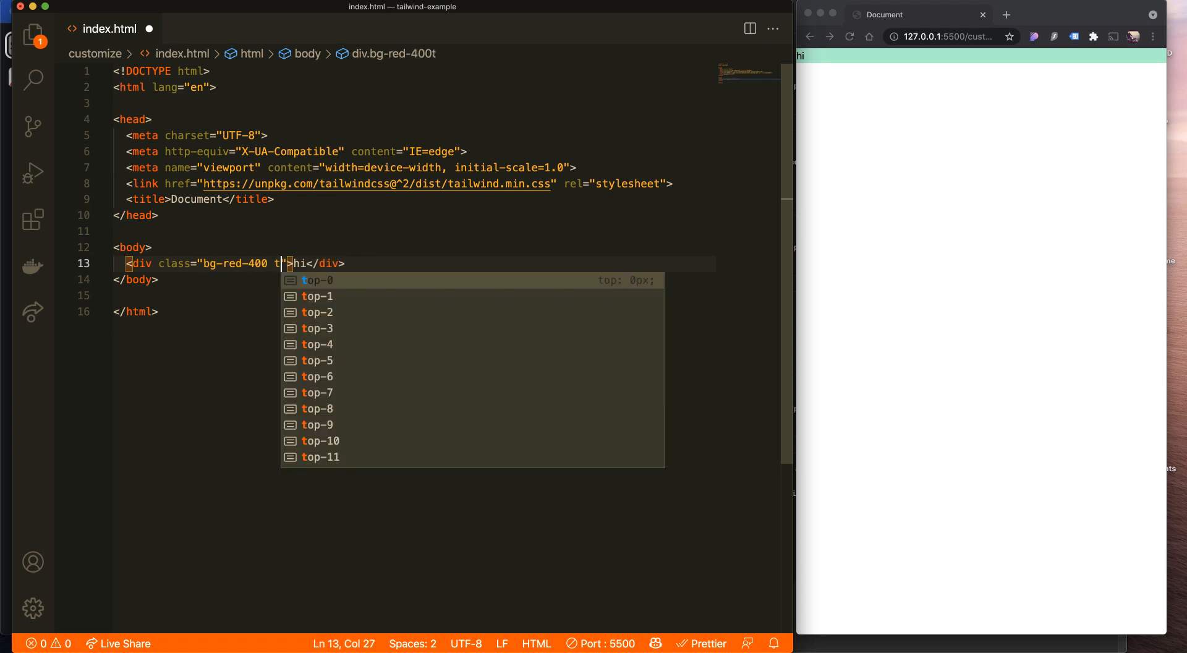
text(ext-white)
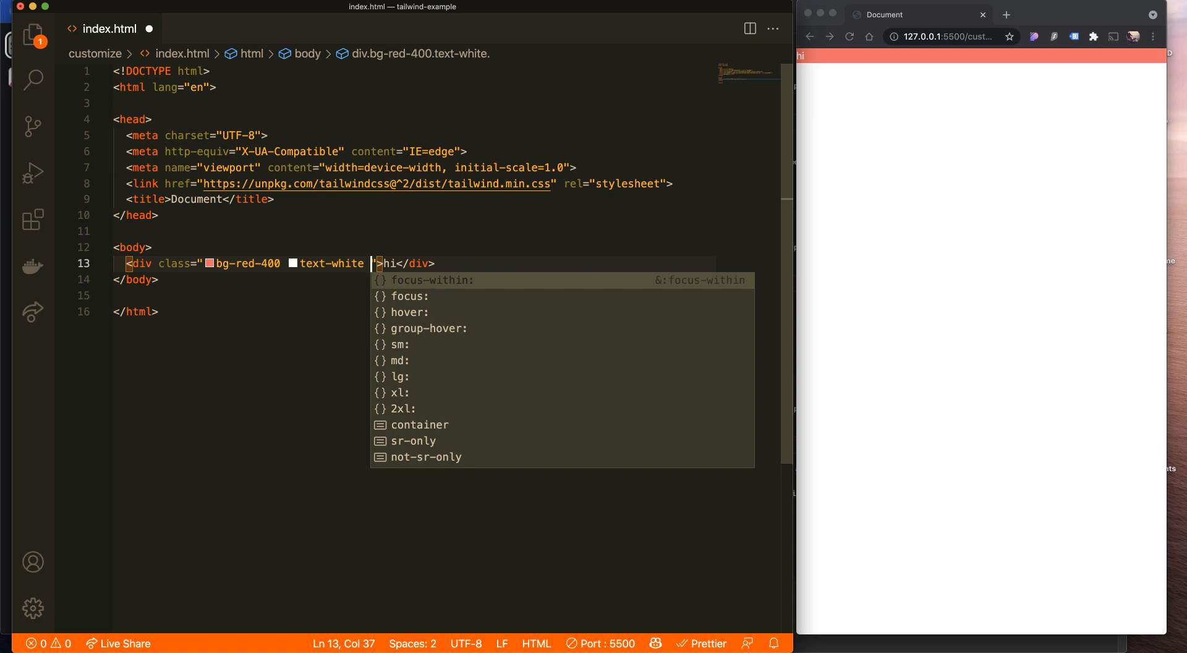
Step: Add spacing classes p-2 px-8 m-2 mt-12 to the red hi div
text(p-2)
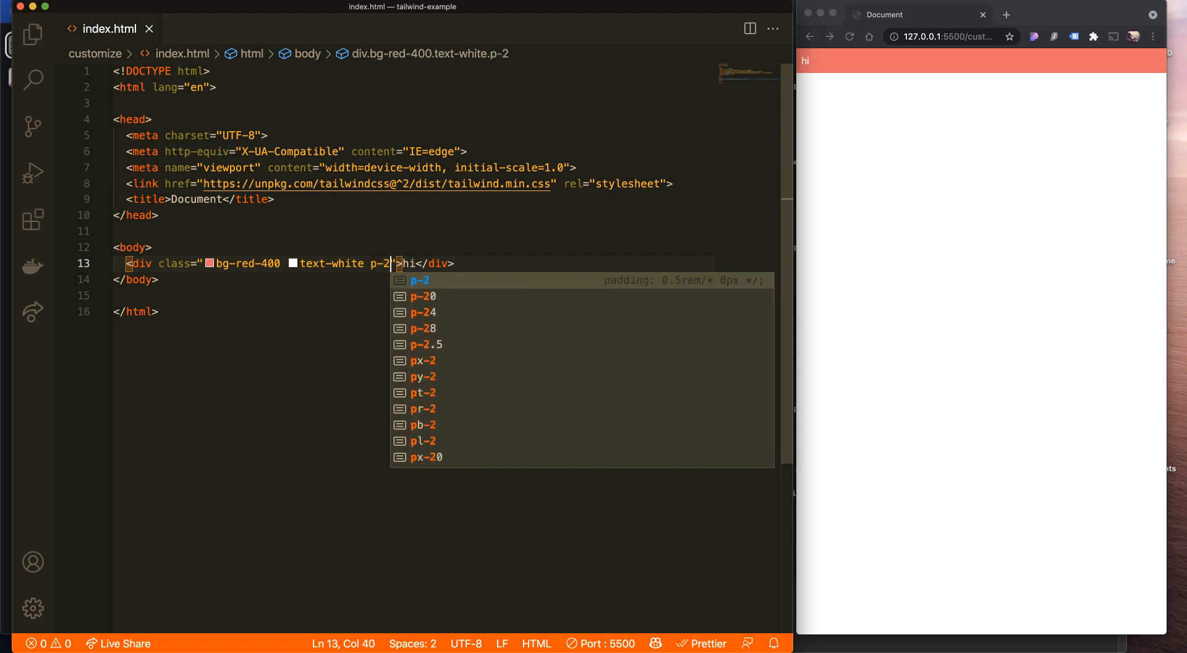
text(-)
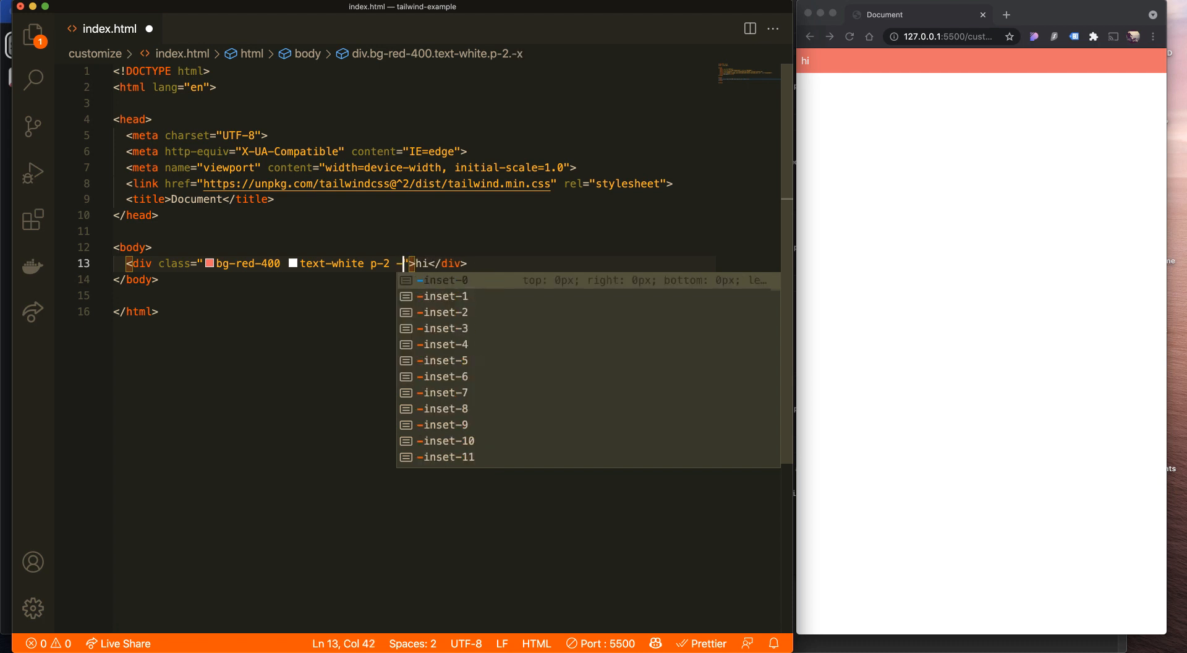
text(px)
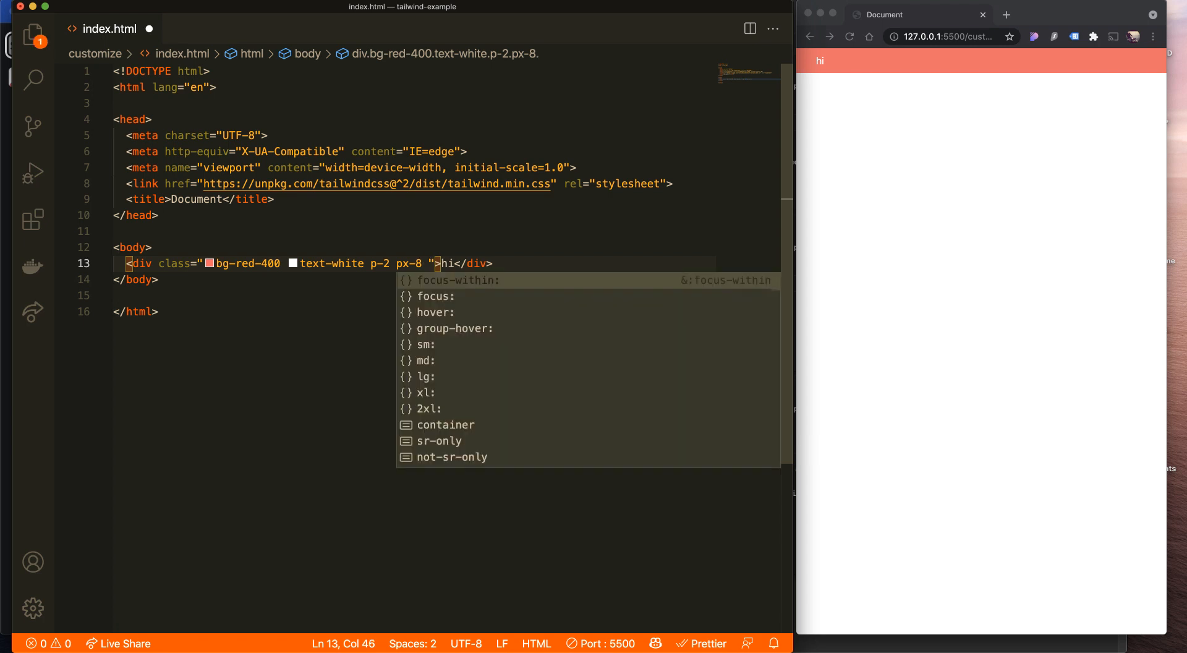
text(m-2)
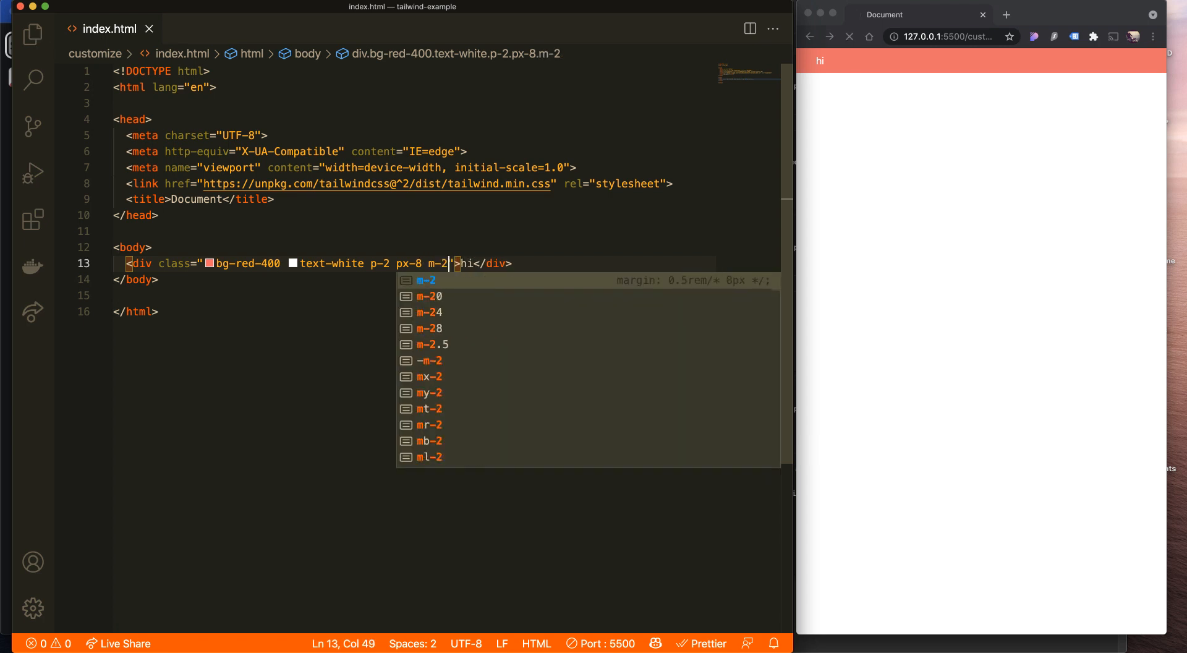
text(m)
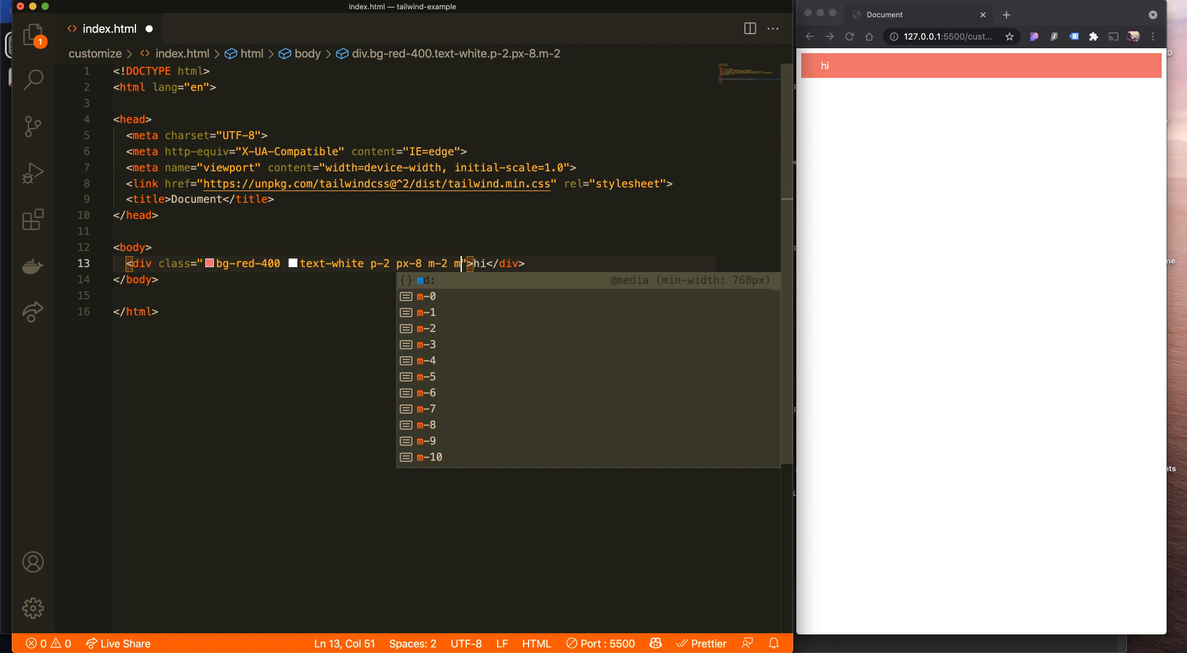
text(t)
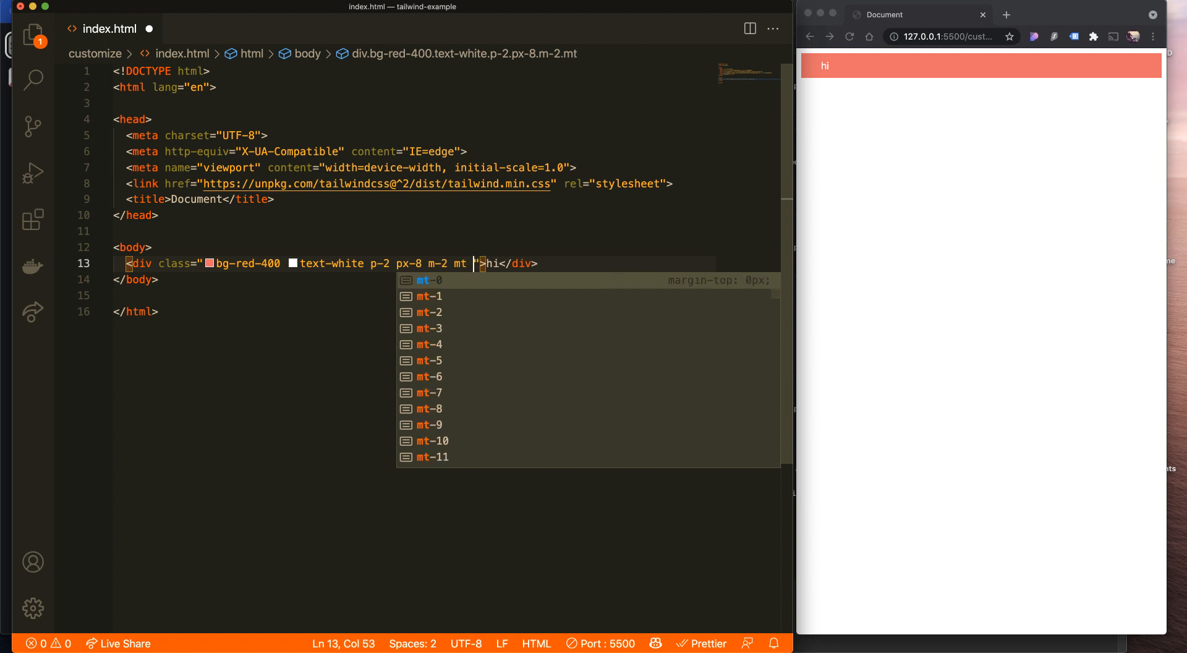
key(Backspace)
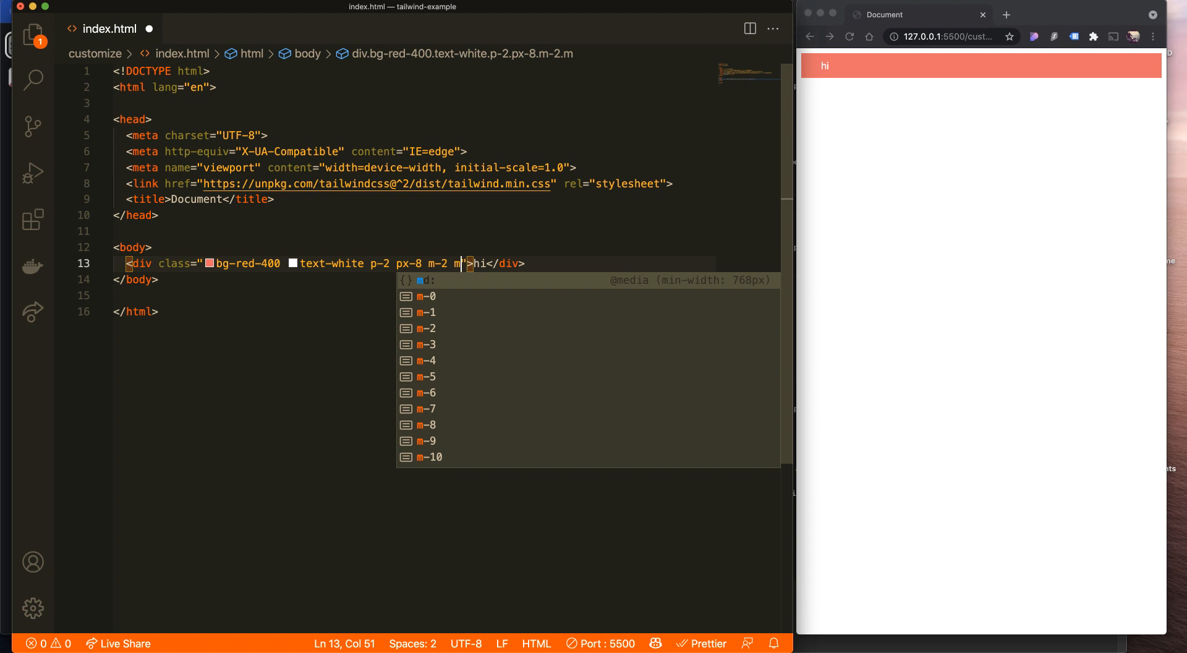
text(t-)
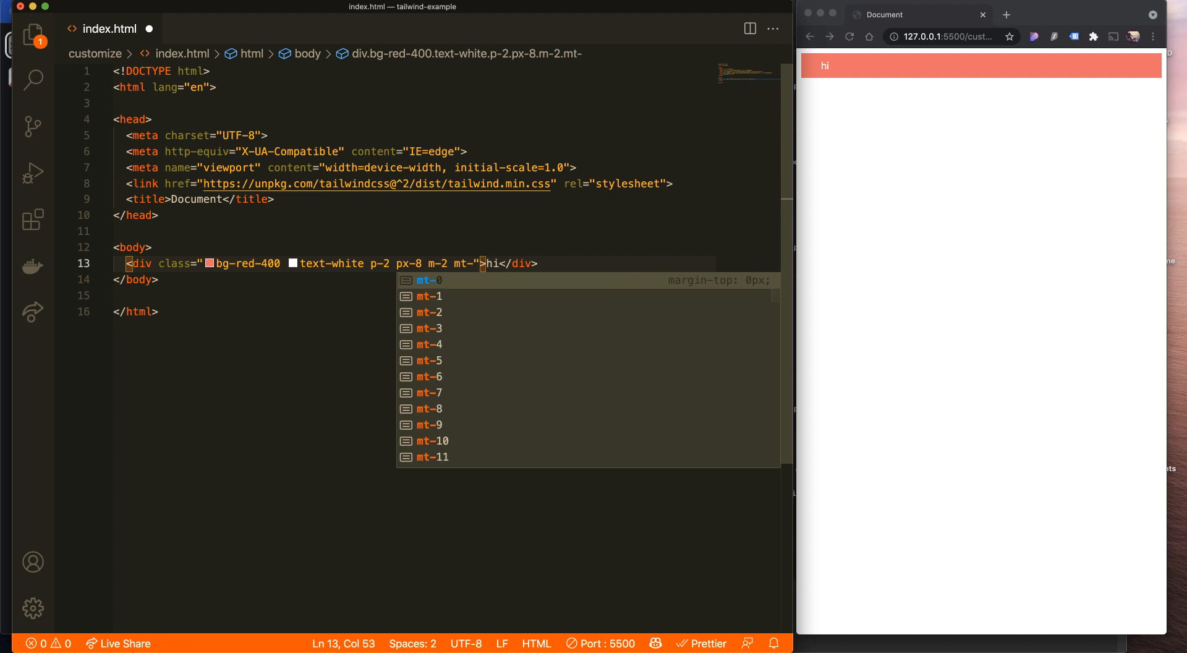
text(12)
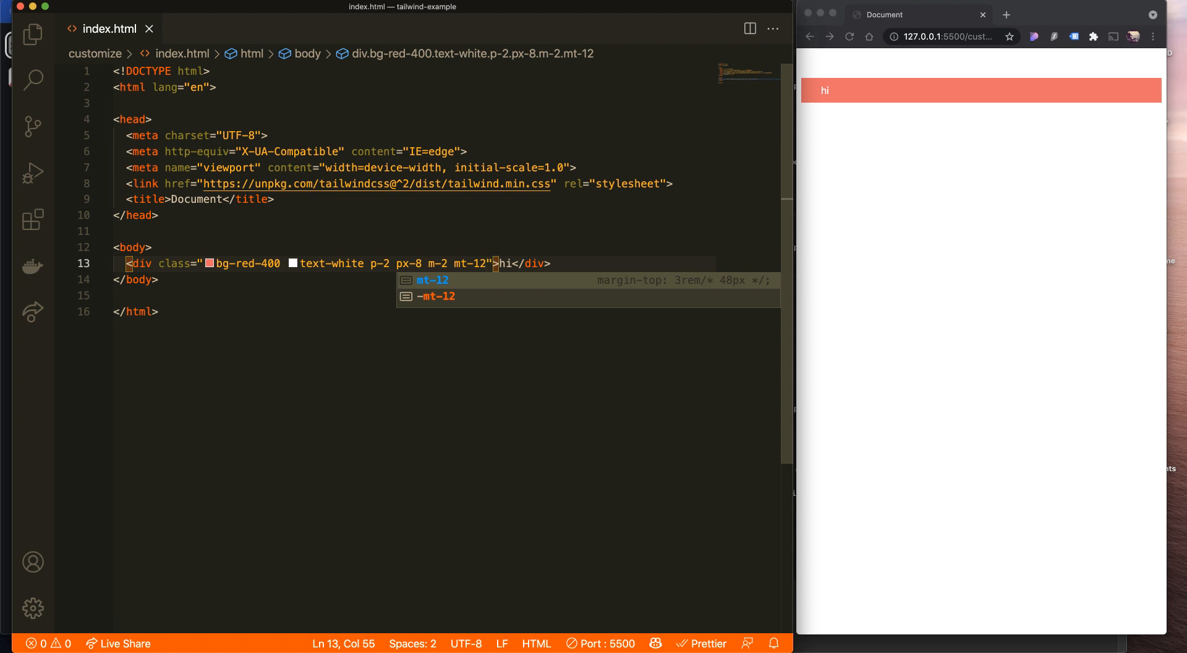
mouse_move(157, 246)
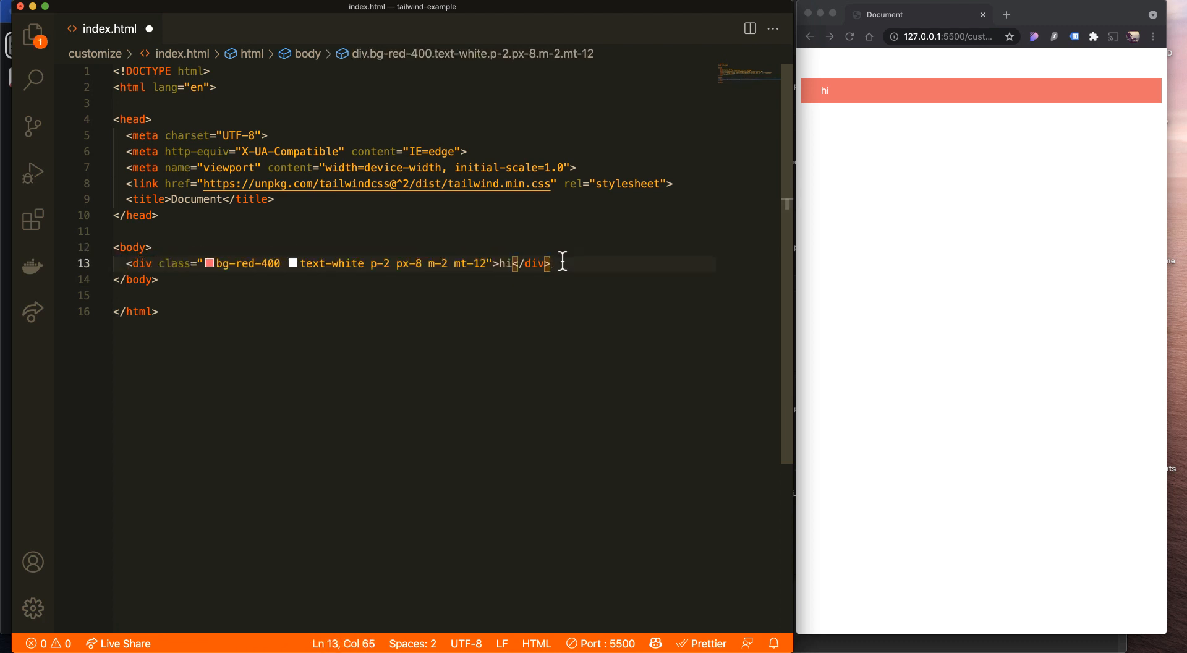
Step: Save index.html with the padded red div unchanged
key(cmd+s)
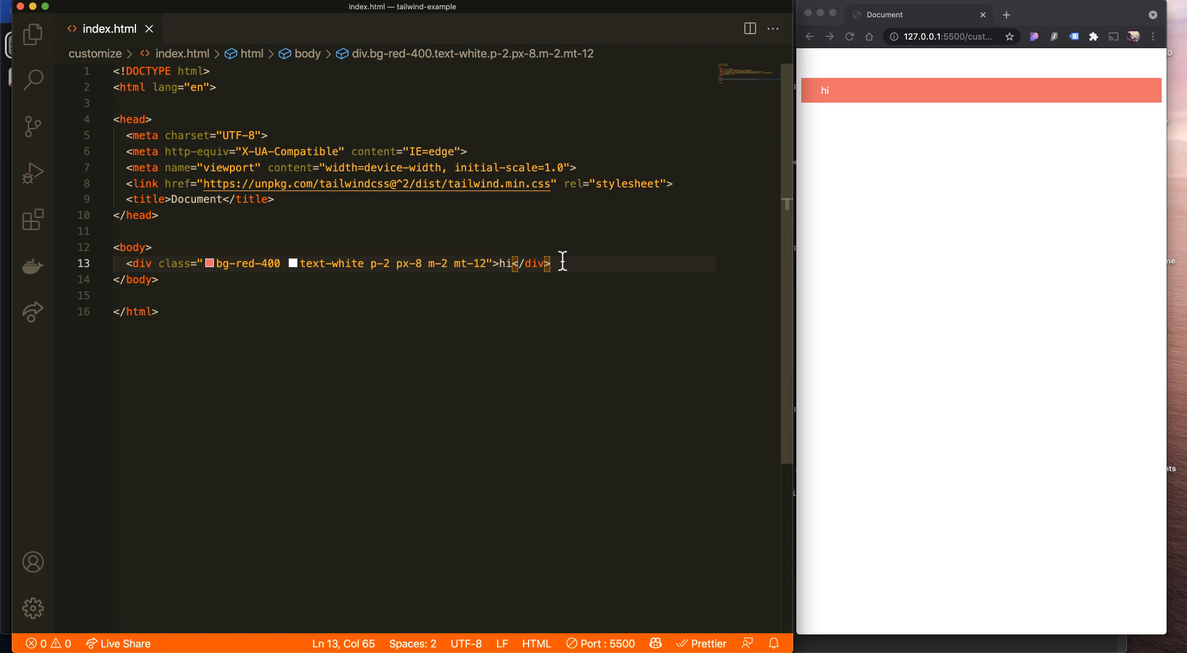
Step: Try a stray xl-prefixed class after mt-12 and remove it again
key(Left)
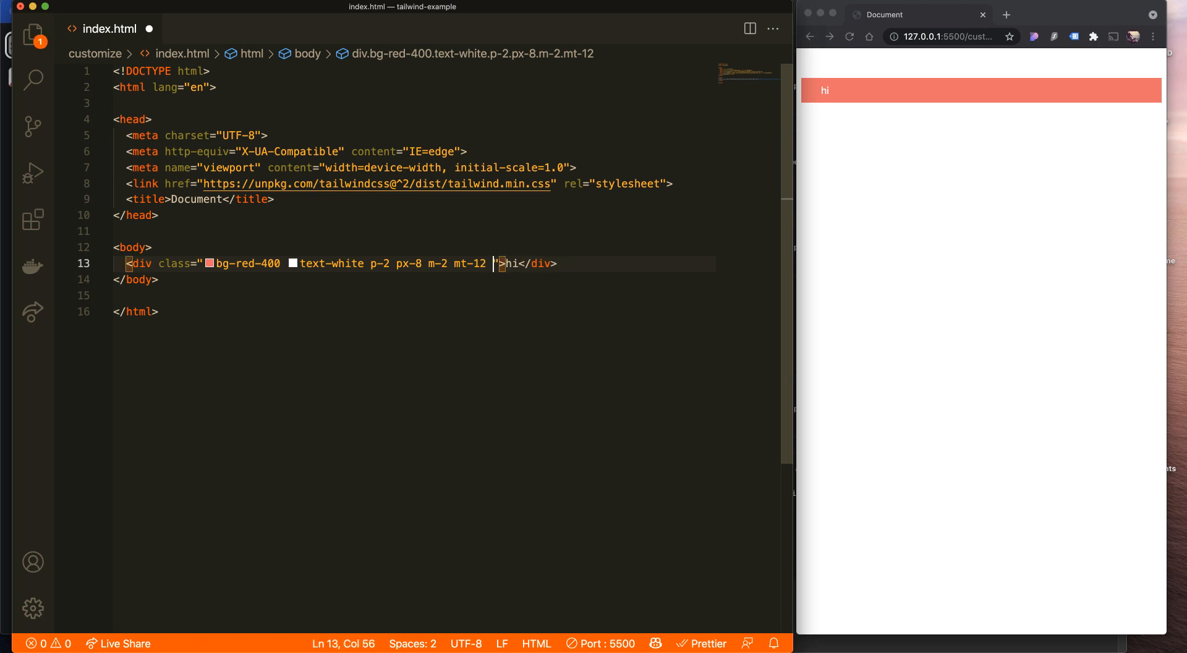
text(m)
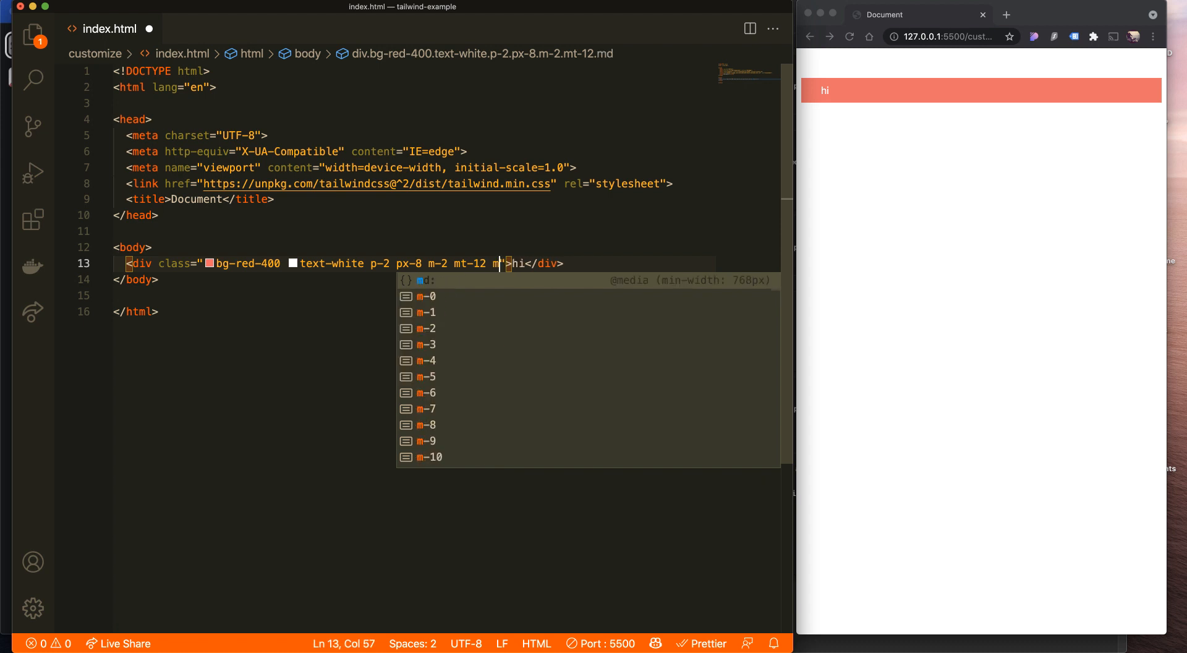
text(xl)
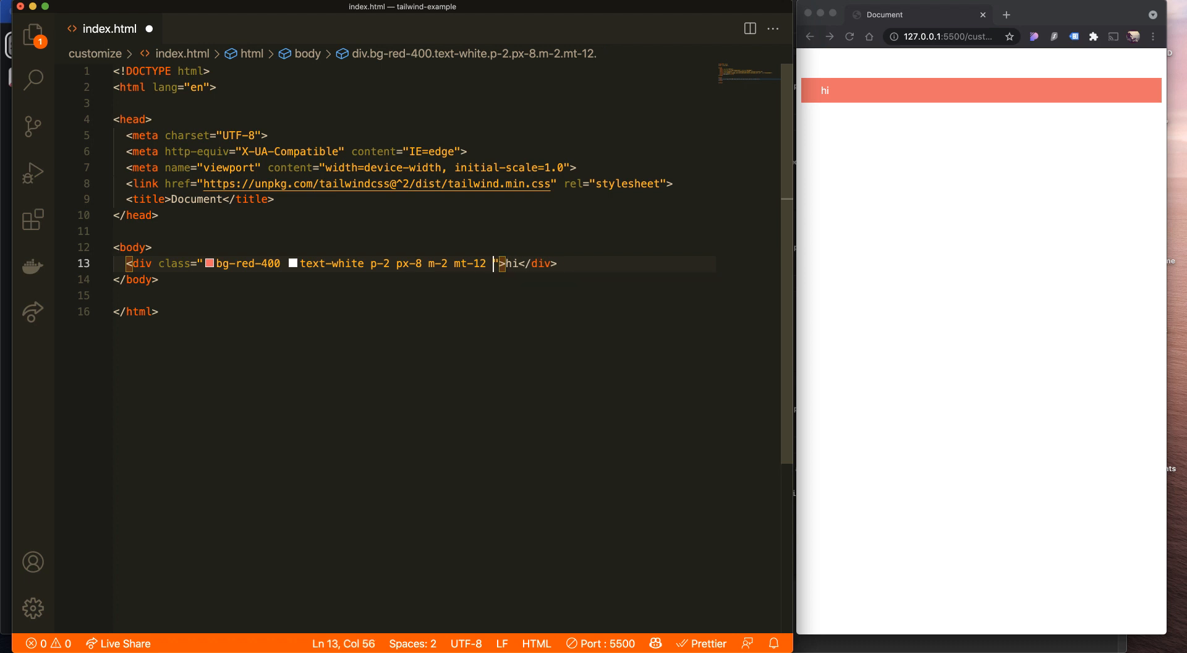
text(super)
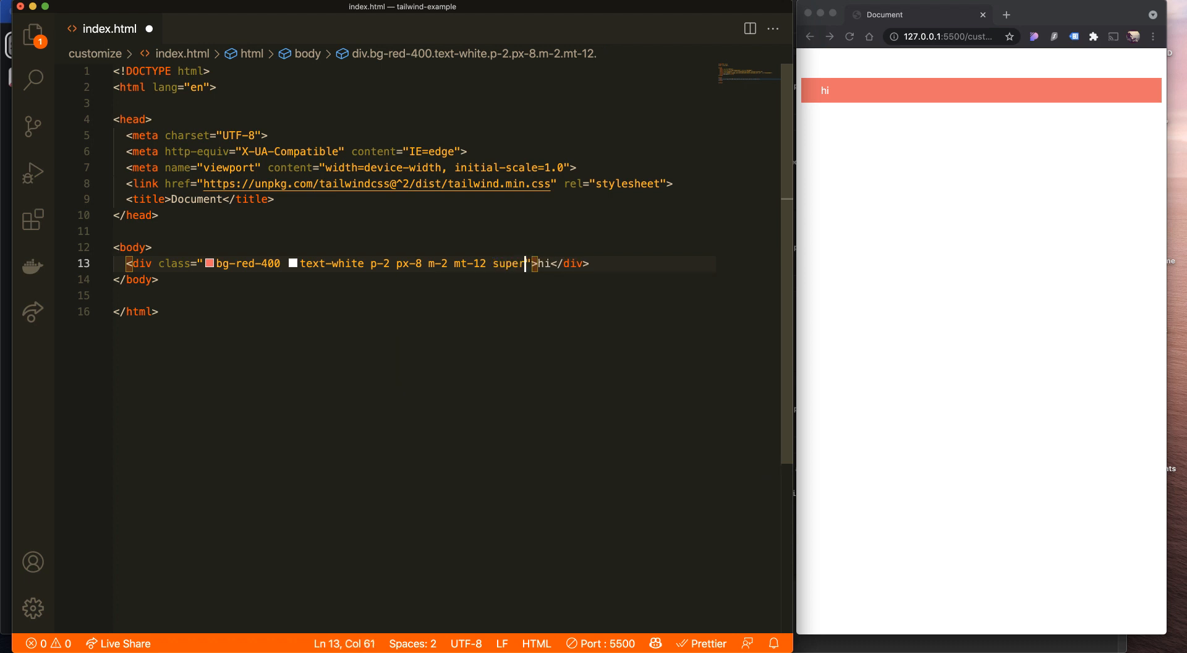
key(Backspace)
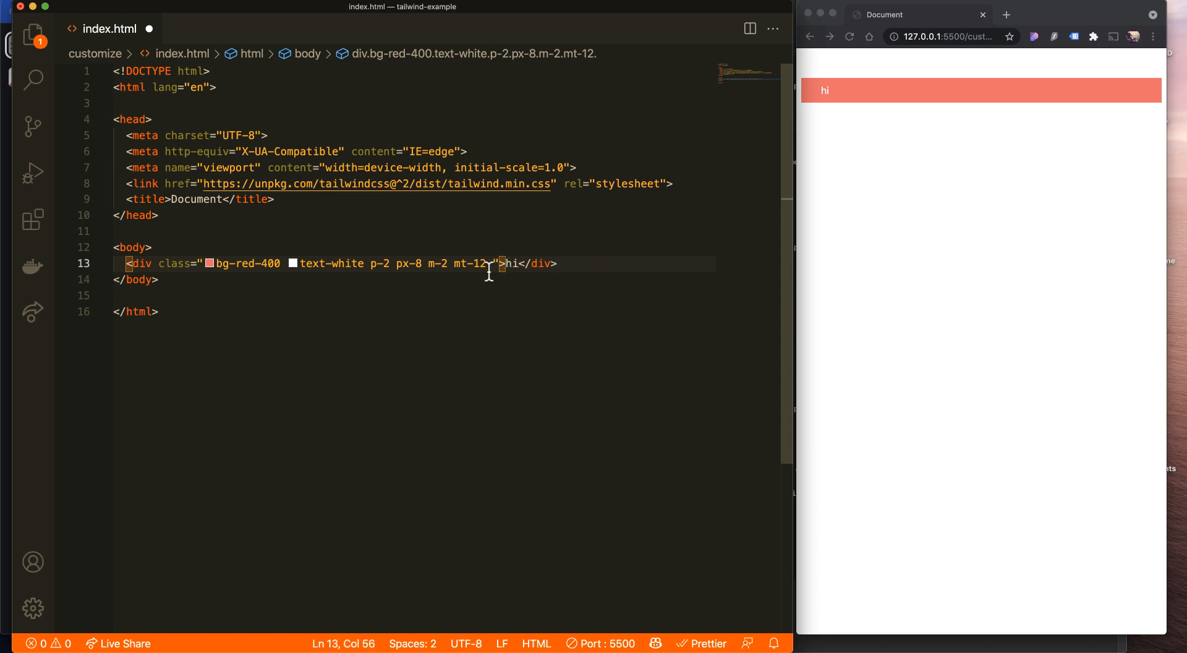
mouse_move(472, 263)
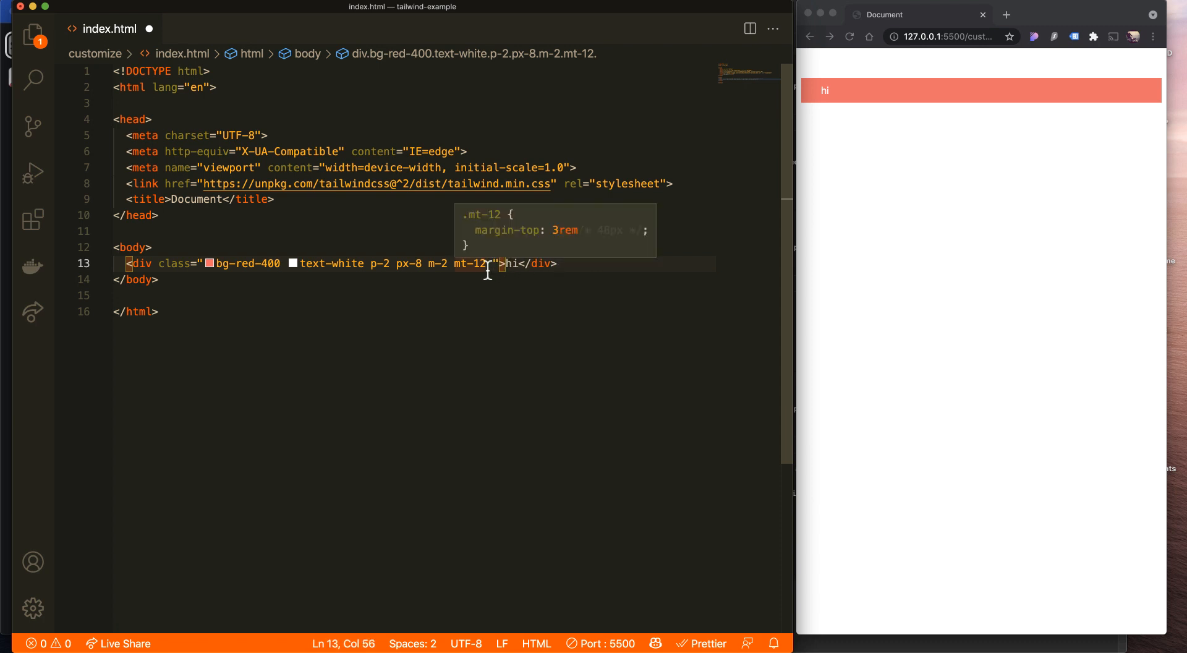
Step: Add responsive classes md:mt-24 lg:mt-64 lg:text-black to the div
text(md:)
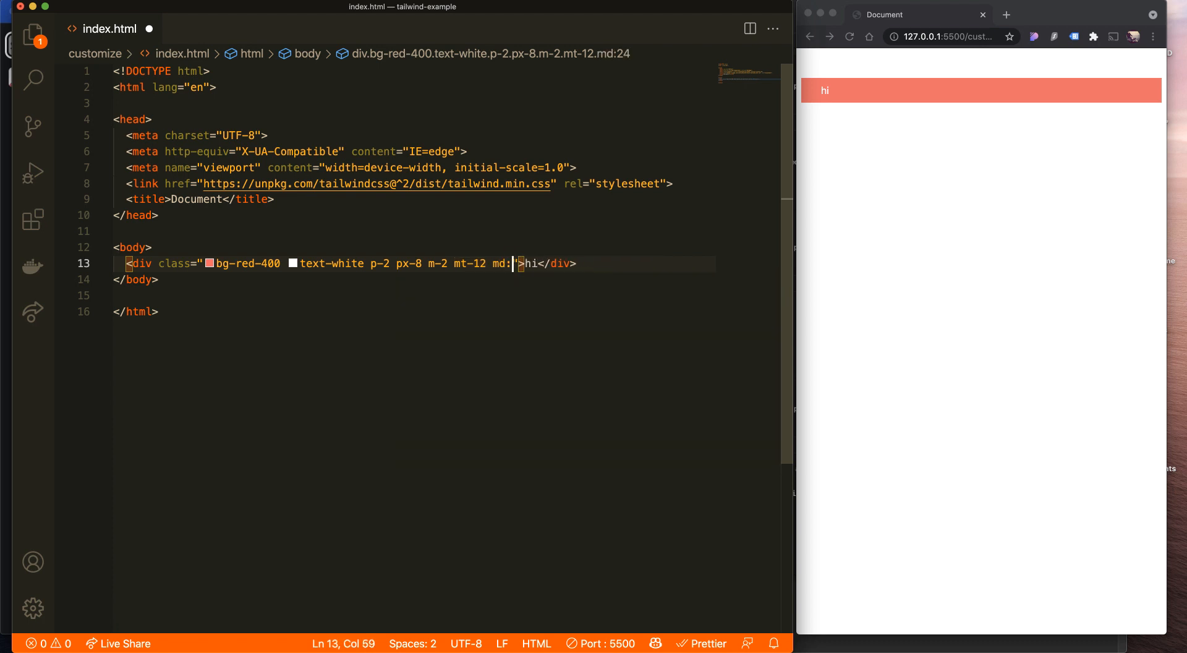
text(mt-24)
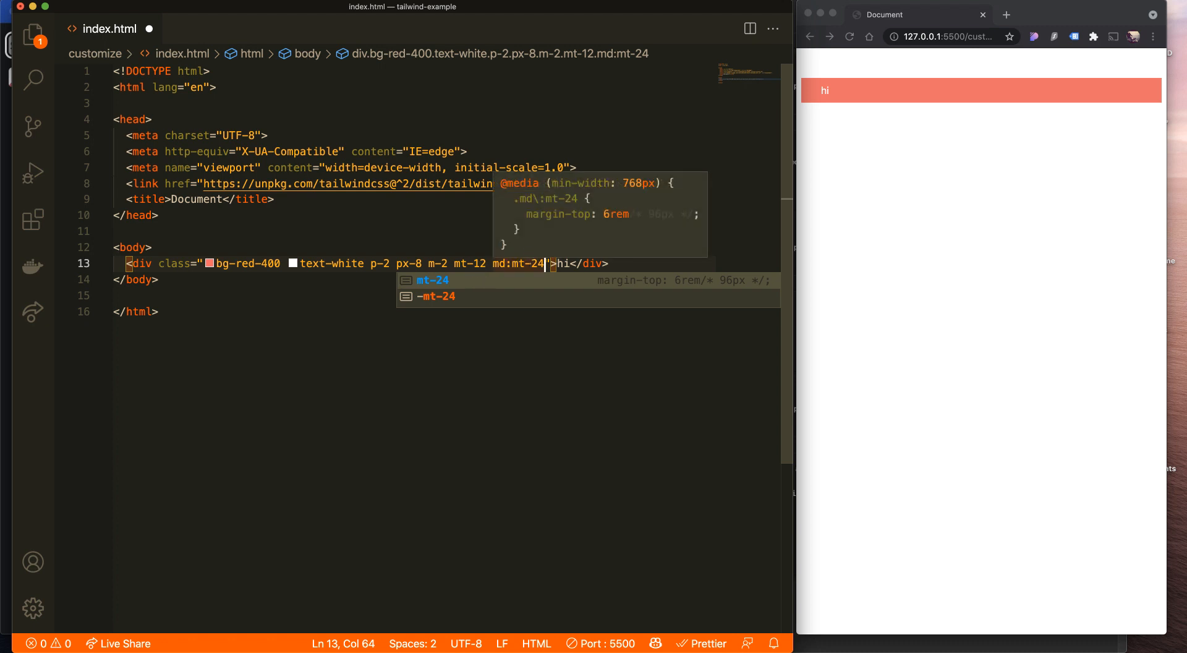
text(lg:)
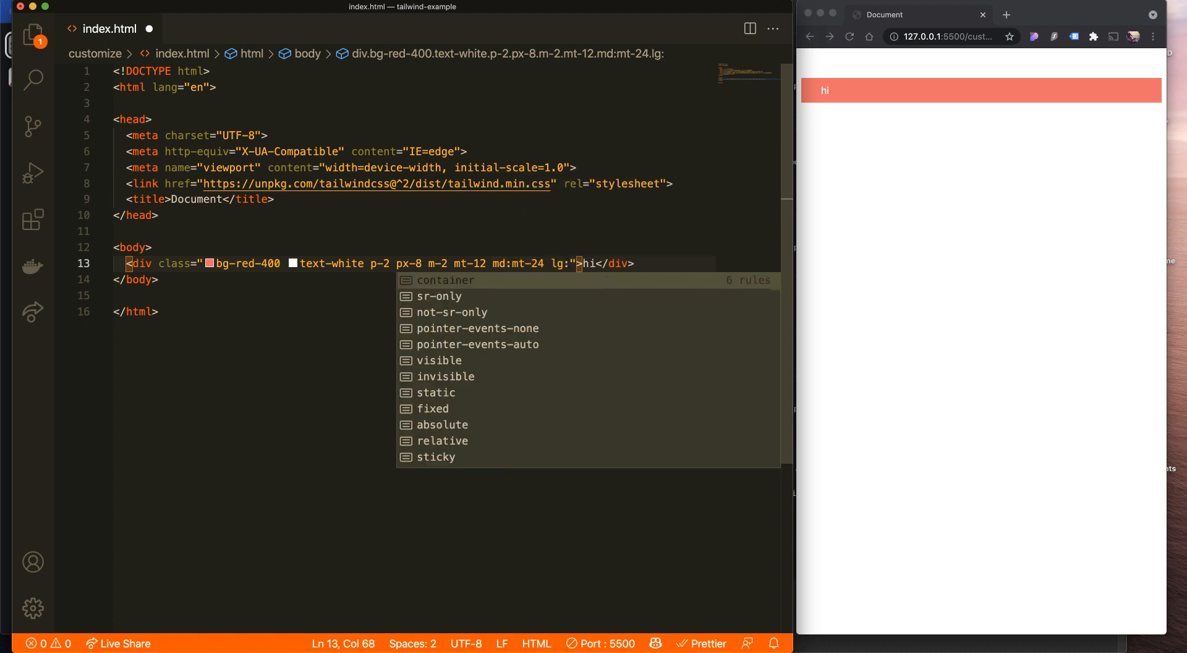
text(mt-)
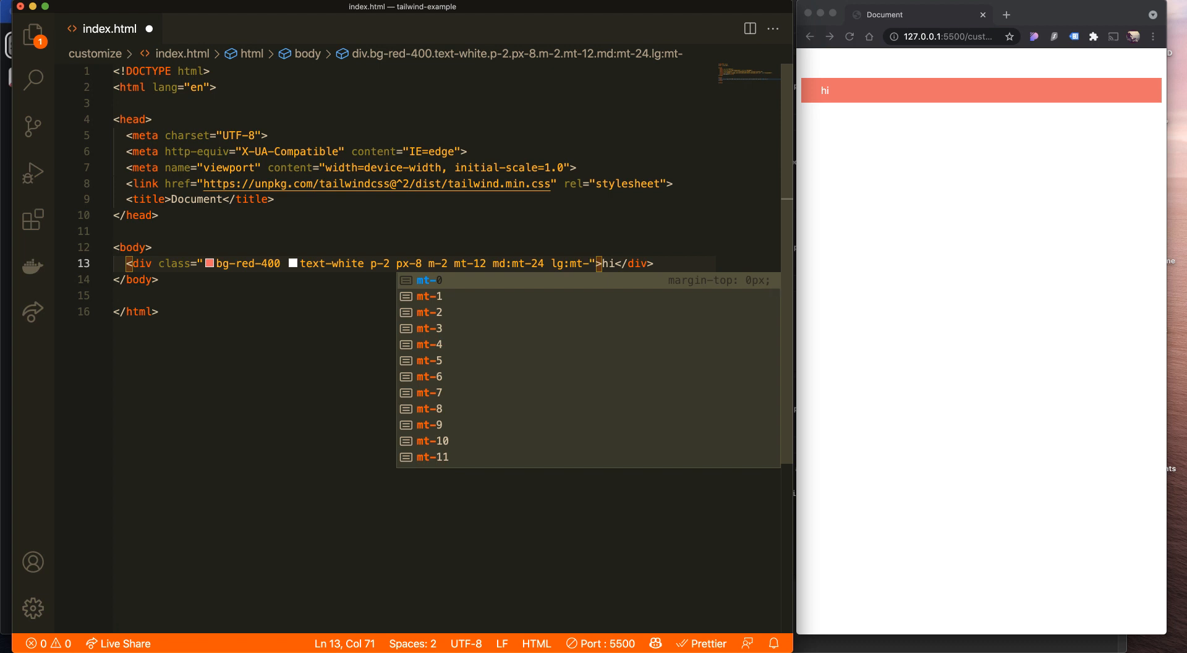
text(64)
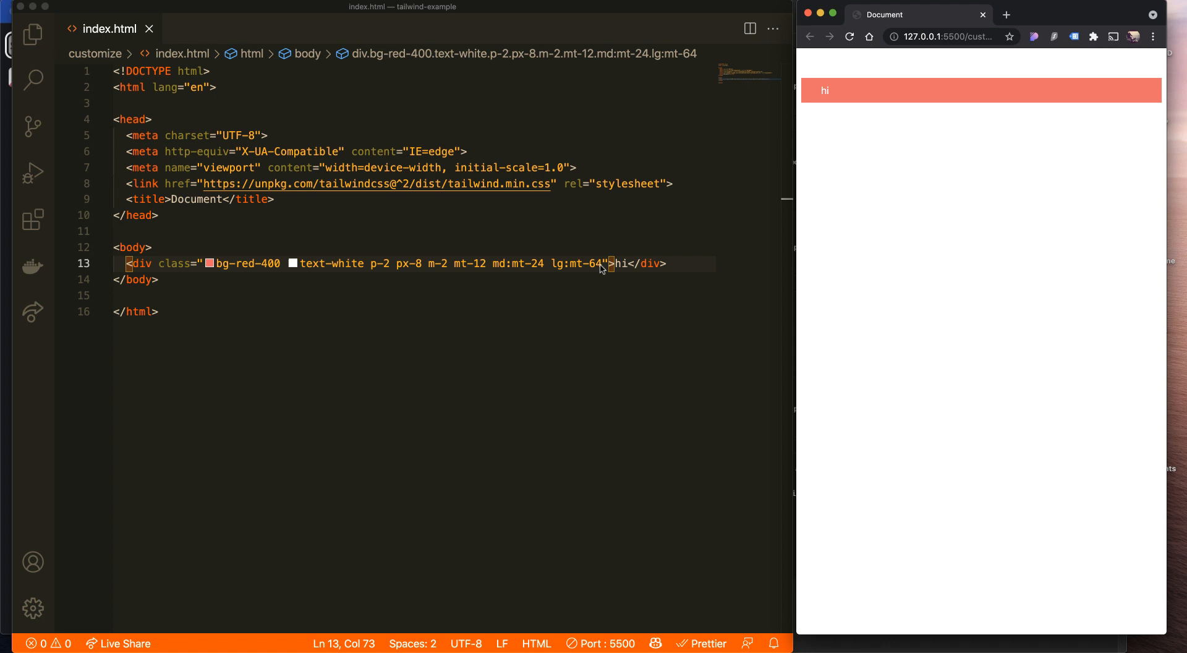
text(lg)
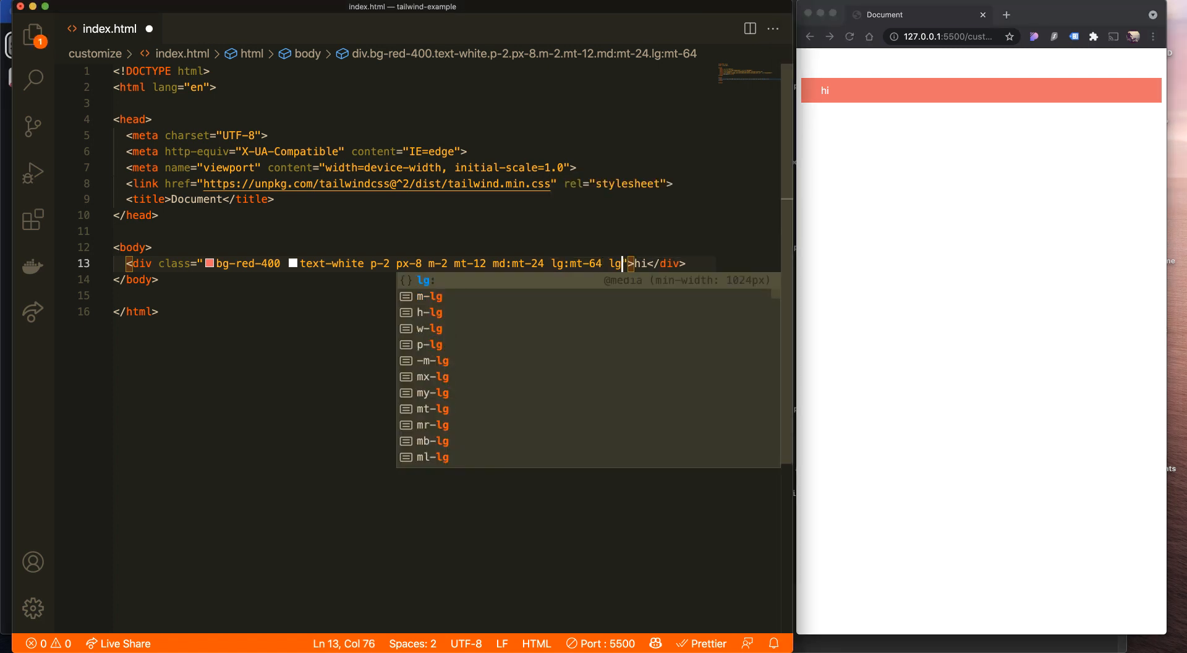
text(:text-black)
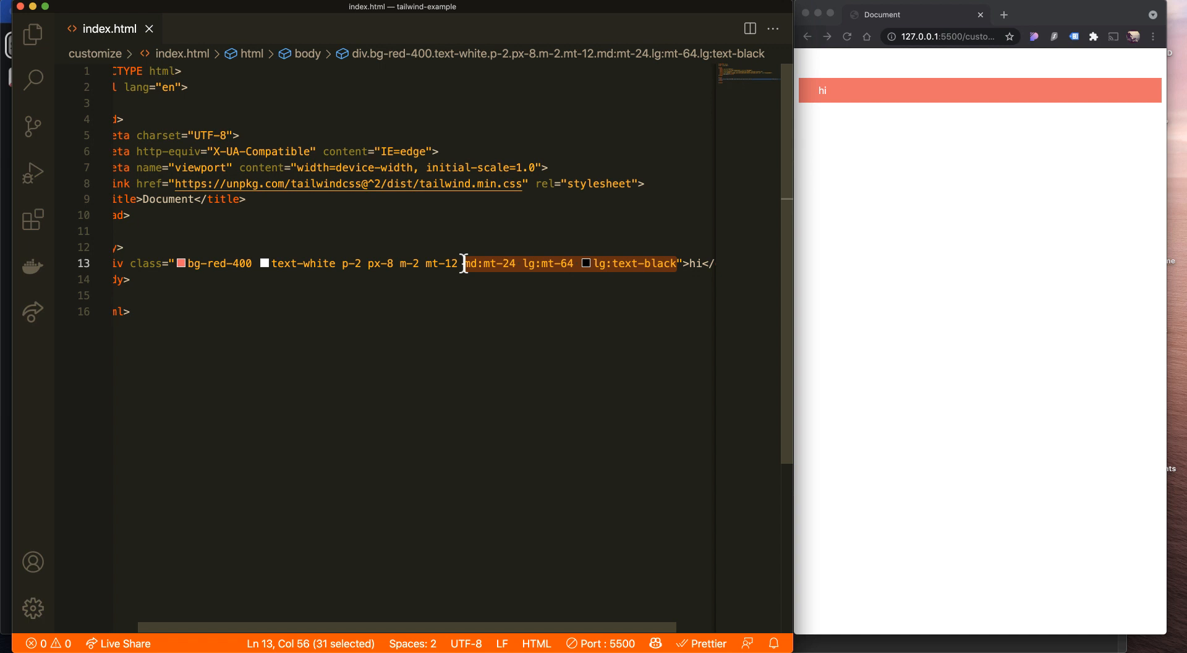
Step: Swap the responsive classes for hover:bg-black duration-200 and save
text(hover:bg-bla)
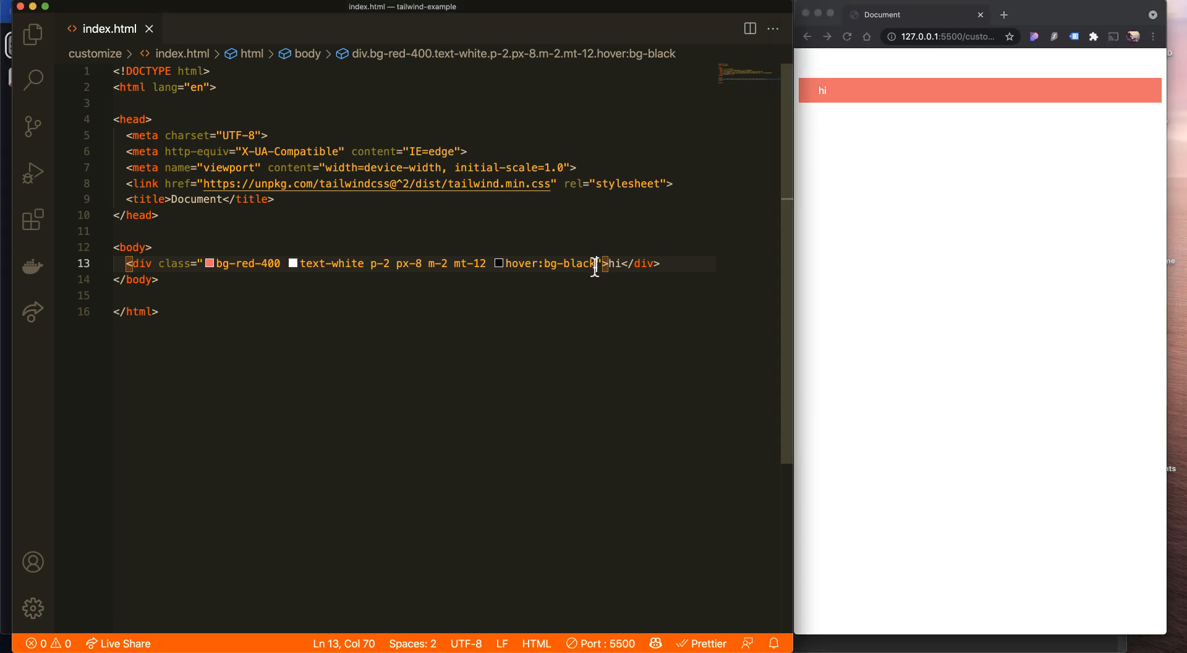
text(duration-5)
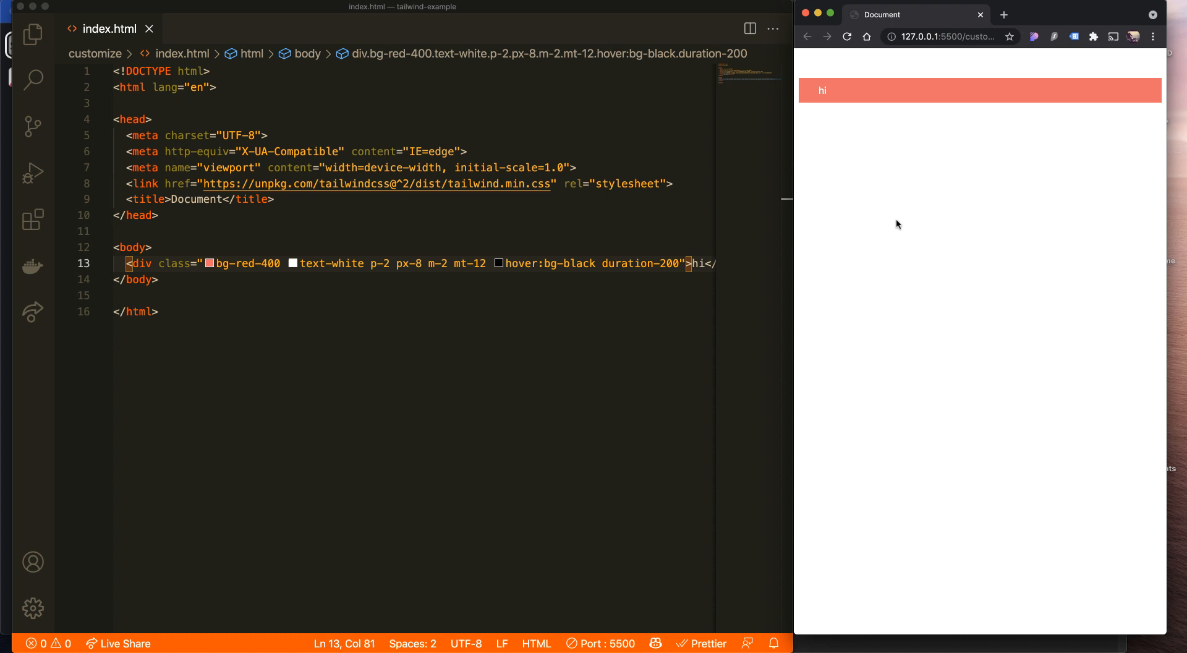
Step: Replace the div with a header using bg-gradient-to-br from-green-300 to-blue-400 h-80 flex flex-col items-center
click(128, 264)
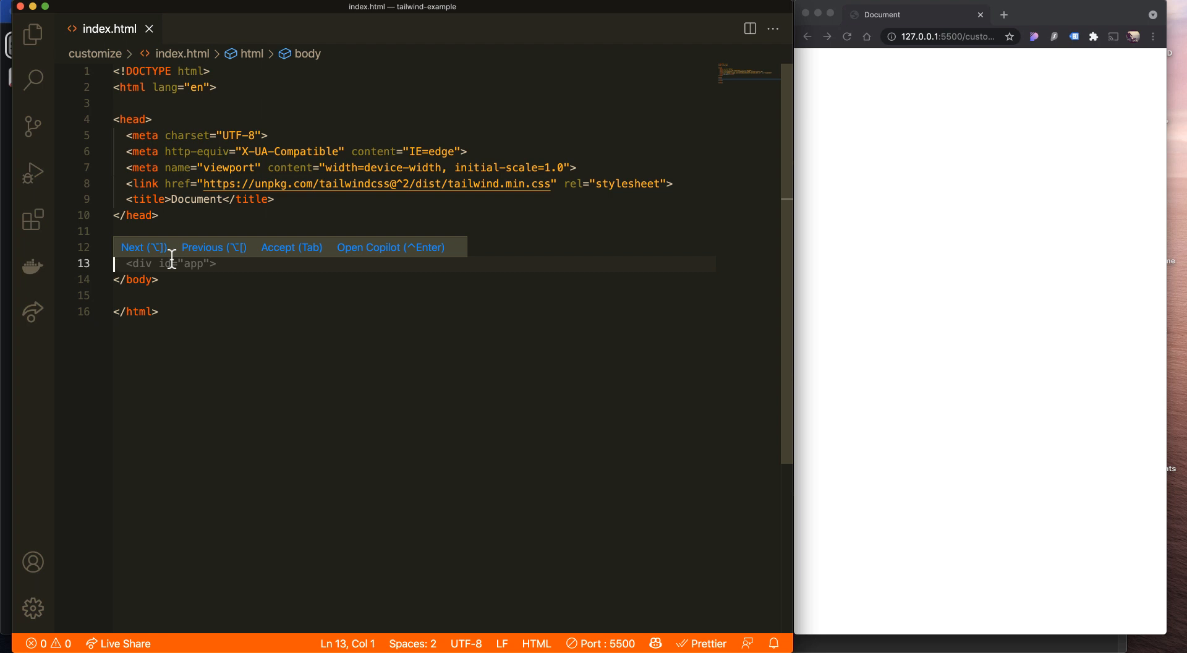
key(Tab)
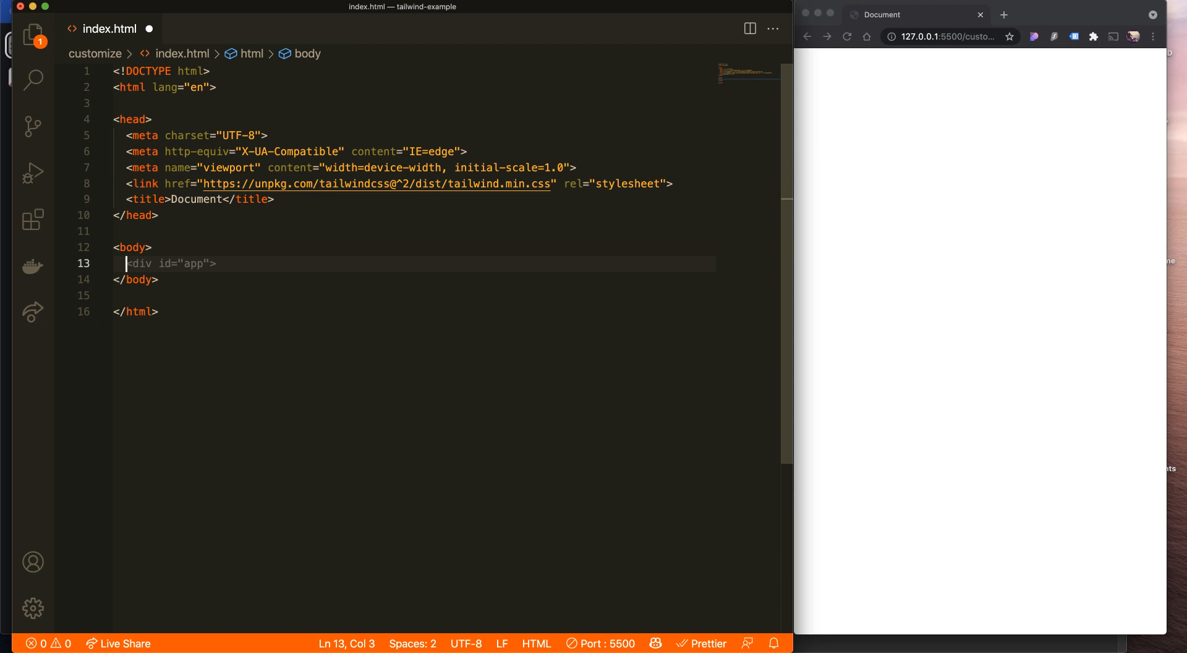
text(header cla)
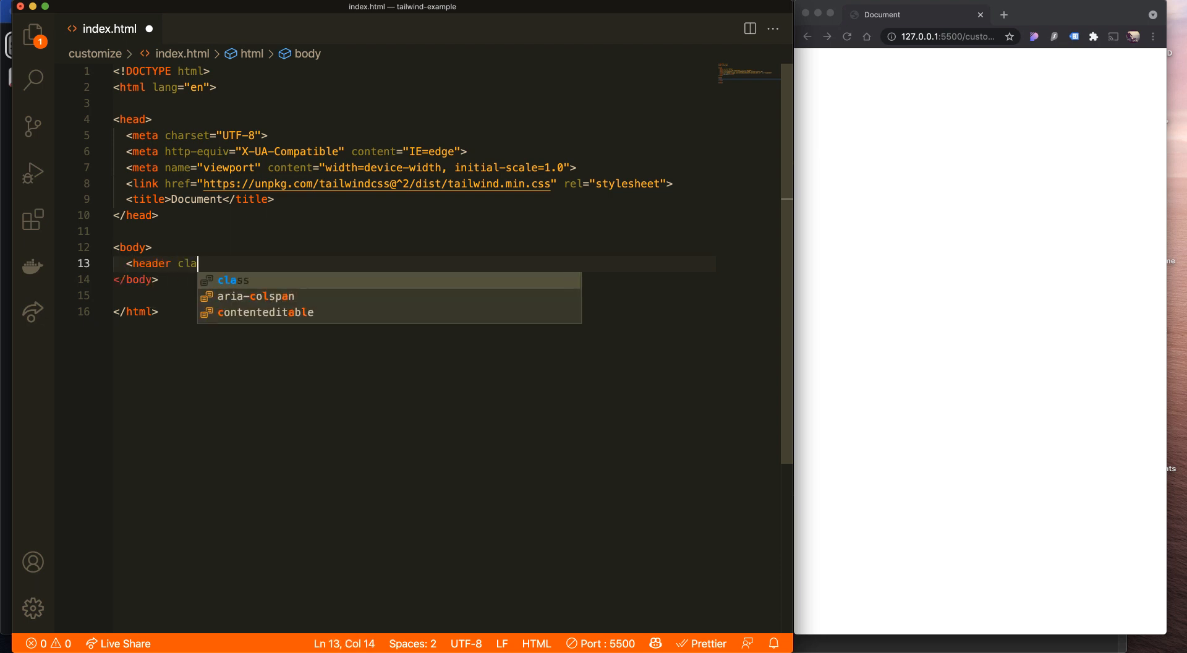
text(ss="bg-gradient-to-br from-green-300 to-blue-400 h-80 flex flex-col items-cen)
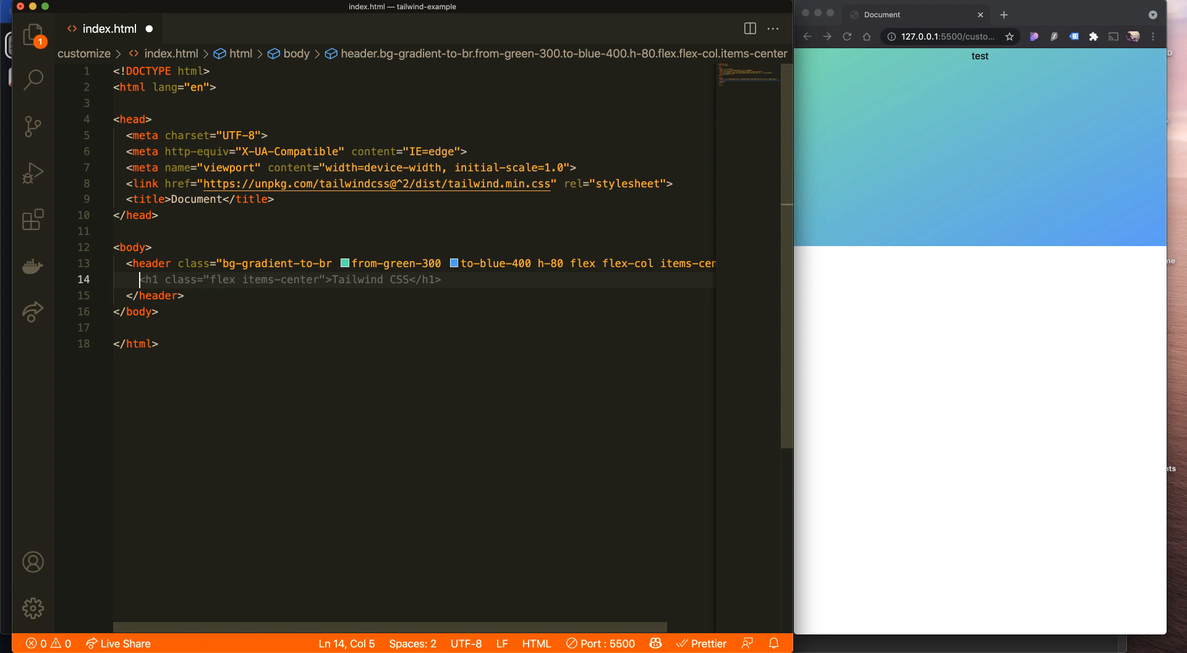
Step: Inside the header add a flex items-center row of logo w-40, menu flex-1 p-4 and usermenu w-40 divs
text(div class="flex items-center w-full">)
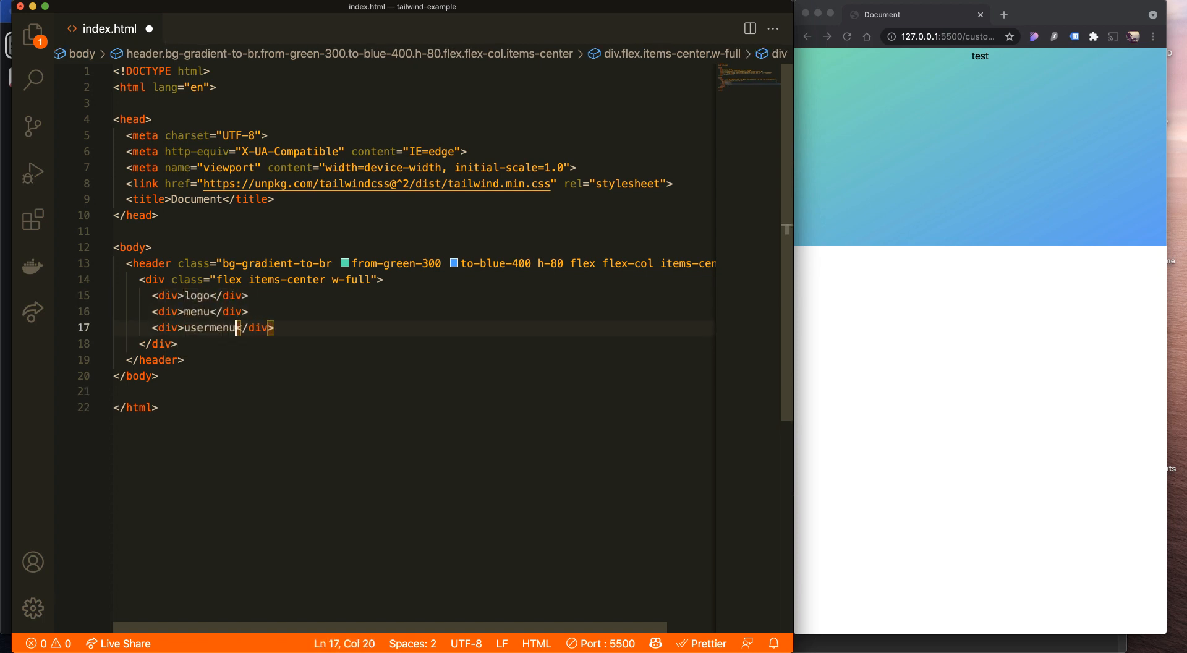
text(class="")
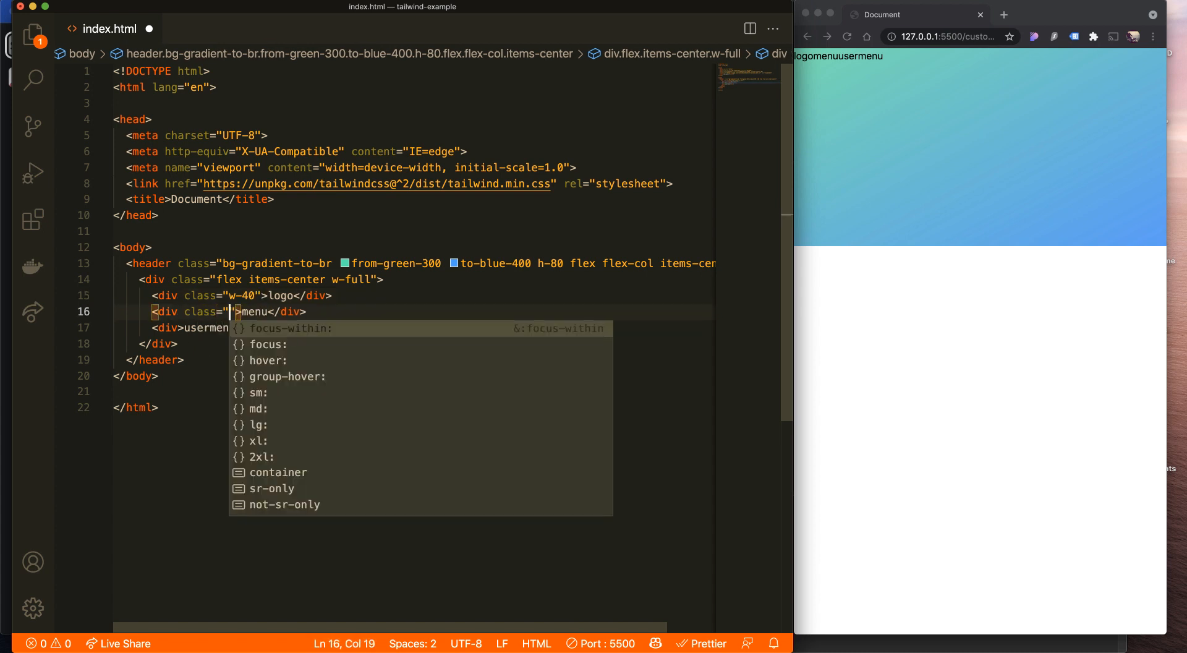
text(flex-1 p-4)
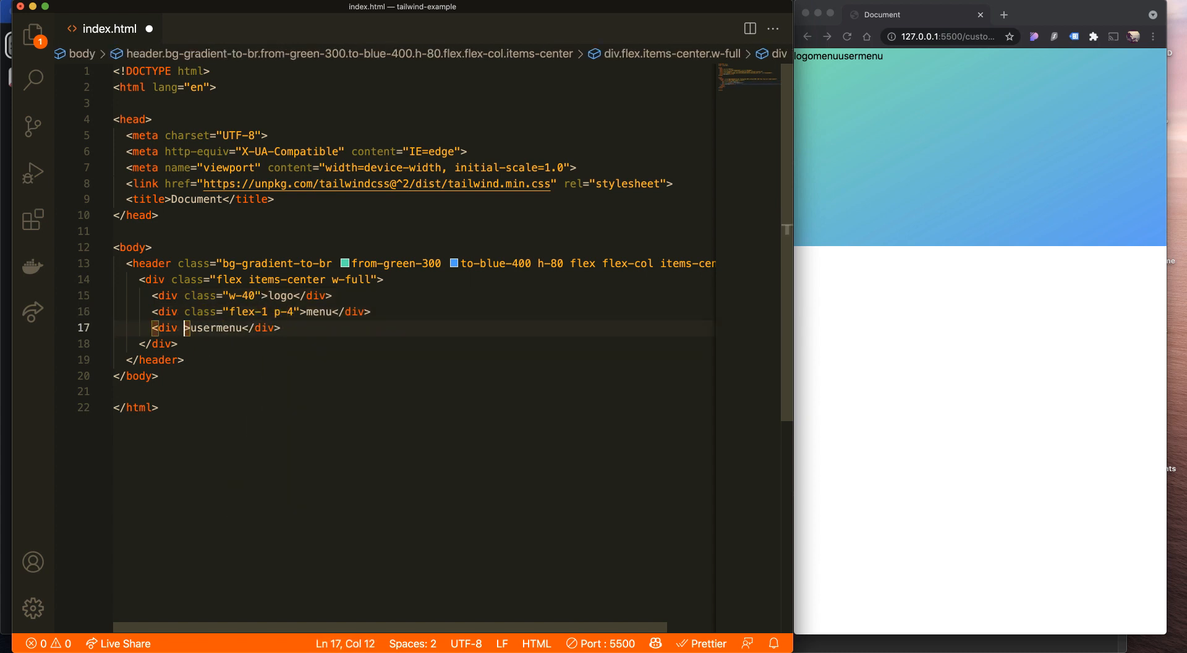
text(class="w-40")
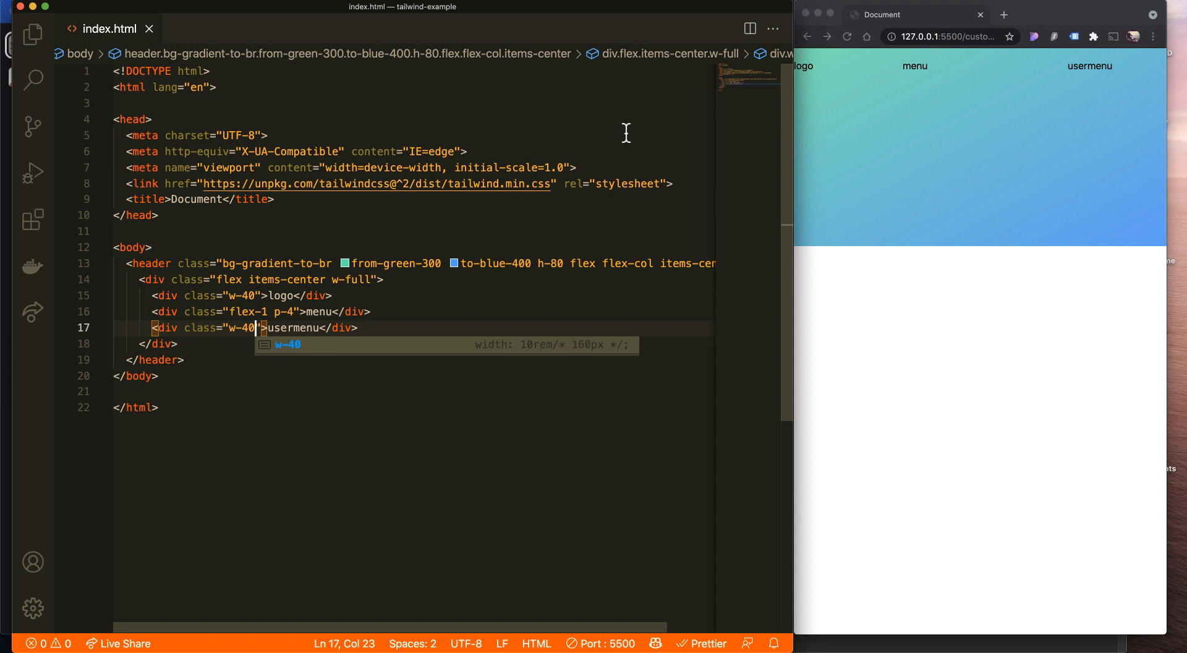
mouse_move(808, 71)
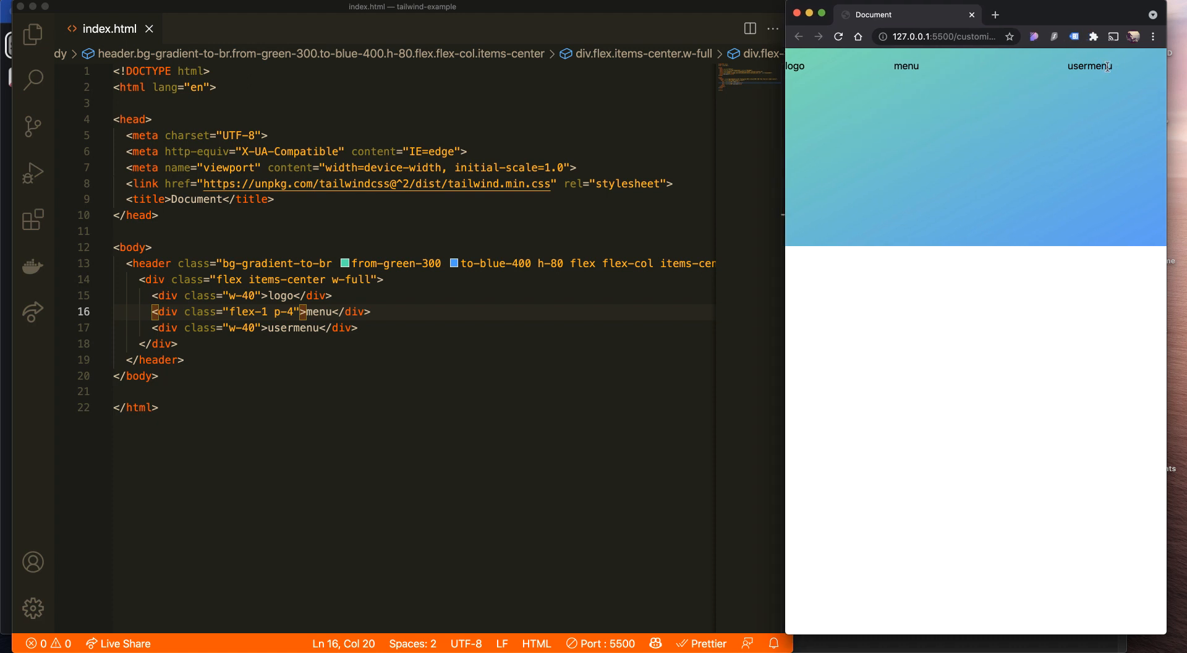
click(360, 327)
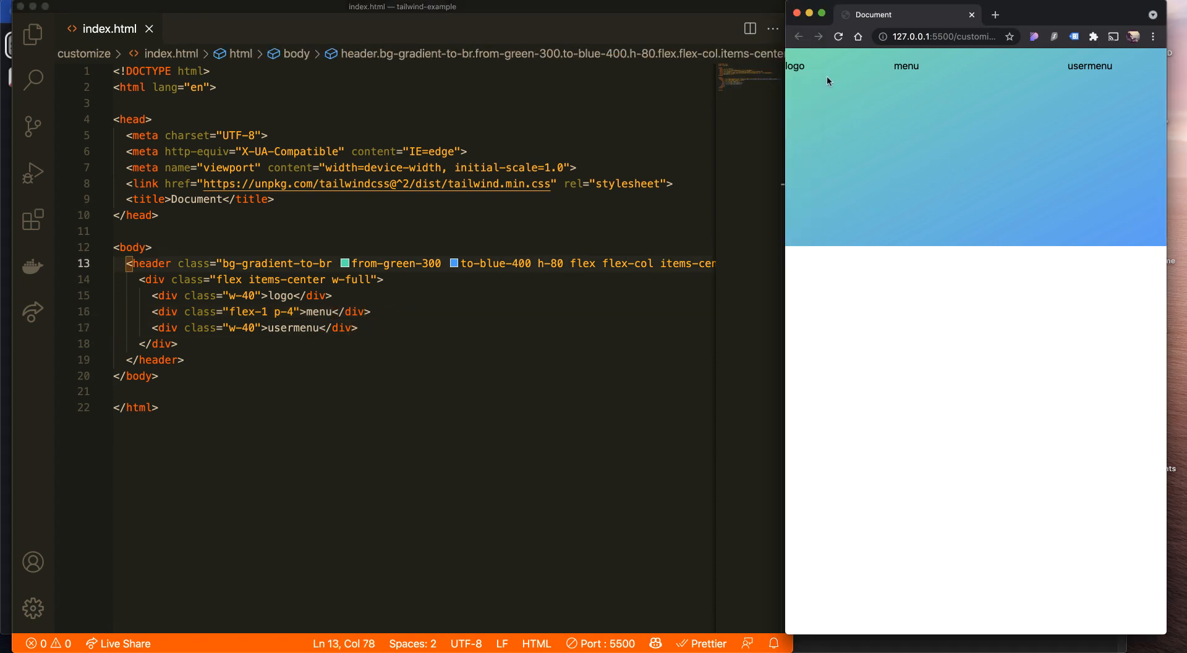
mouse_move(987, 217)
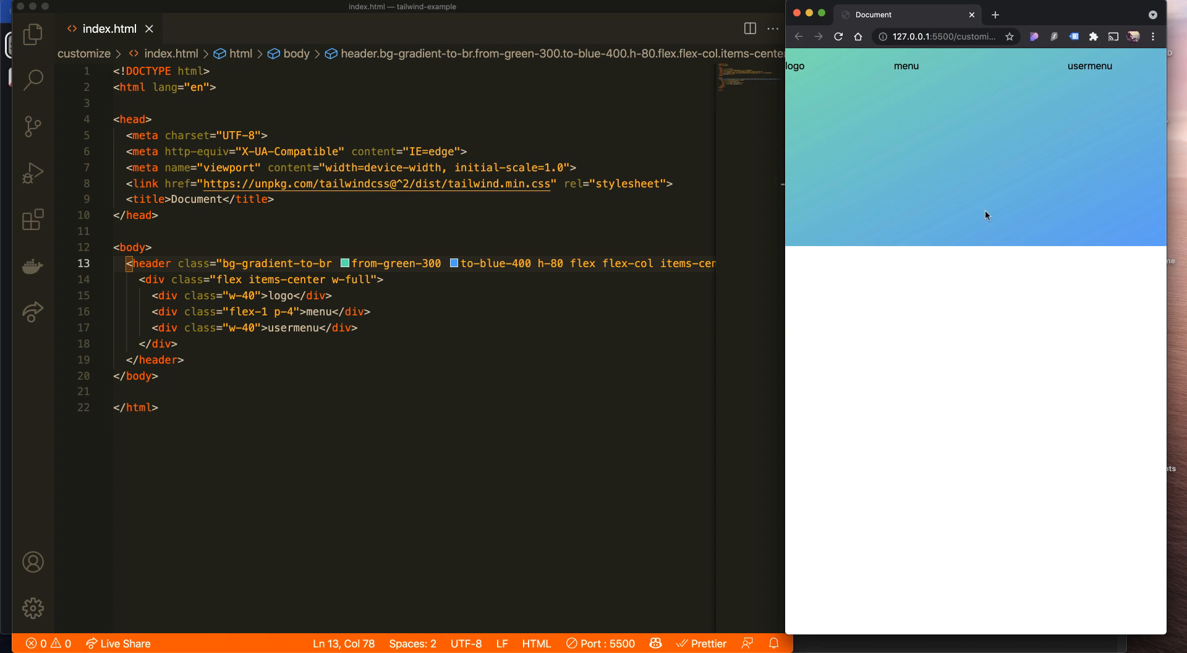
mouse_move(983, 214)
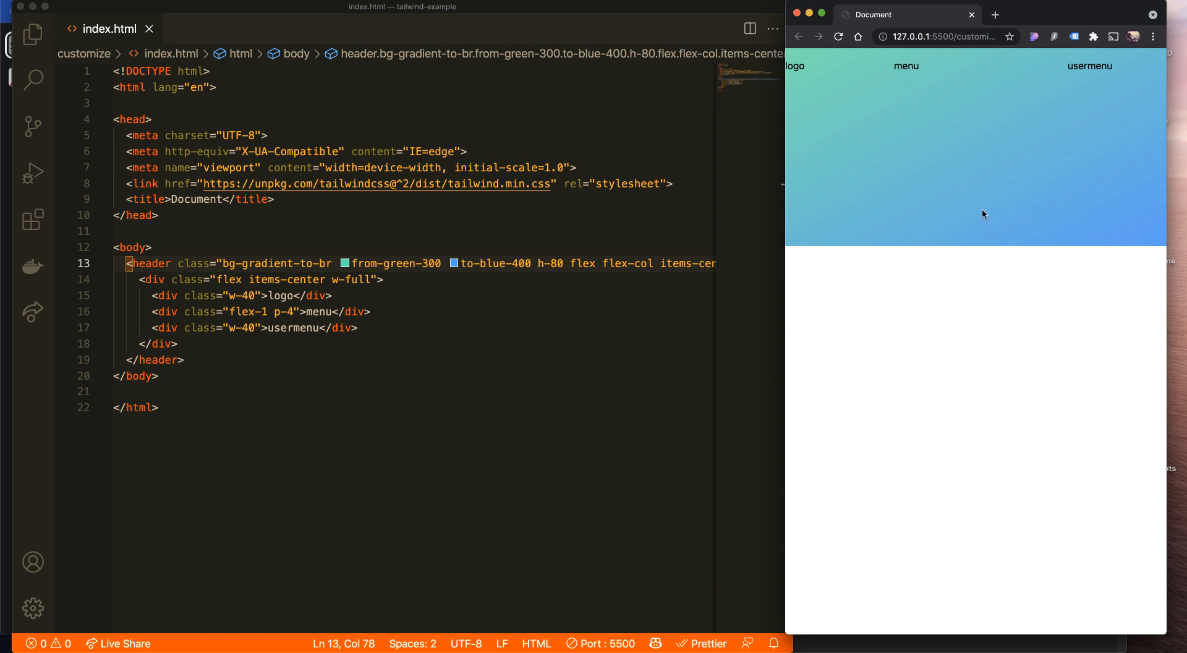
mouse_move(967, 246)
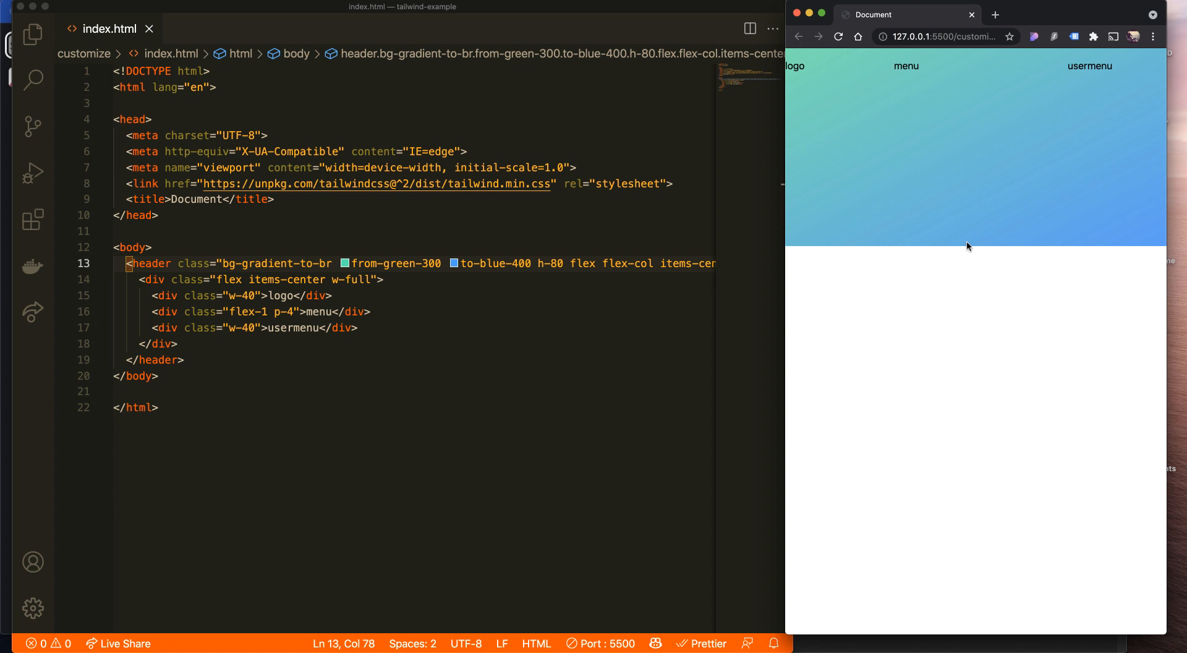
mouse_move(788, 151)
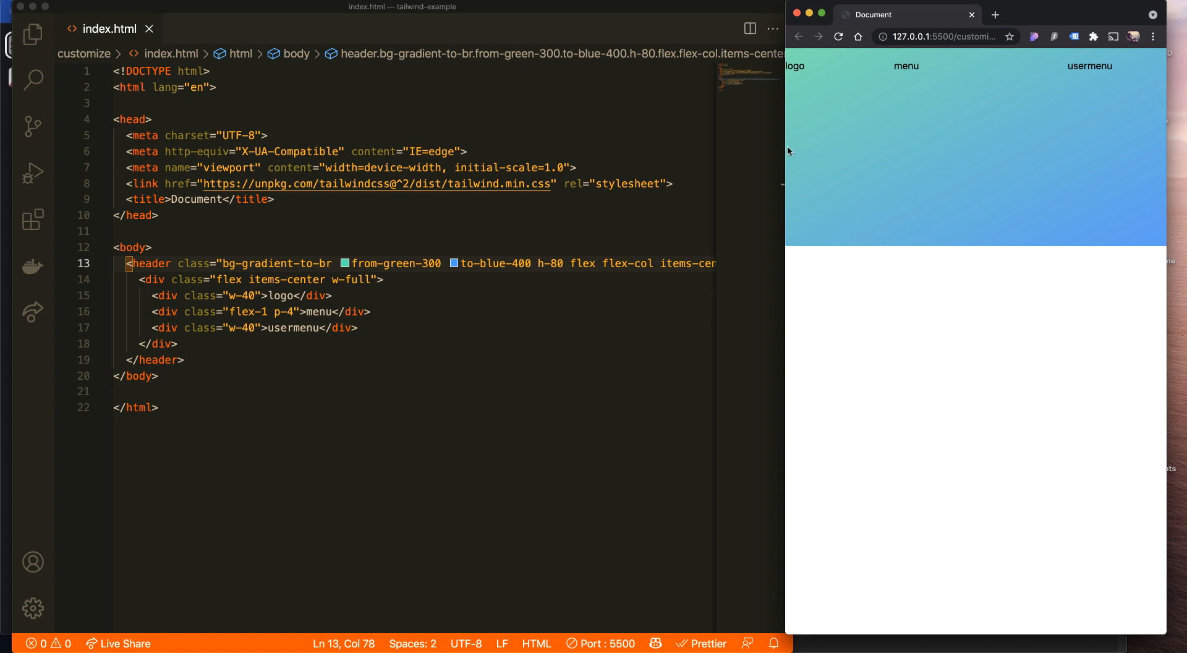
click(179, 342)
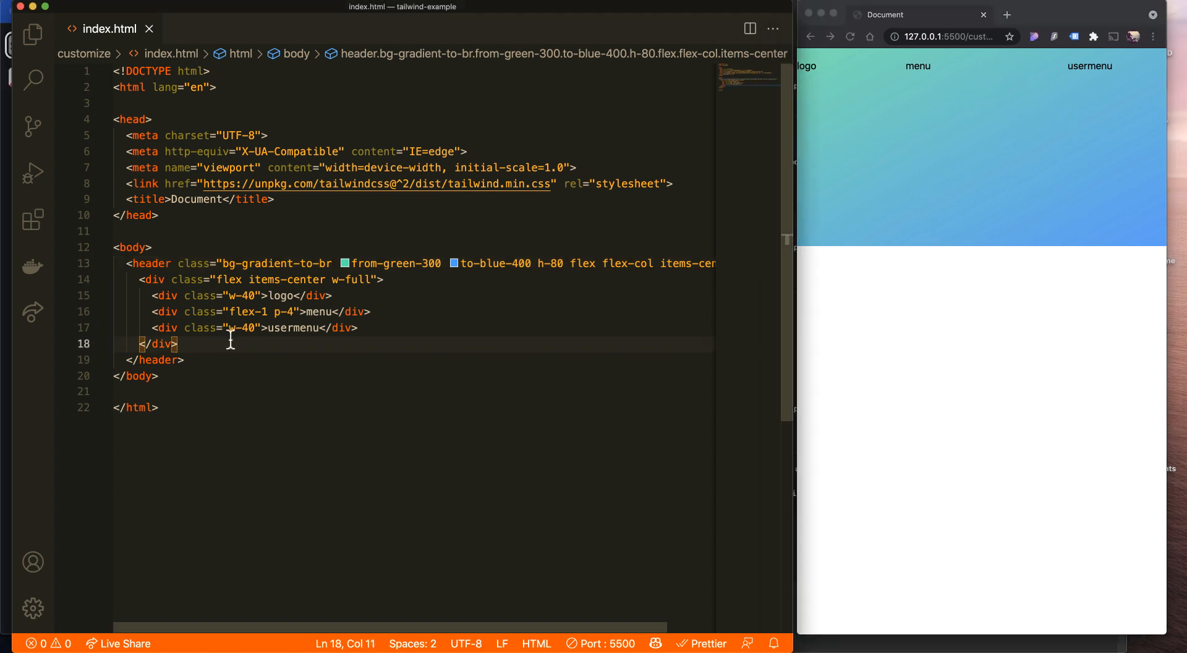
Step: Add an h1 'Some awesome tagline' with text-white text-5xl font-light text-center mt-12
text(<h1 class="test-white text-)
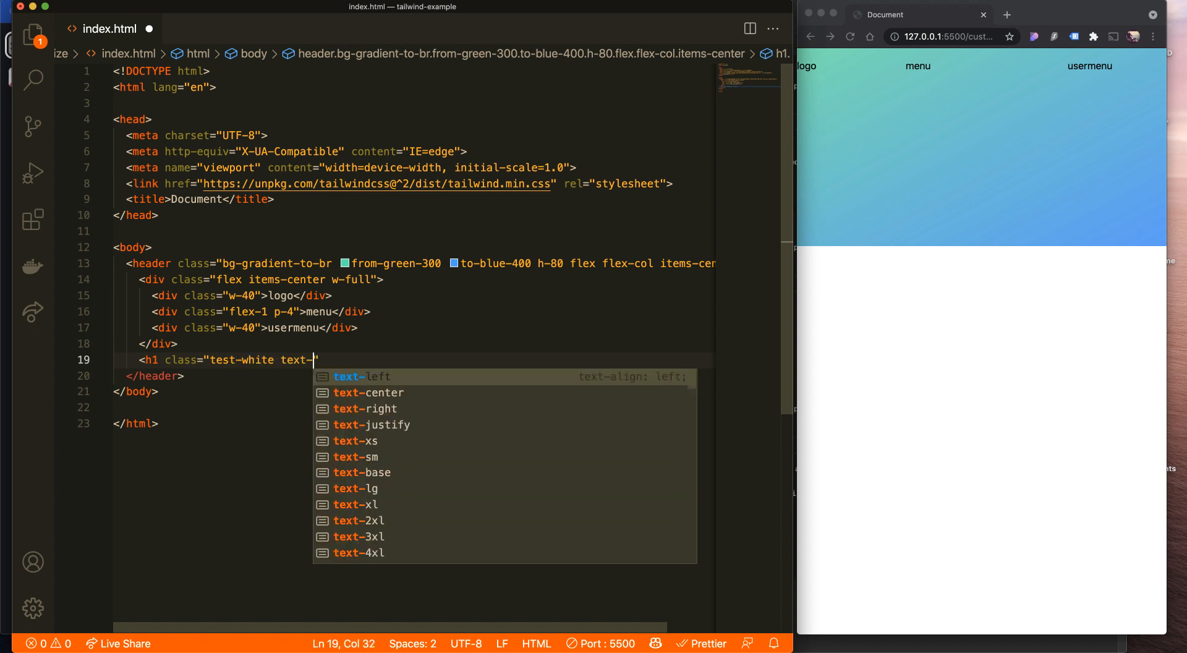
text(5xl font-light text-center mt-12)
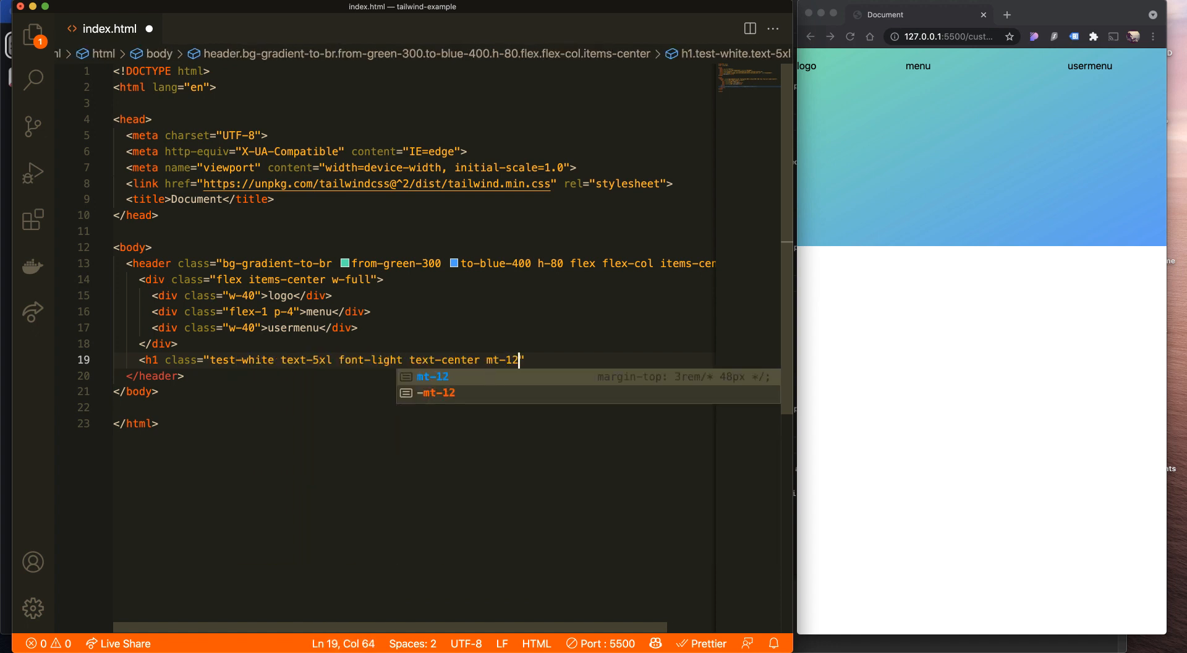
text(>Some awesome tagline</h1>)
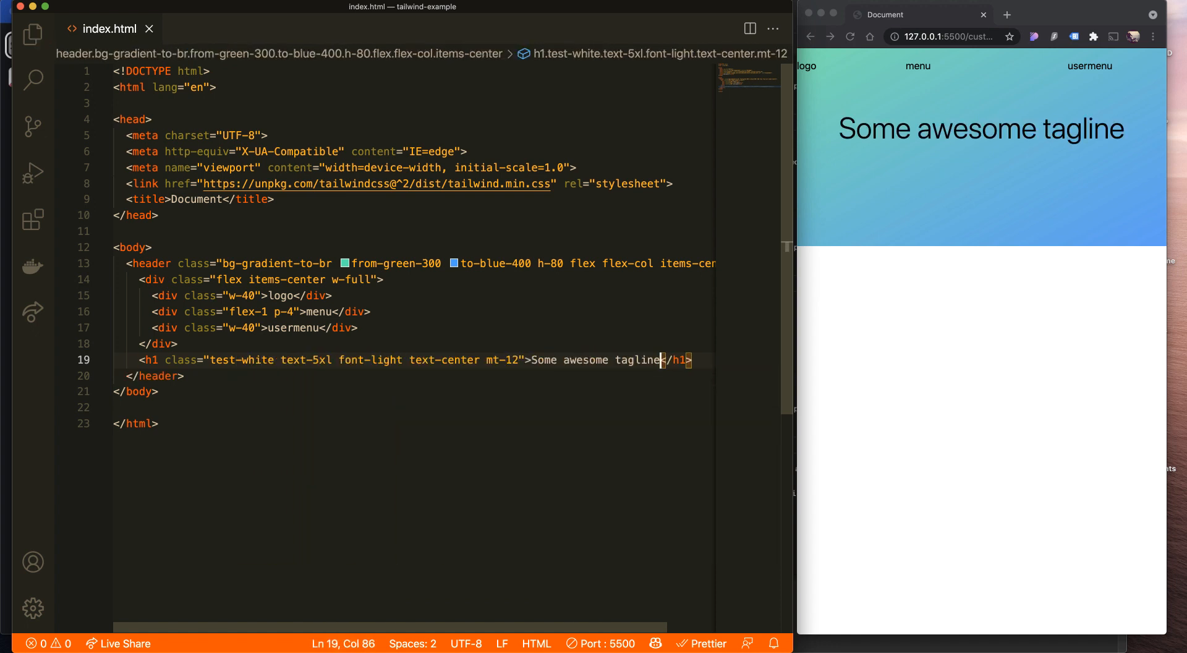
mouse_move(233, 361)
text(x)
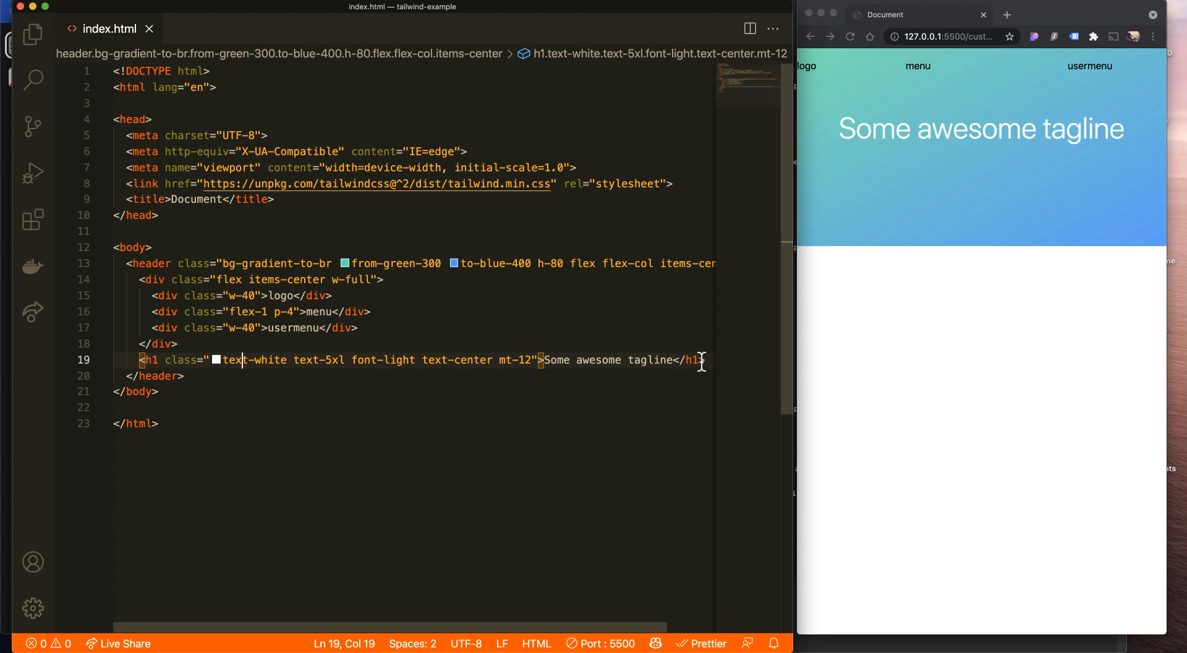
Step: Add a rounded bg-purple-500 text-white p-2 m-4 text-xl More Info button with hover:shadow-xl
text(<button class="")
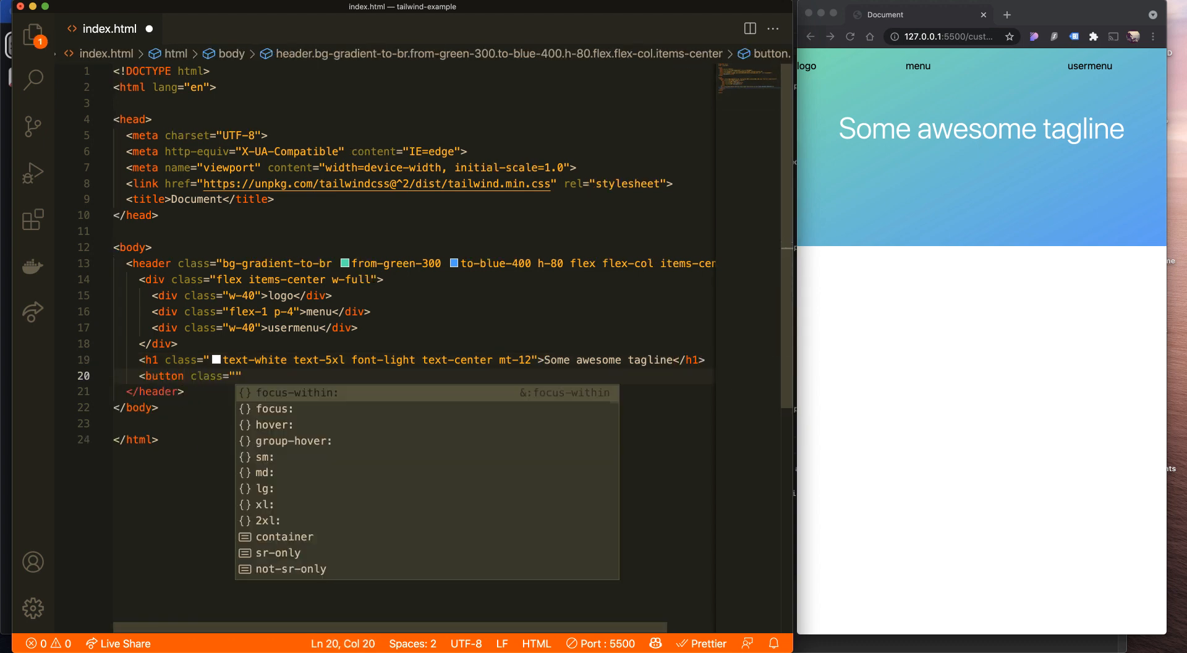
text(rounded bg-purple-40)
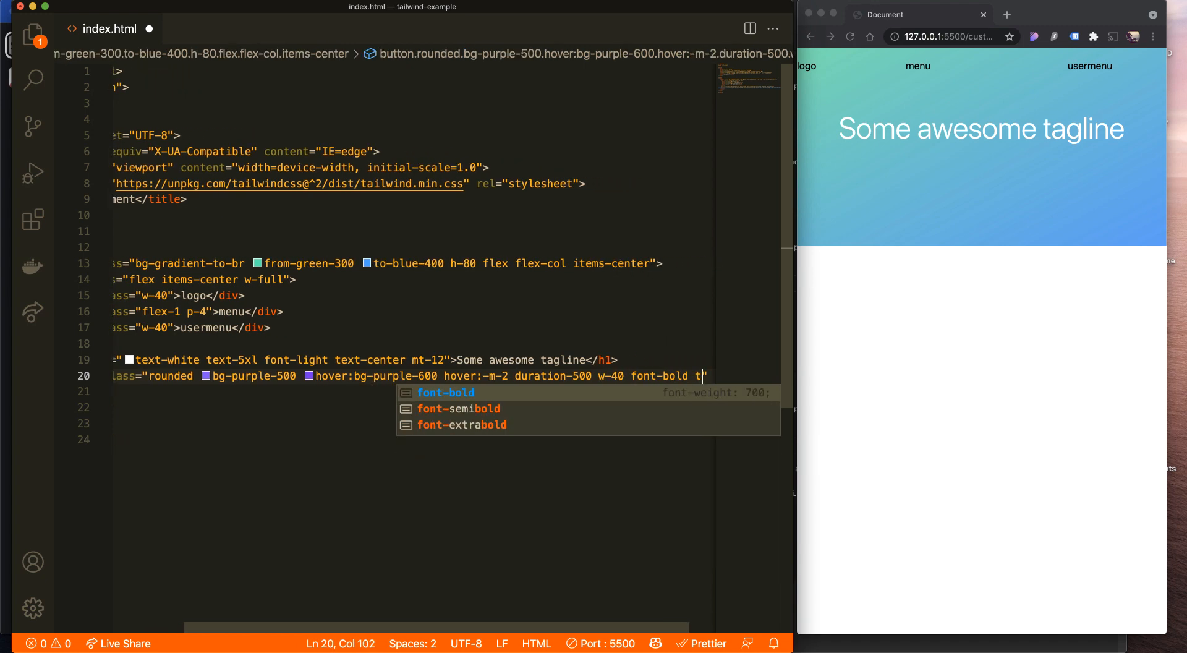
text(text-white p-2 m-4 text-xl shaw)
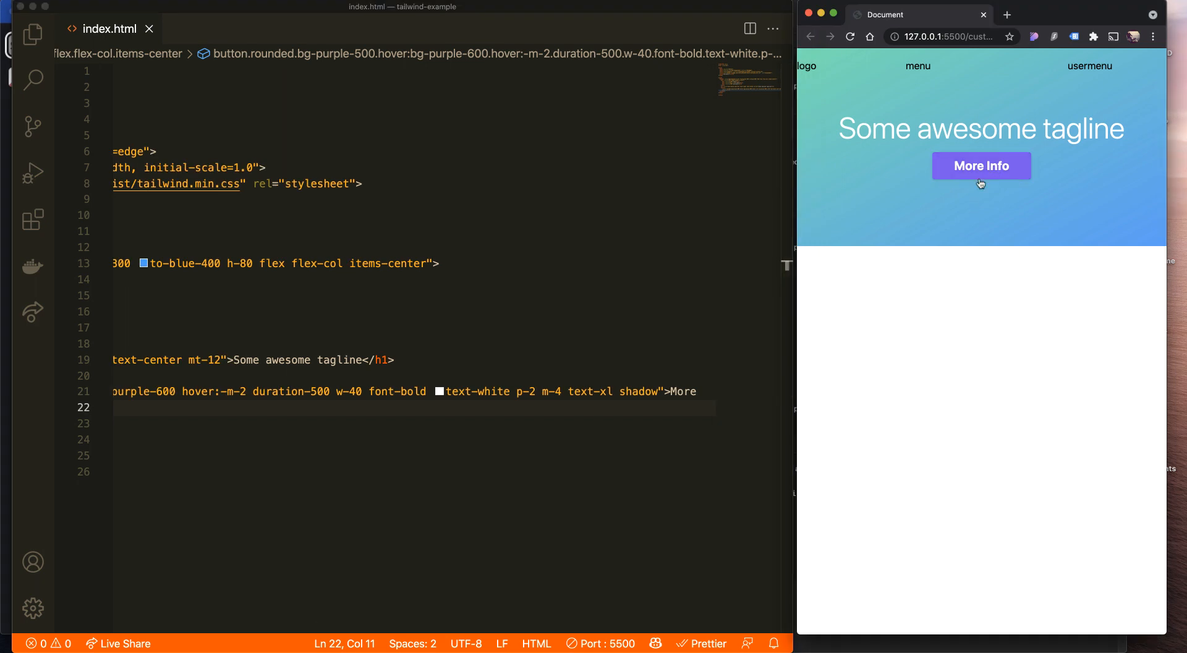
mouse_move(612, 375)
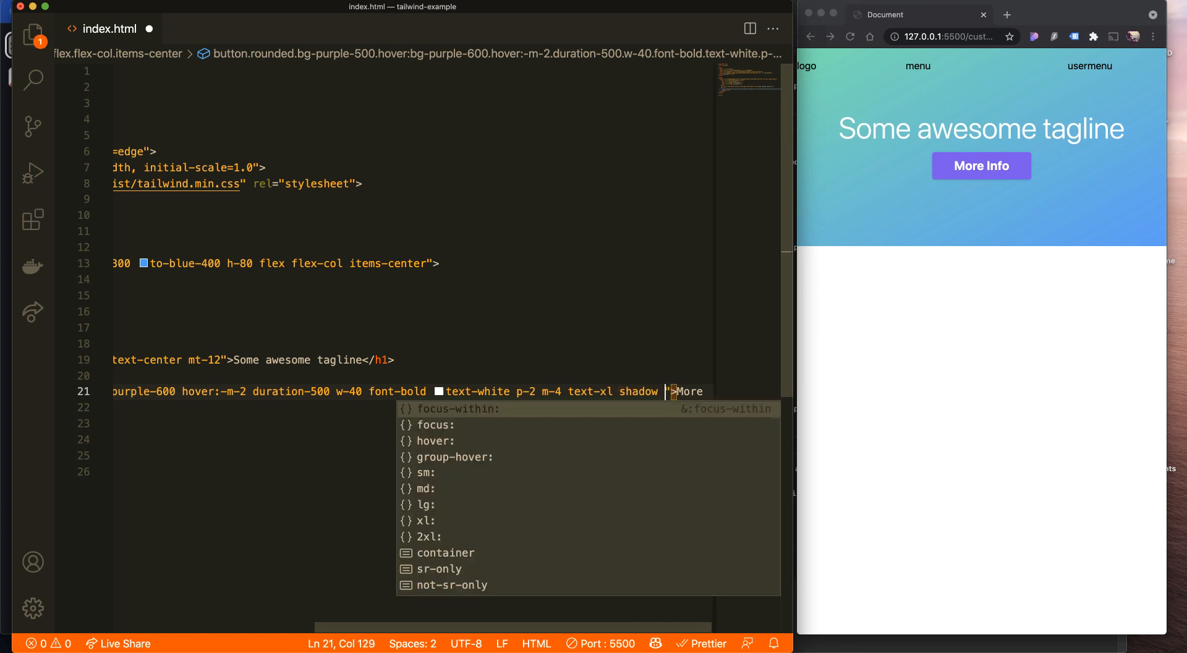
text(hover:shadow-x)
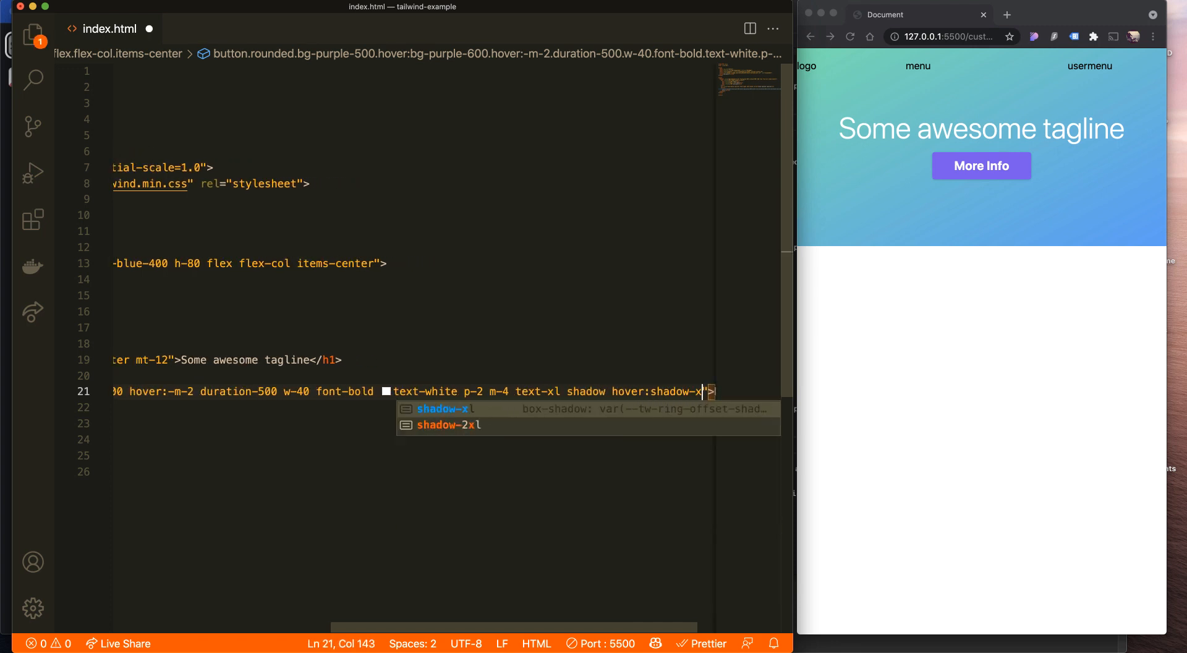
text(l)
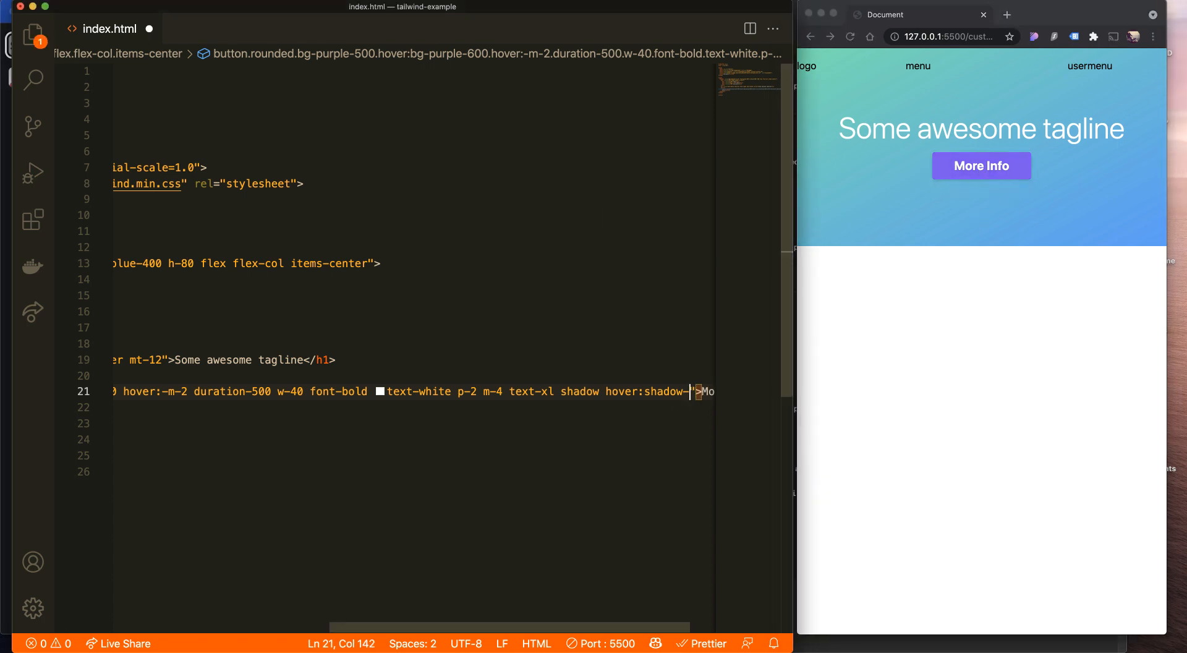
text(lg)
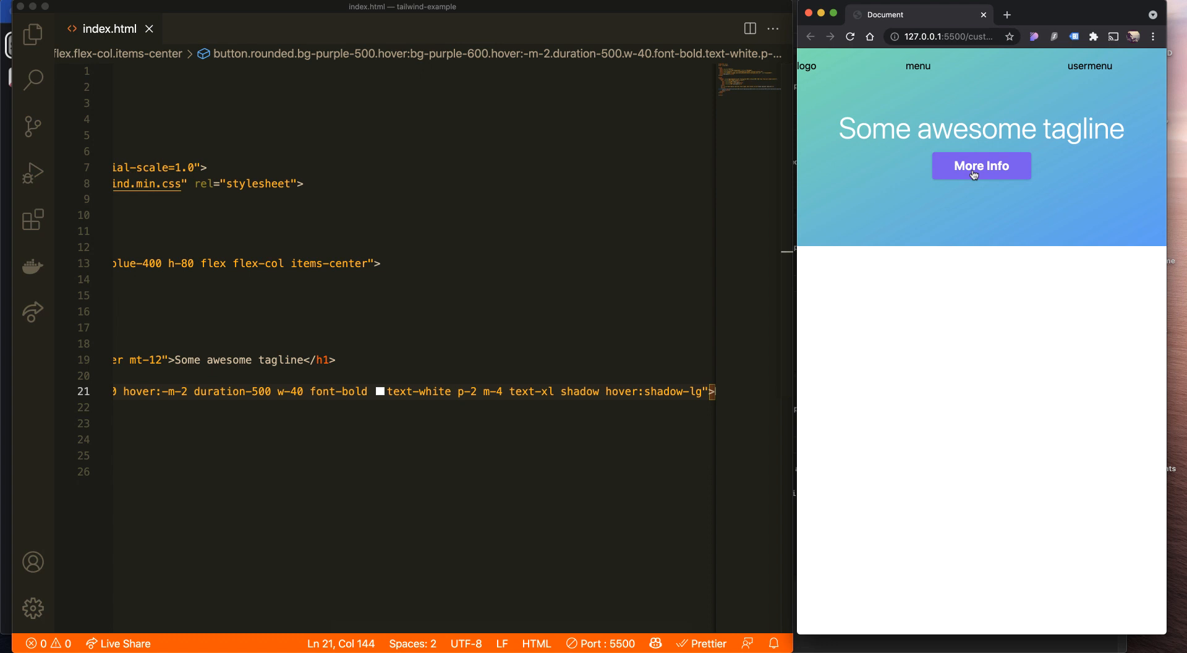
mouse_move(982, 245)
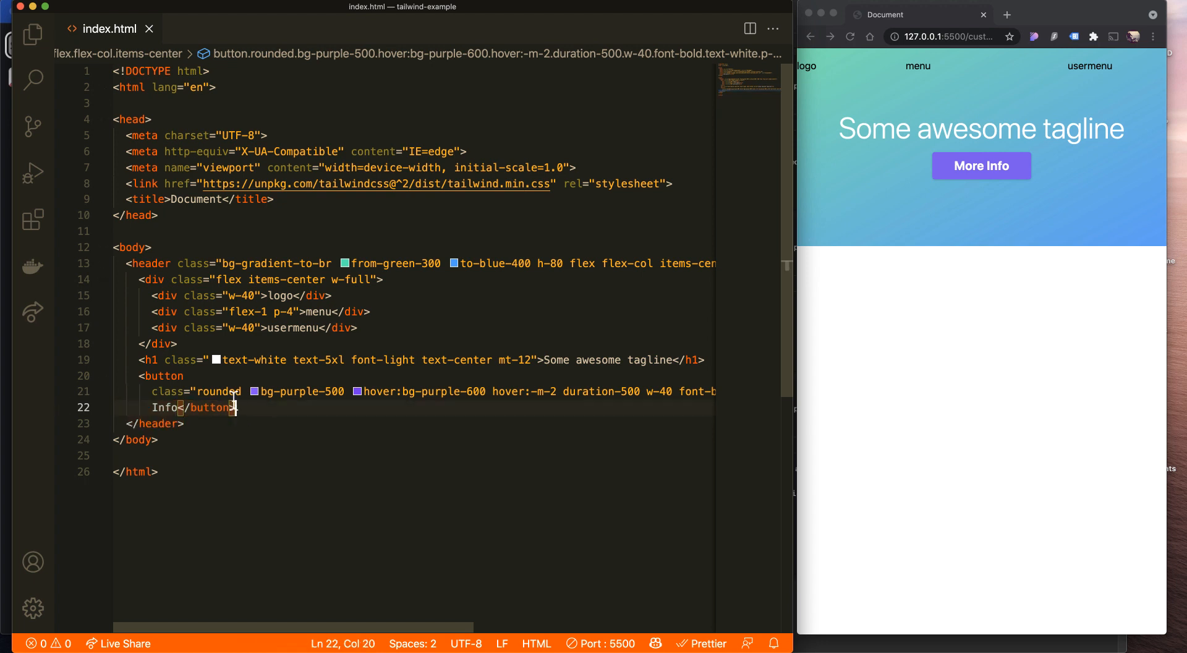
click(311, 360)
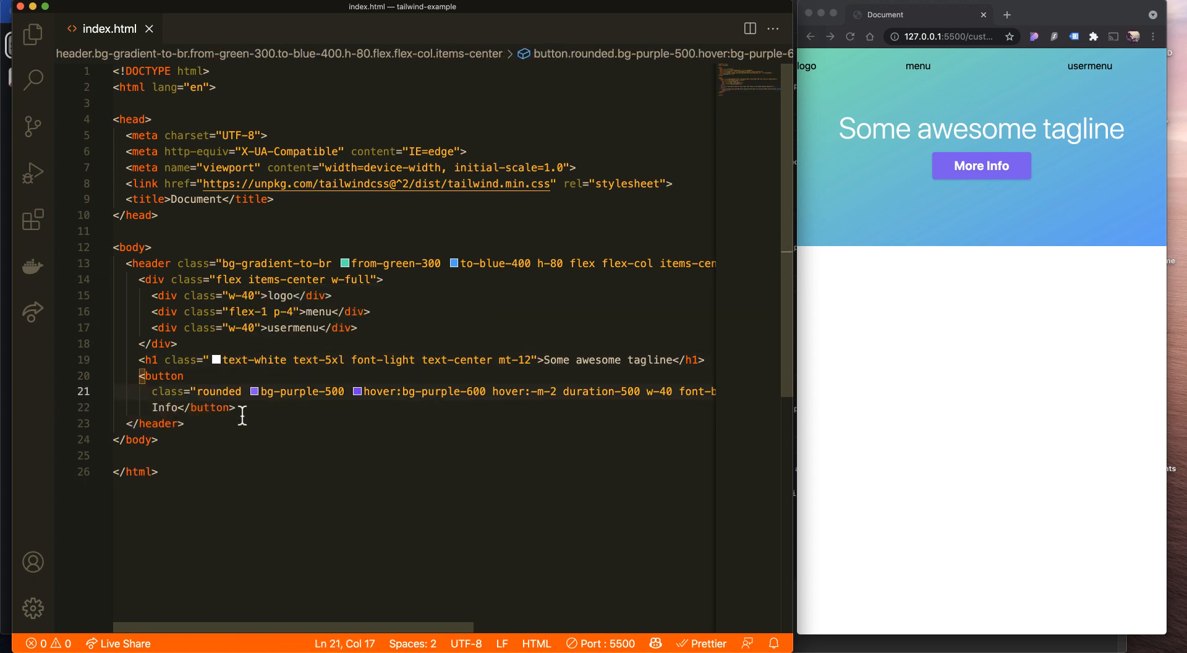
click(496, 392)
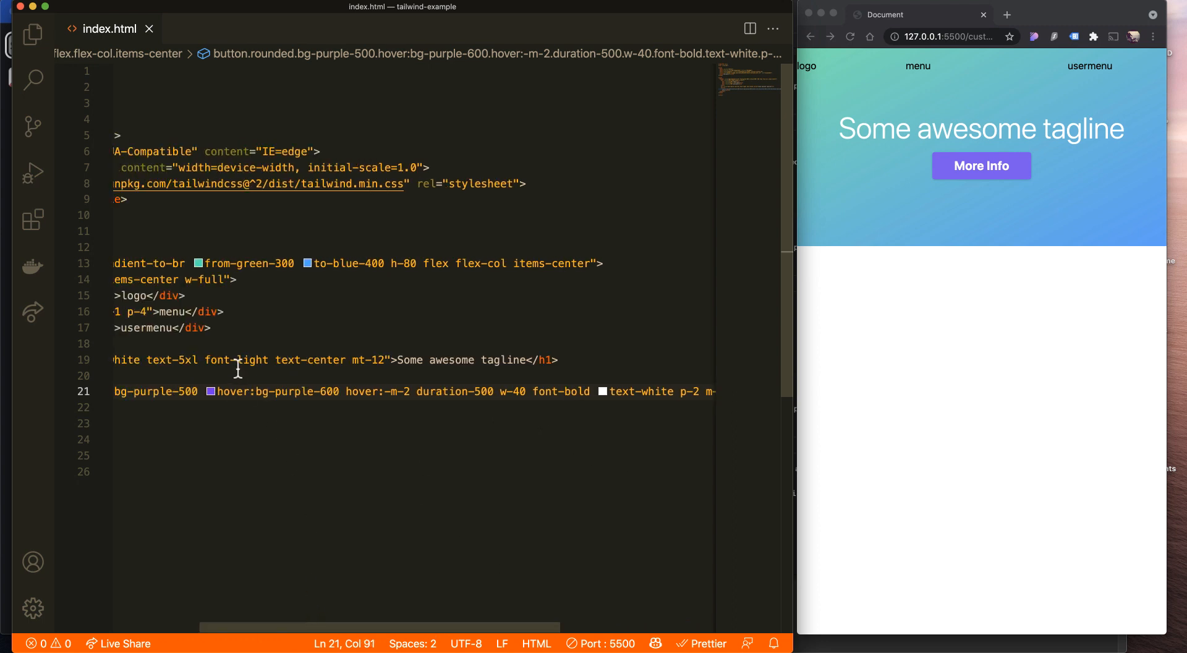
double_click(253, 359)
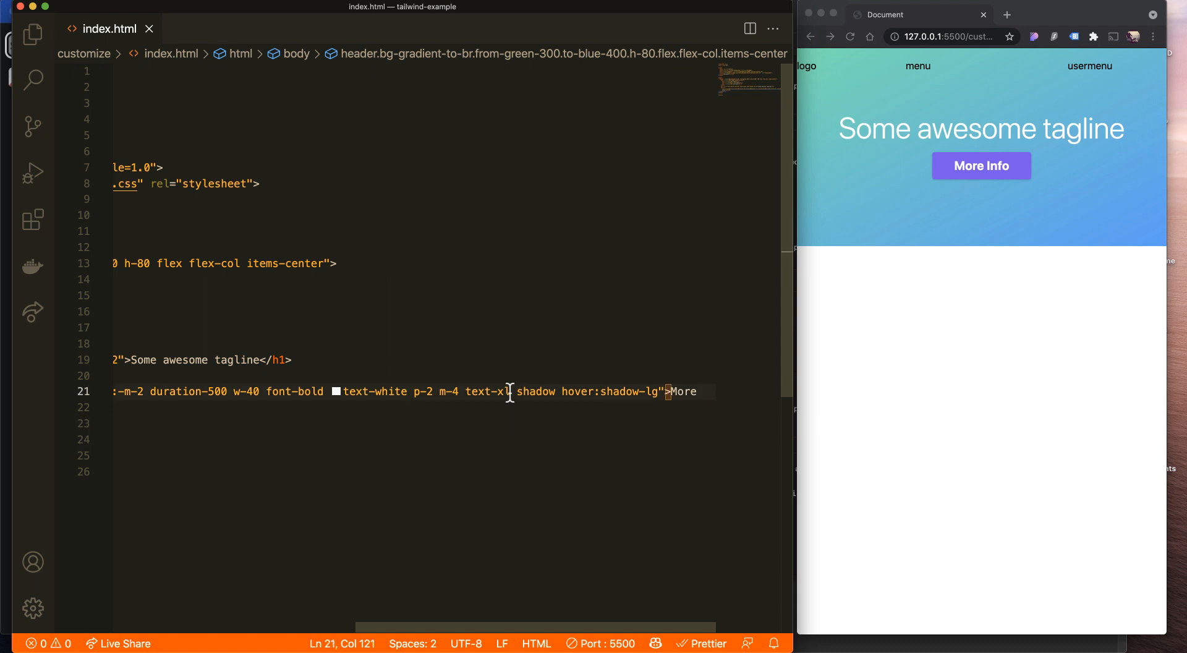
double_click(536, 392)
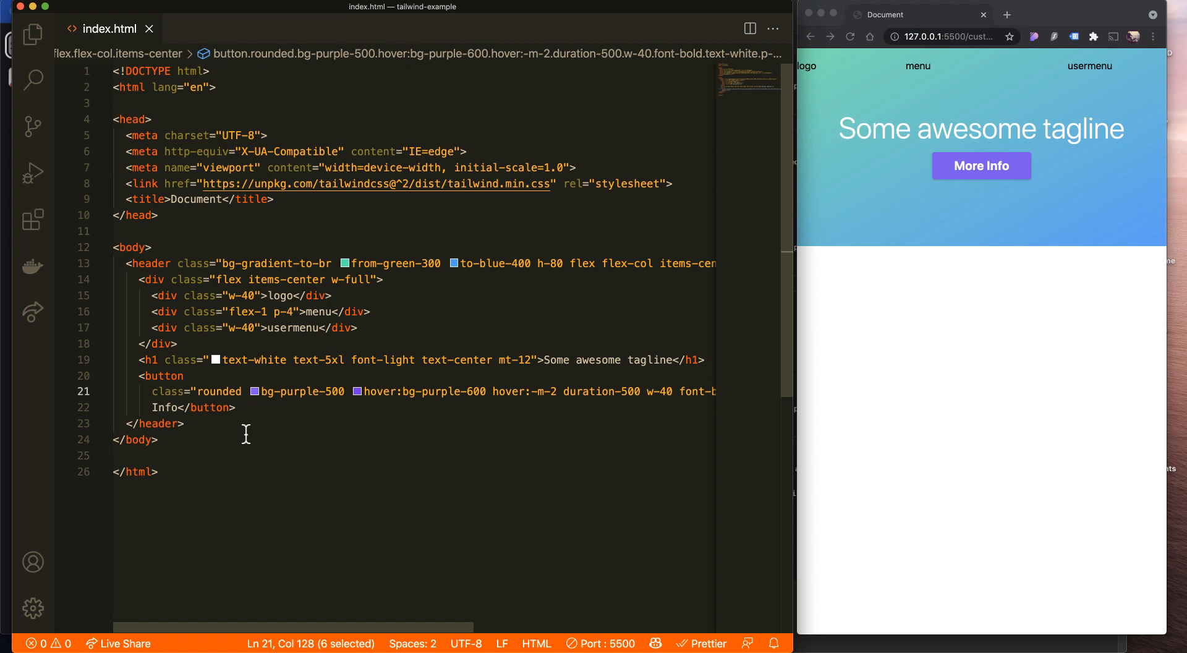
click(236, 409)
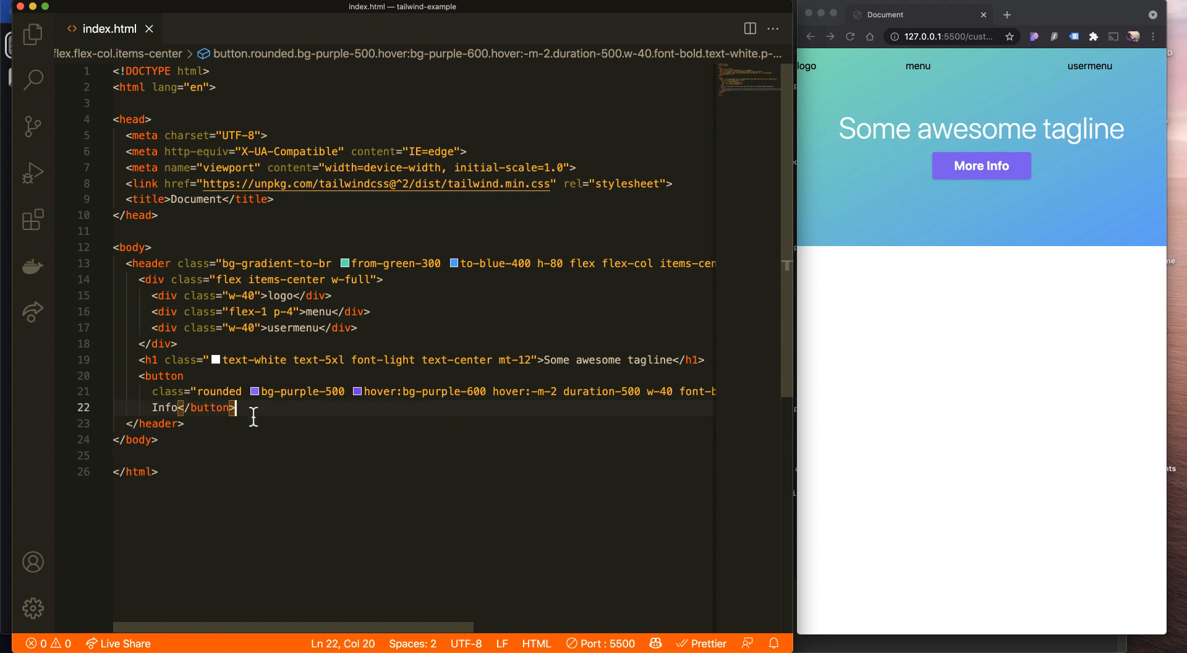
mouse_move(859, 258)
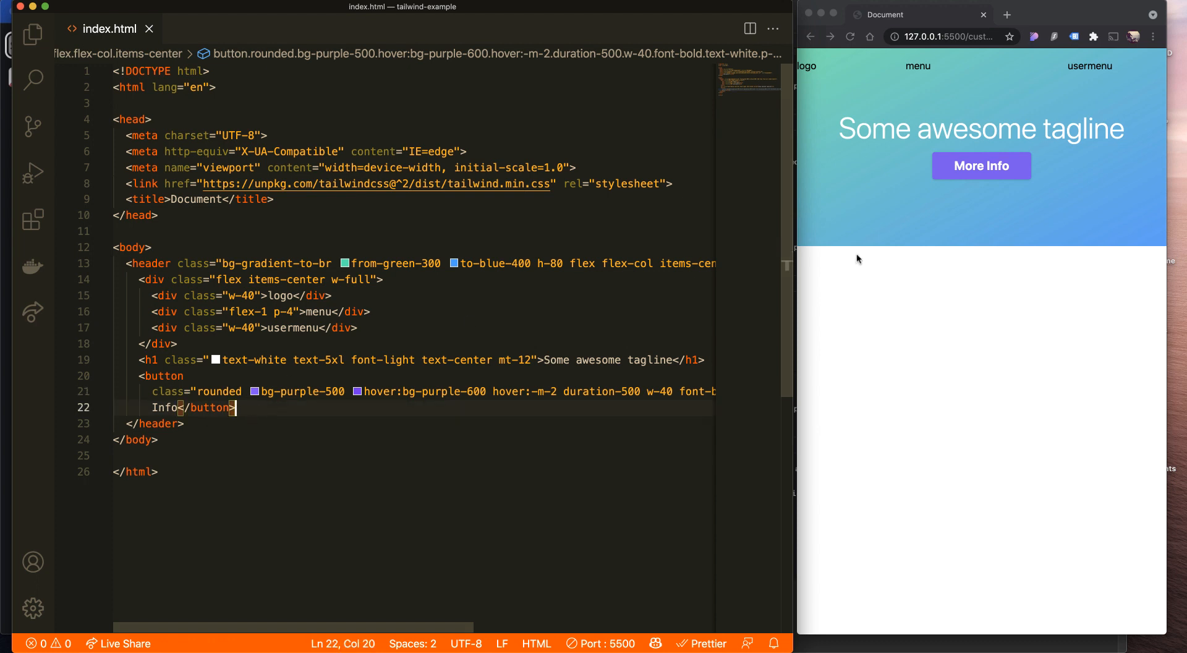
mouse_move(1089, 237)
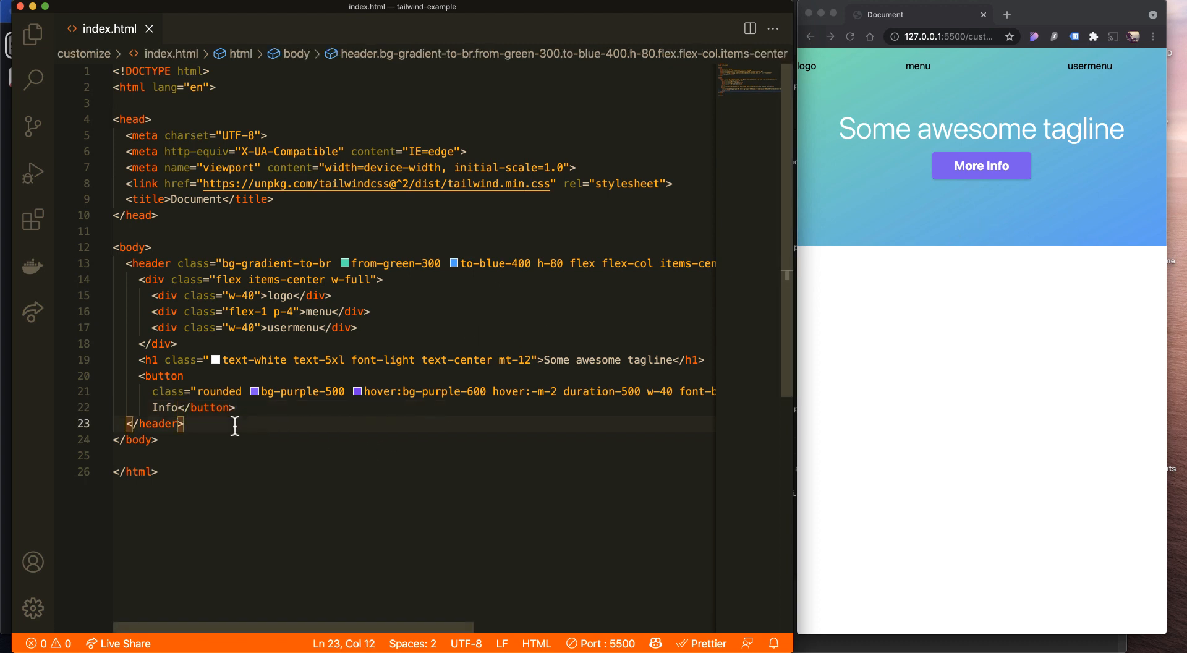
Step: Add a centred wrapper holding a rounded-xl white bordered 'Some Hero Callout' card
text(<div class="flex flex-col items-center -m-10 mb-10)
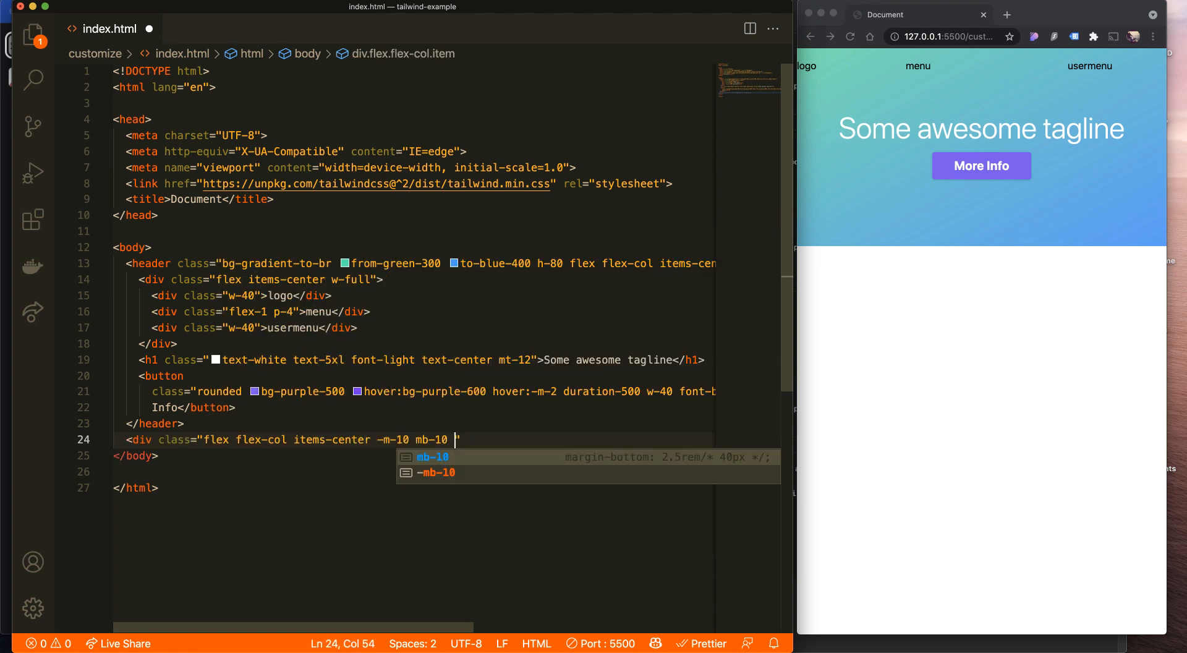
text(hover:-m-20">)
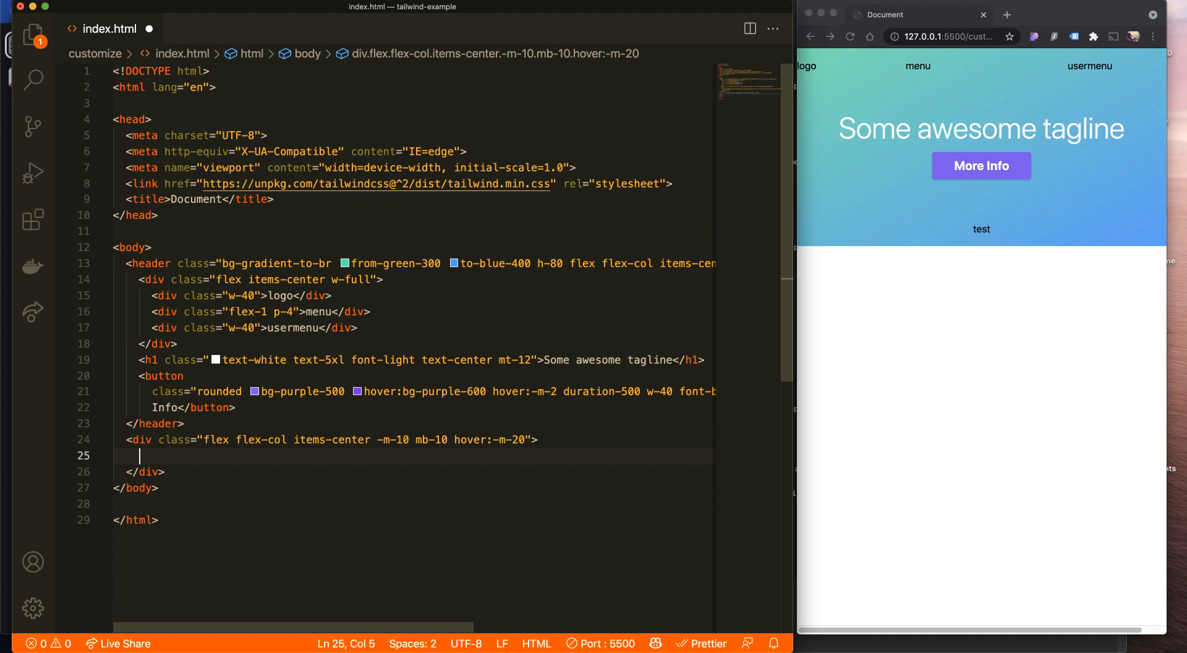
text(<div clas="rounded-xl bg-white border border-gray-200 w-1/2 h-40 shadow-lg)
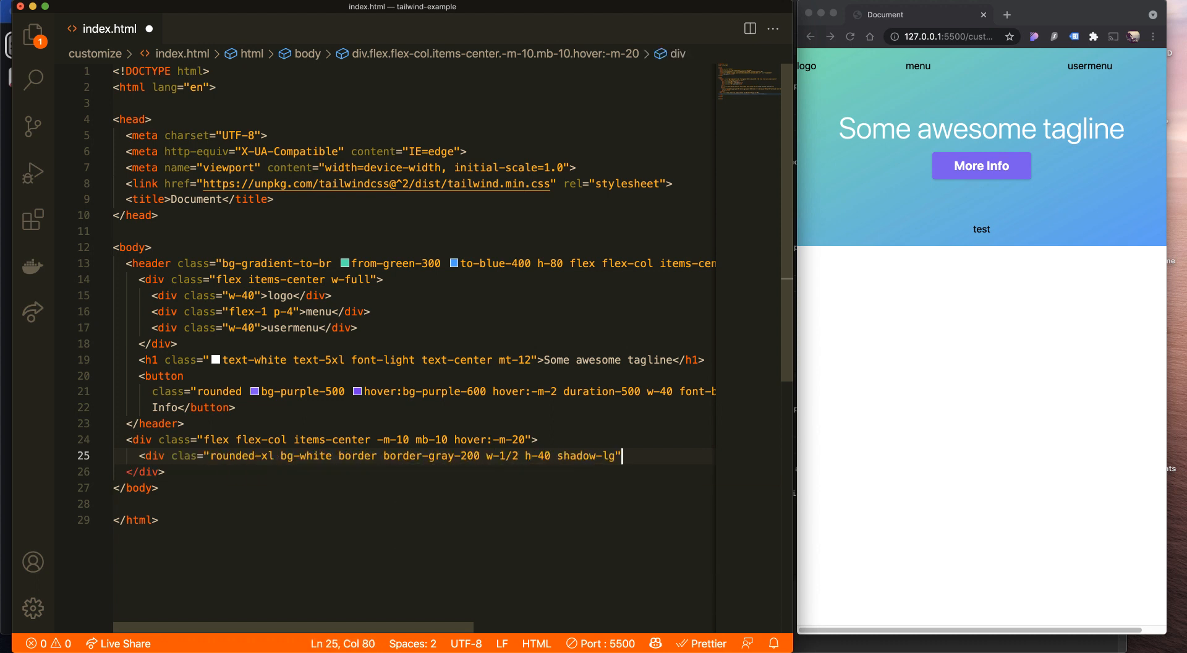
text(Some Hero Callout)
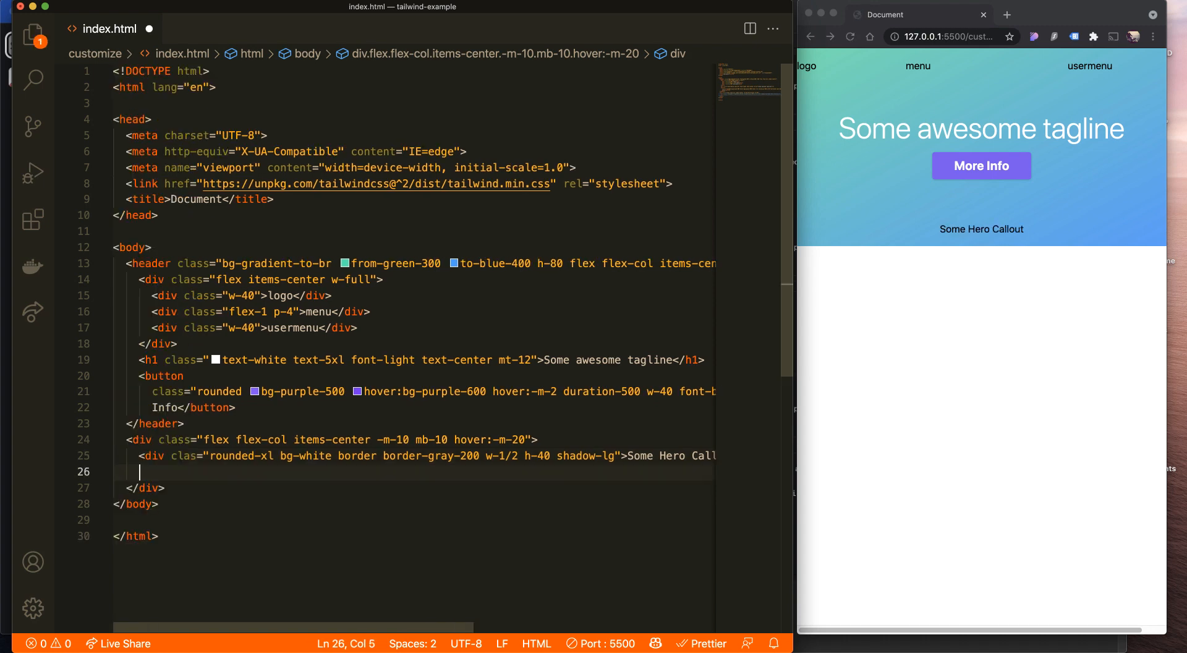
Step: Add a text-gray-400 text-2xl mt-8 heading under the card and adjust the wrapper's mb-10 margin
text(<h1 class="text-gray-400 text-2xl mt-8">We are awesome at being awesome</h1>)
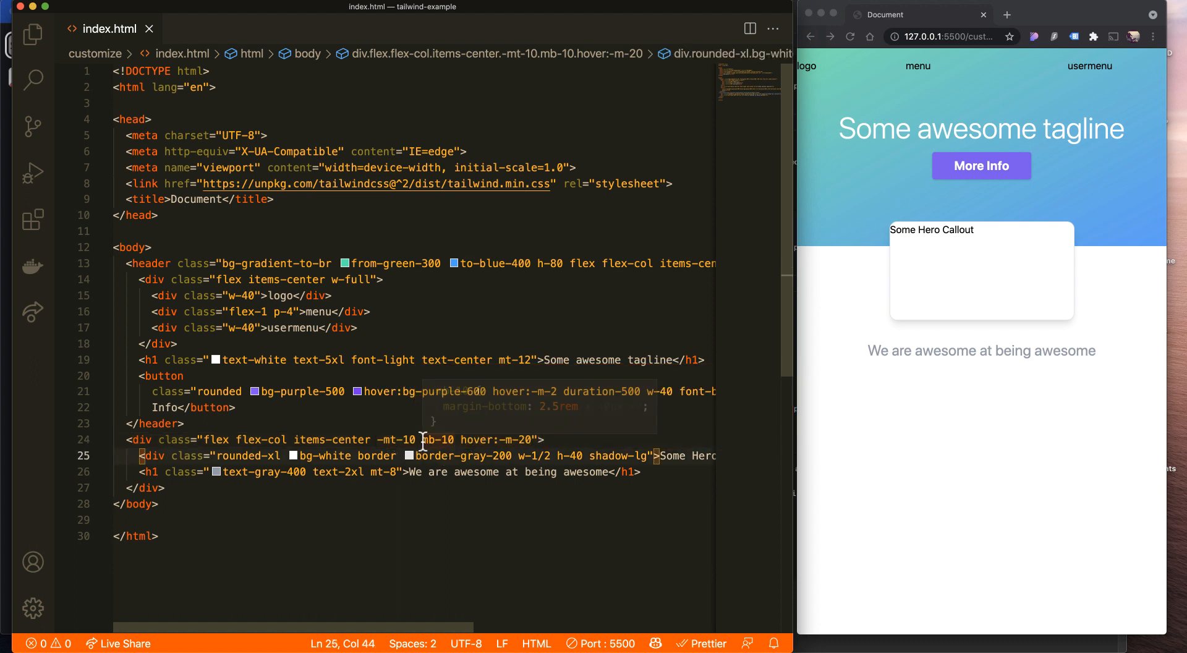
double_click(435, 439)
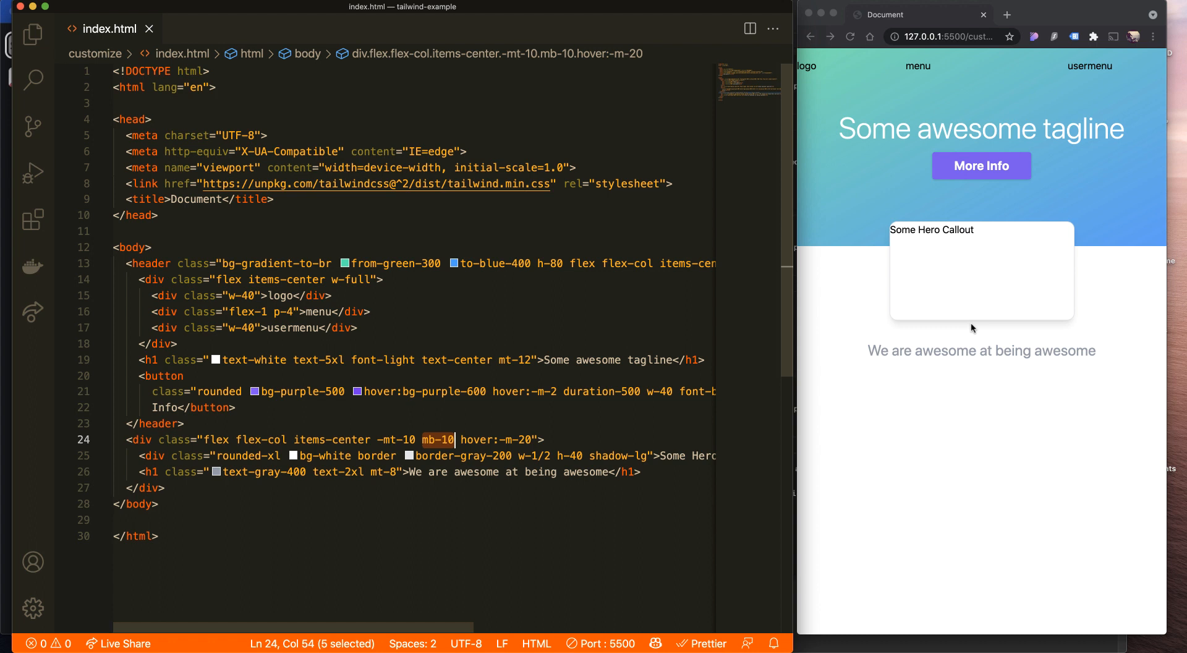
click(541, 440)
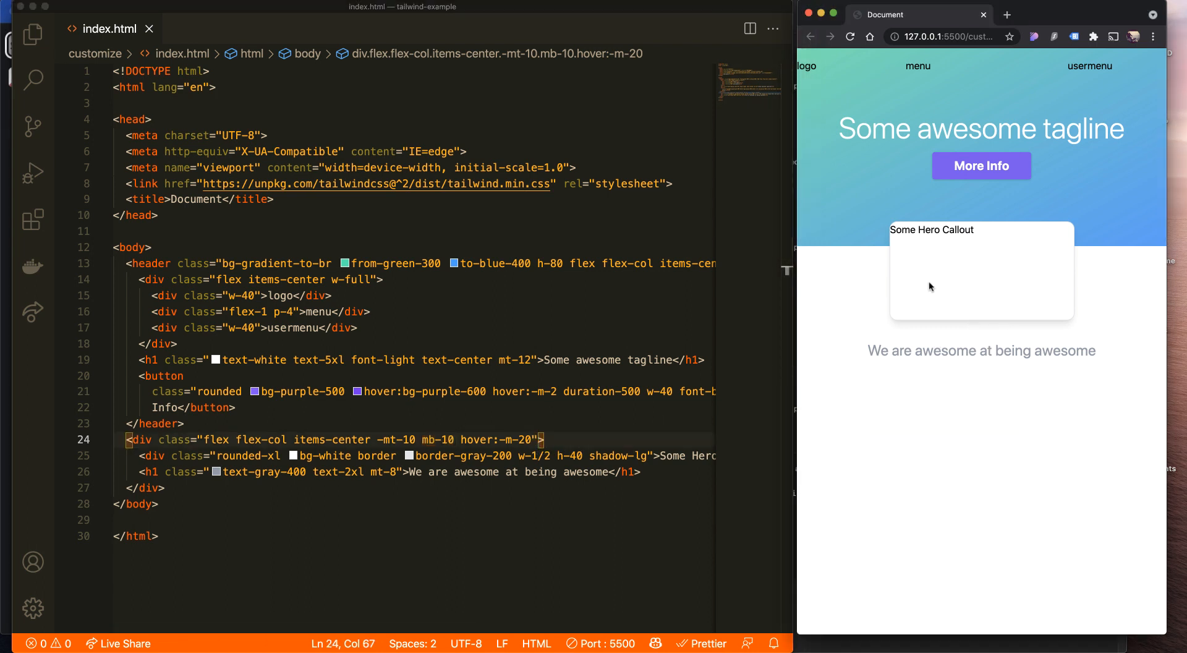
mouse_move(606, 432)
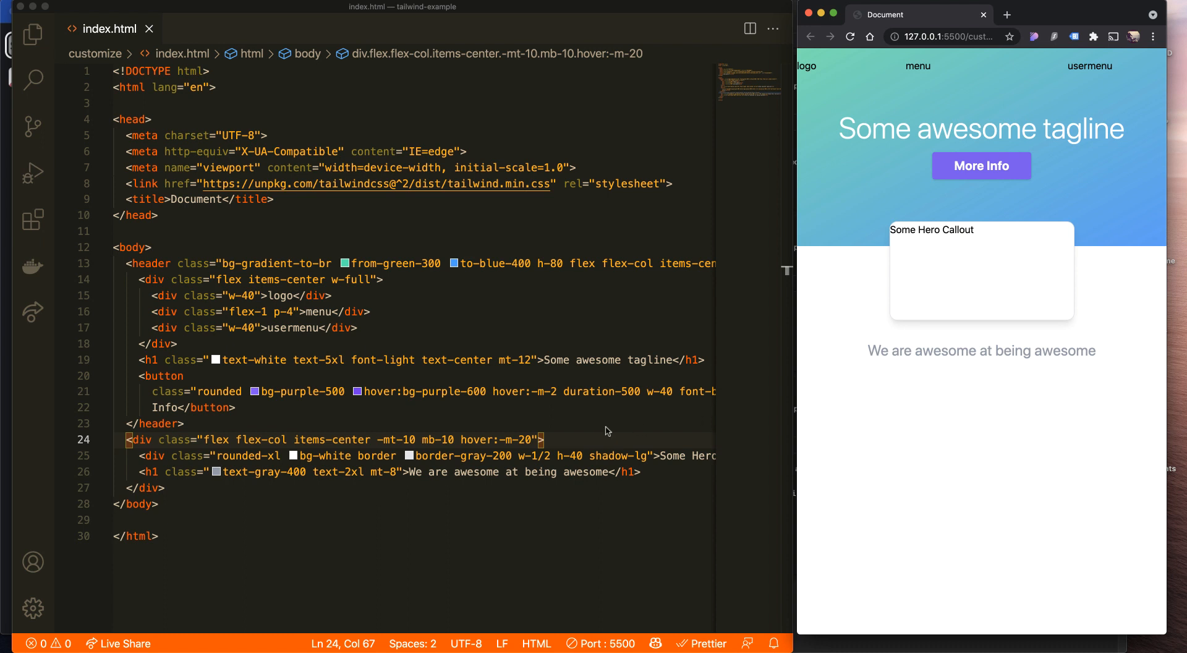
double_click(478, 439)
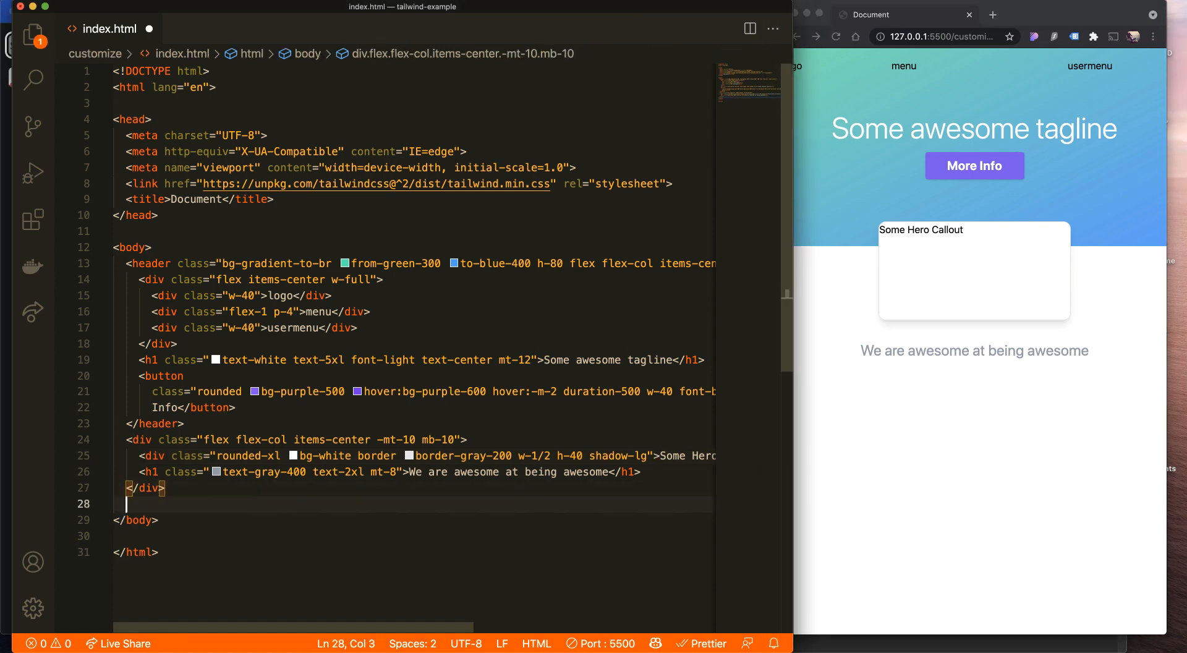
Step: Add a footer with w-full bg-gray-800 h-80 text-gray-400 text-center p-8 reading 'footer content' and save
text(<footer class="w-full bg-gray-800 h-80 text-gray-)
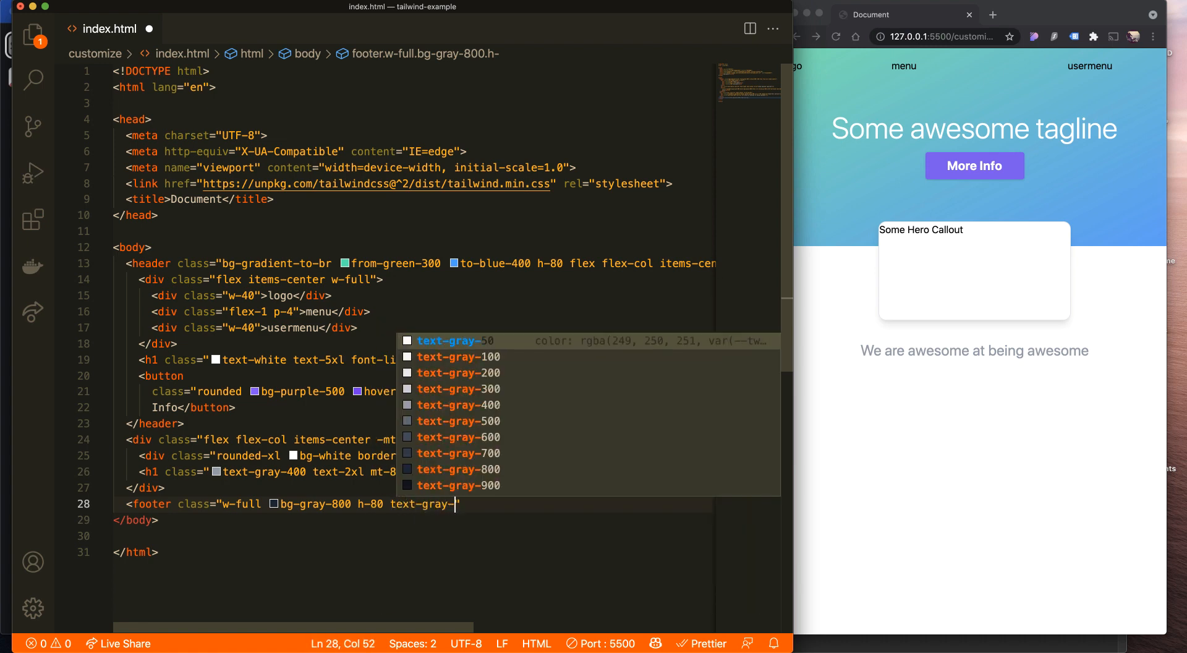
text(400 text-center p-8">footer content</fo)
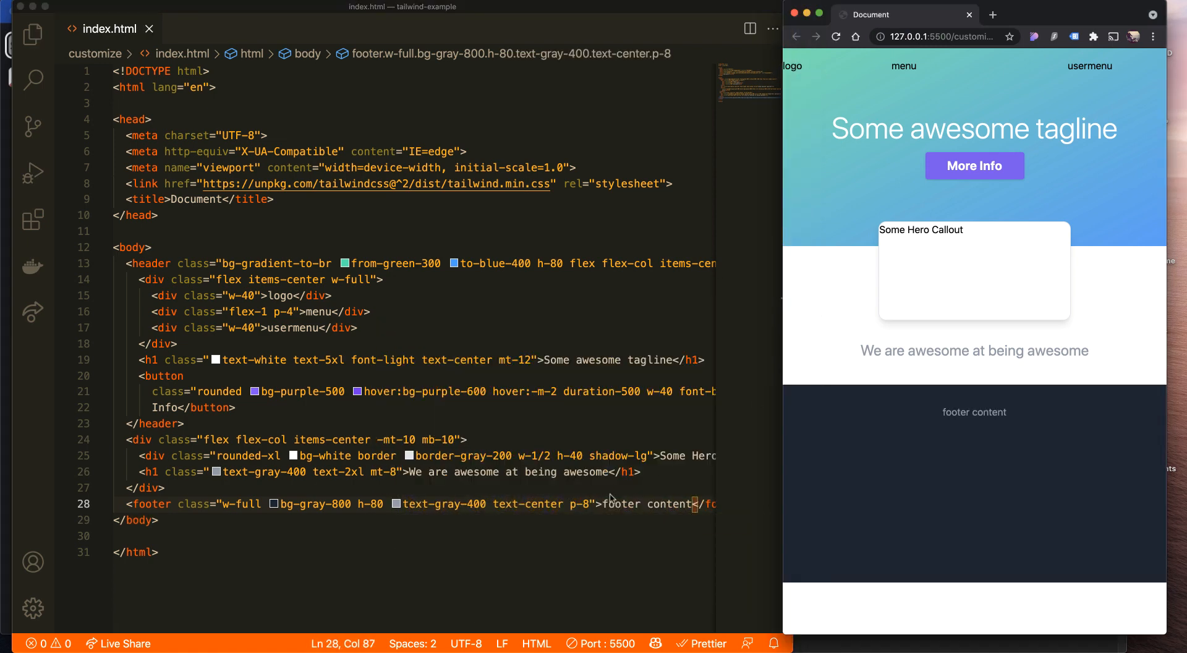
click(136, 519)
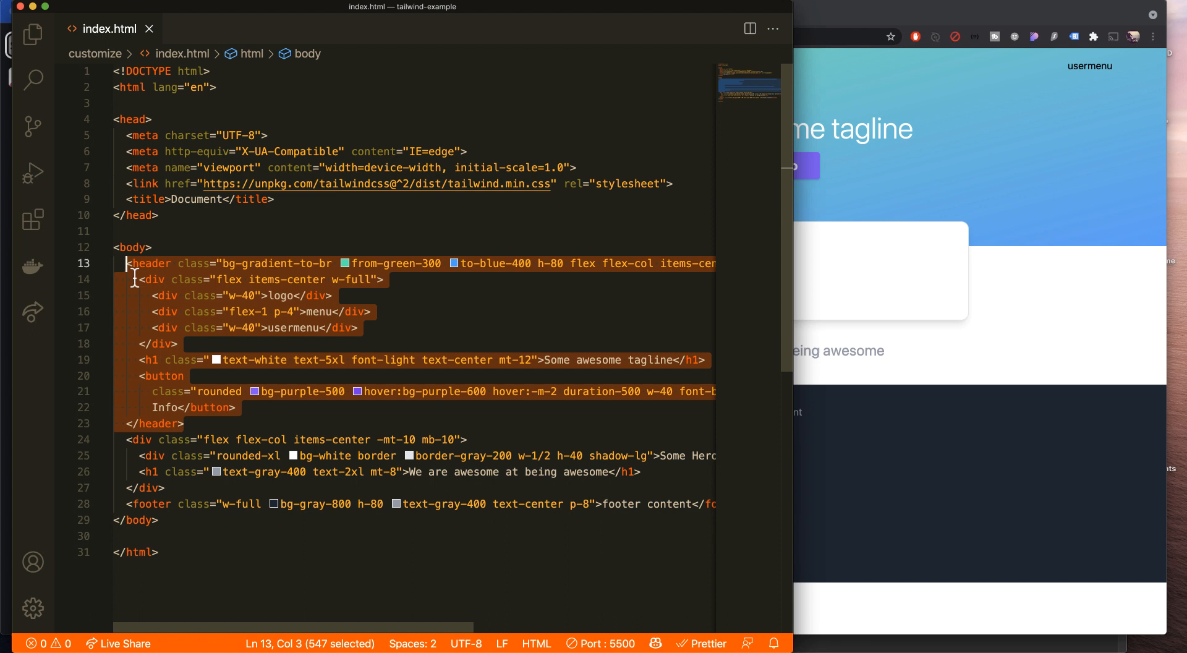
click(265, 376)
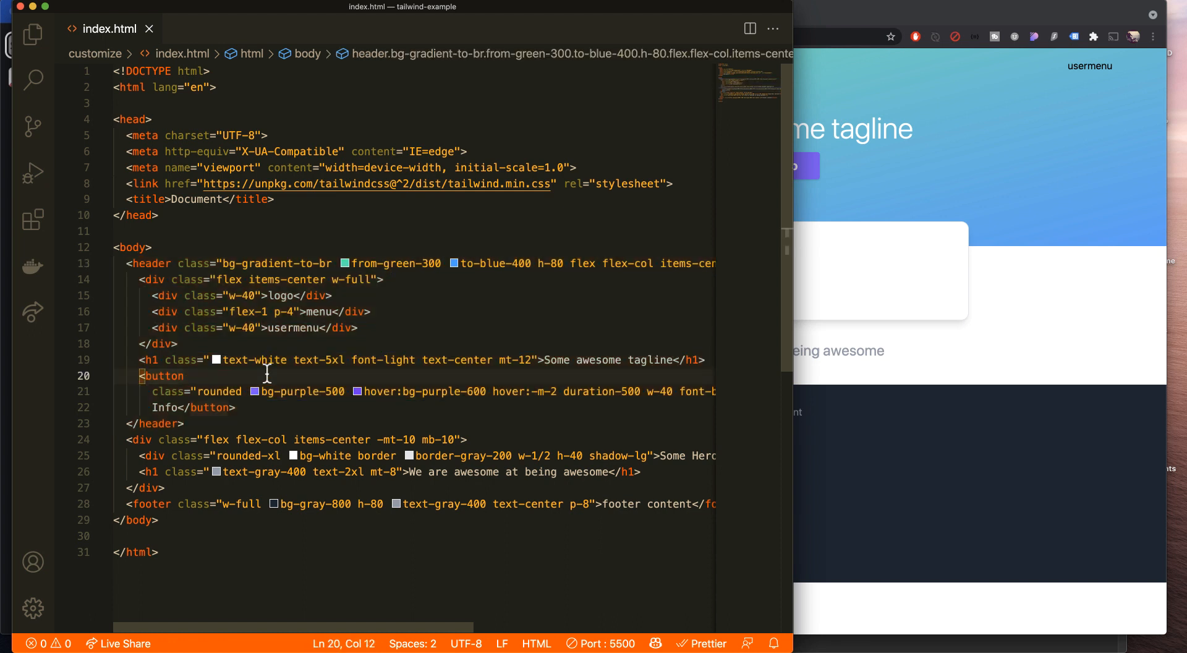
click(345, 263)
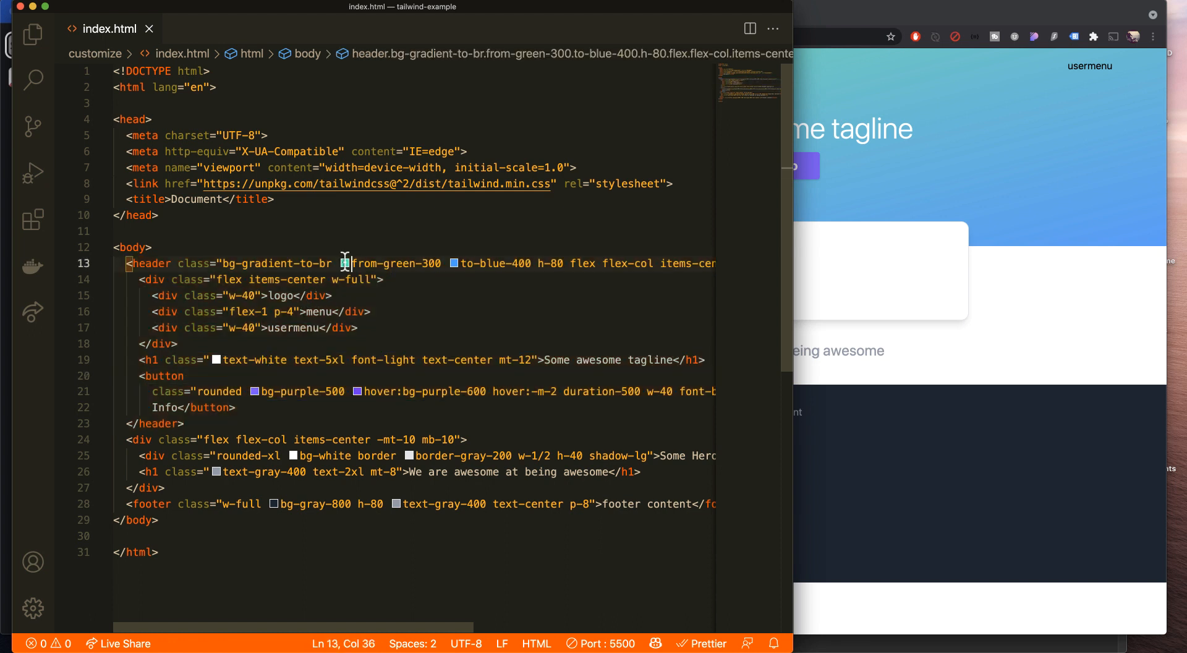
click(276, 296)
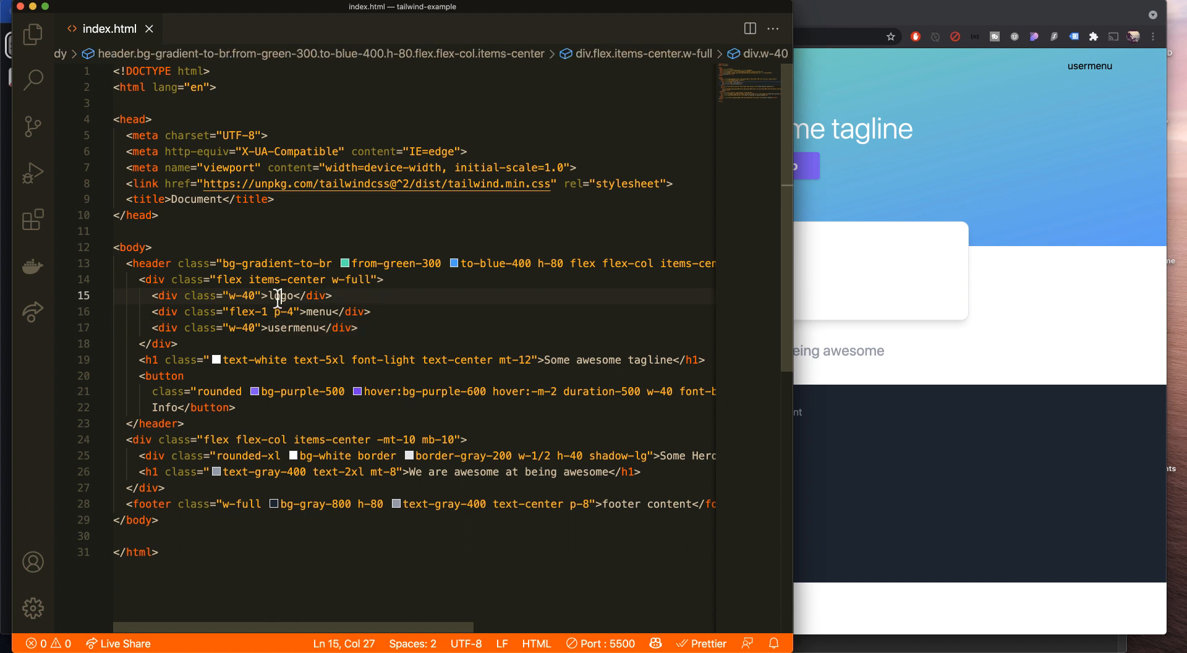
mouse_move(468, 472)
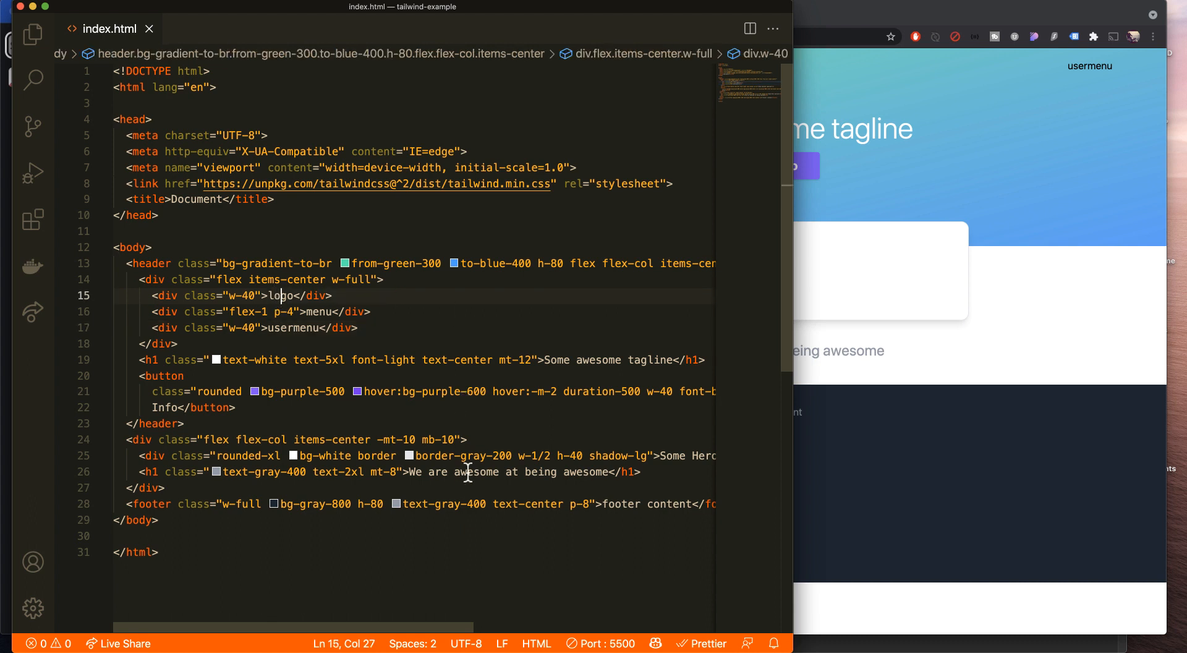
click(361, 472)
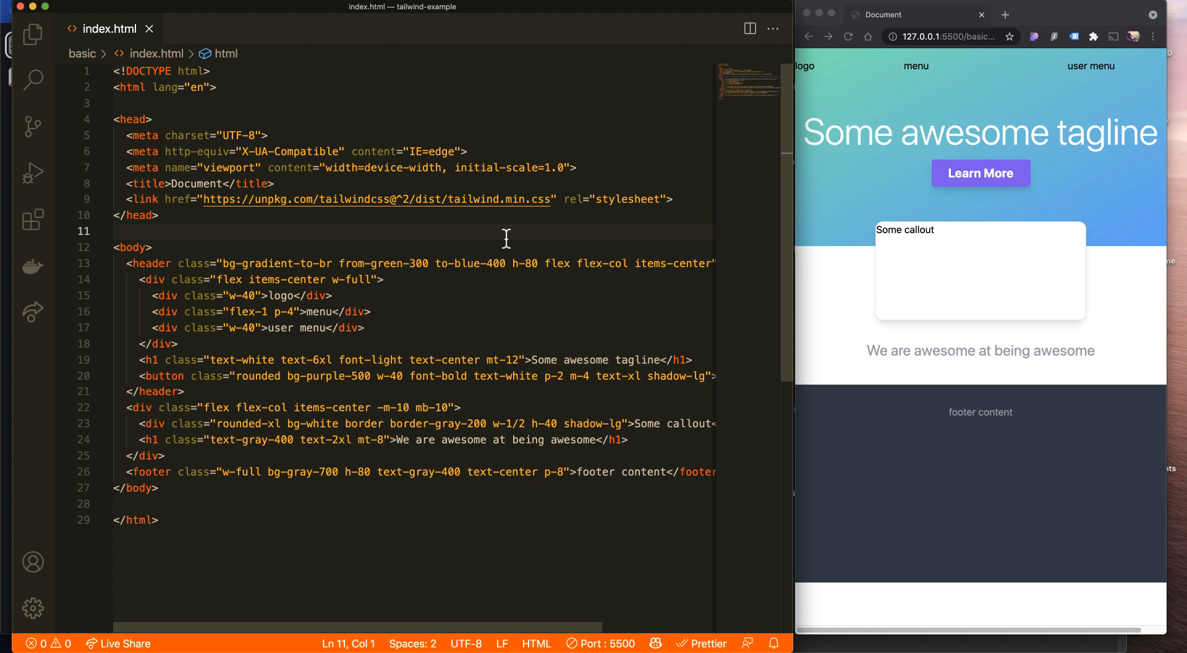
mouse_move(457, 208)
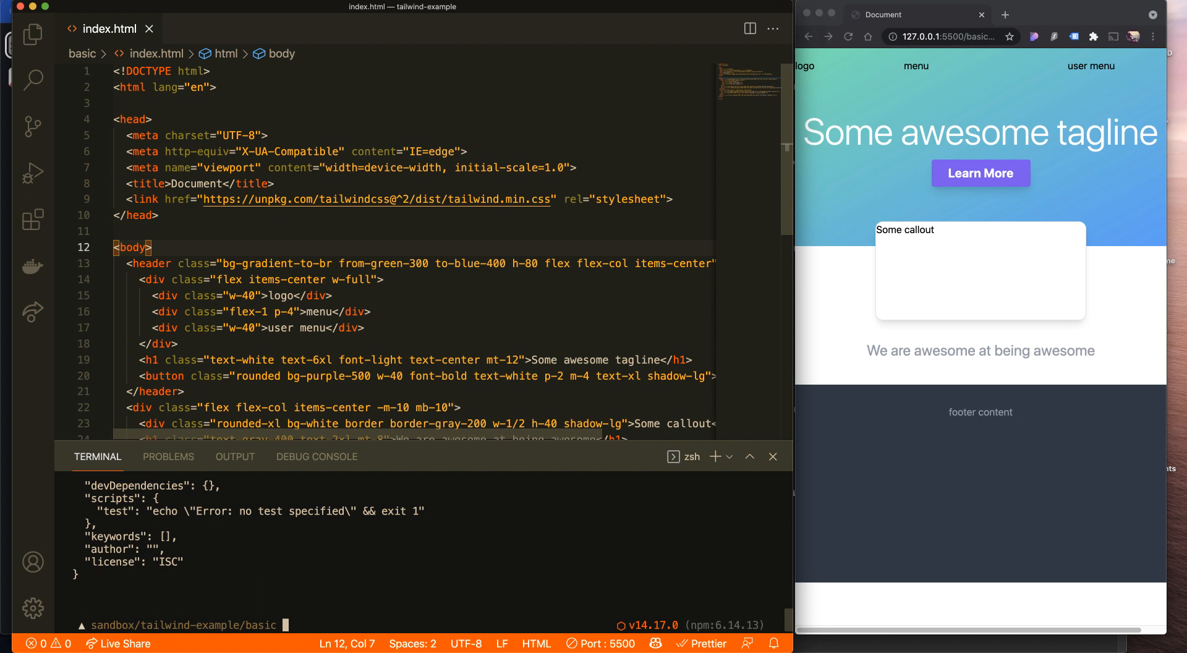
Step: Install tailwindcss as a dev dependency and generate a default tailwind.config.js with npx tailwind init
text(npm i -D tail)
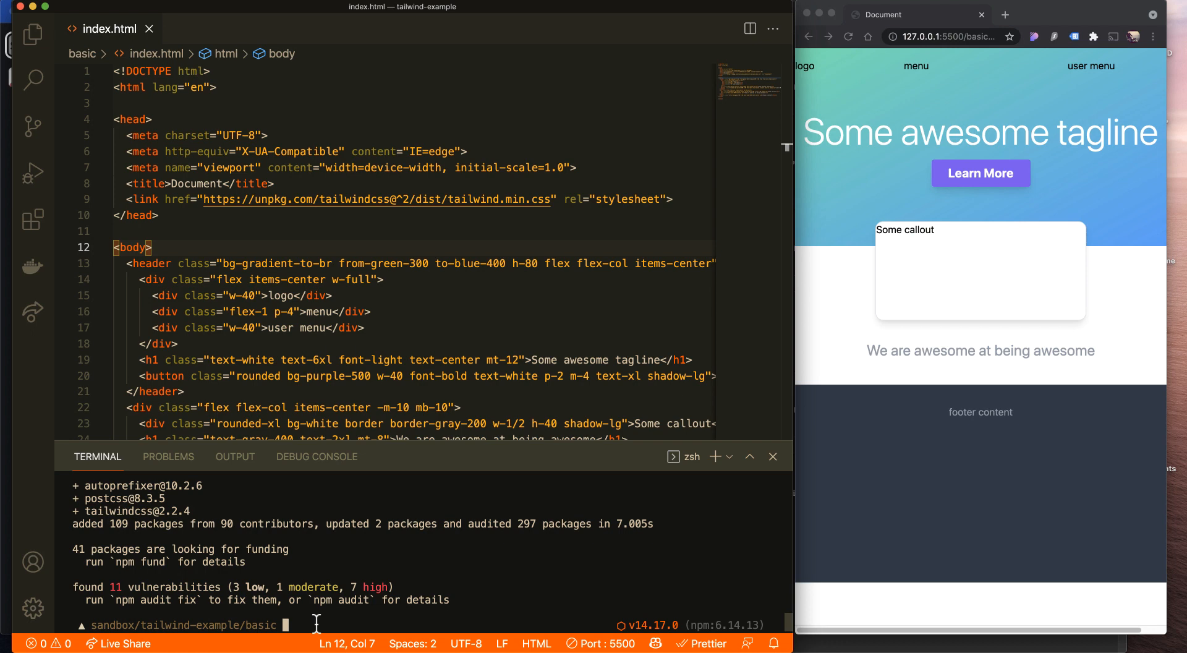
text(npx tailwind init)
text(npx tailwindcss -o tailwind.css)
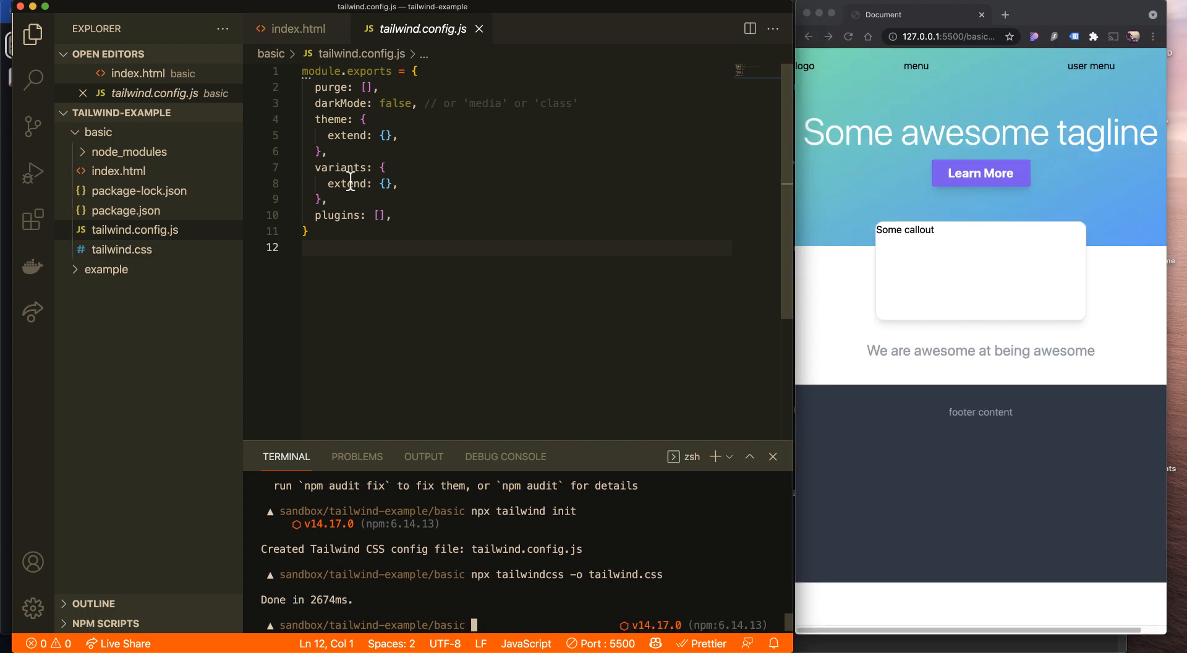
Step: Review the rebuilt tailwind.css and the unpurged-styles warning, check package.json, and return to tailwind.config.js
click(122, 250)
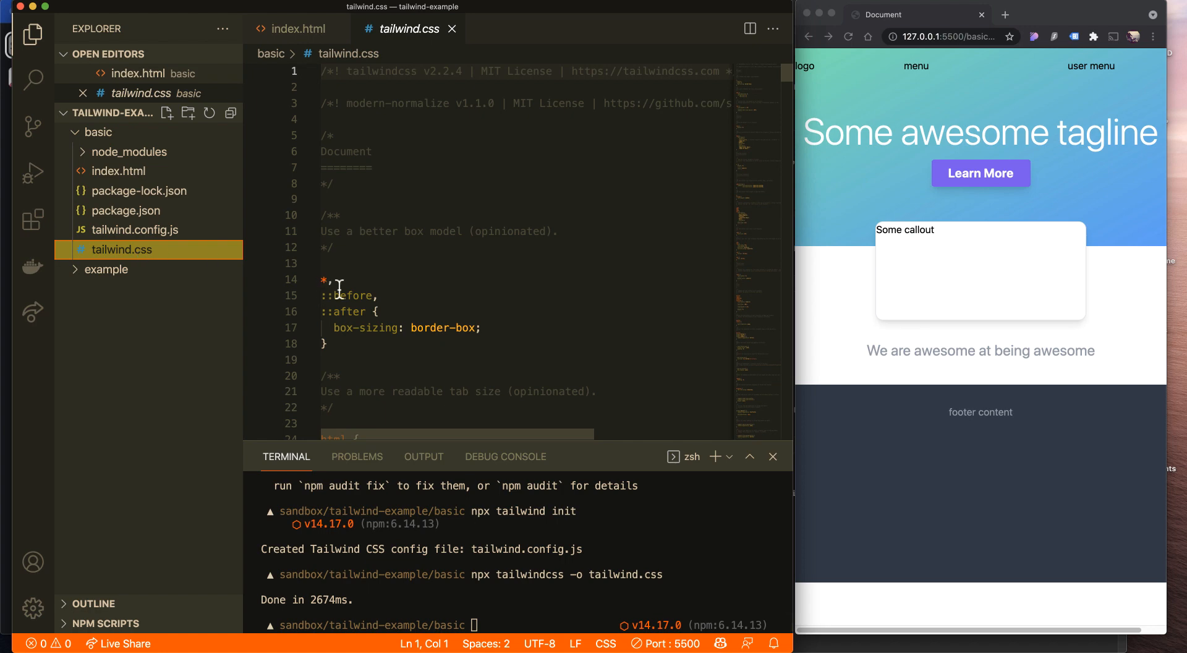
scroll(down, 3)
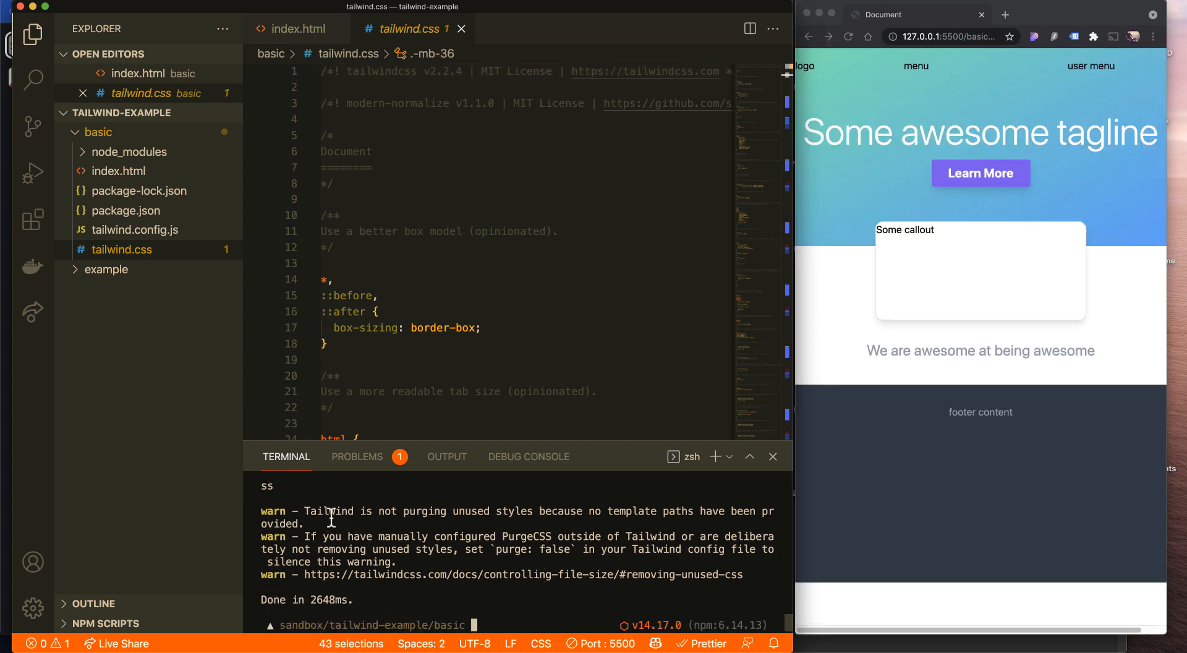
drag(303, 511, 518, 511)
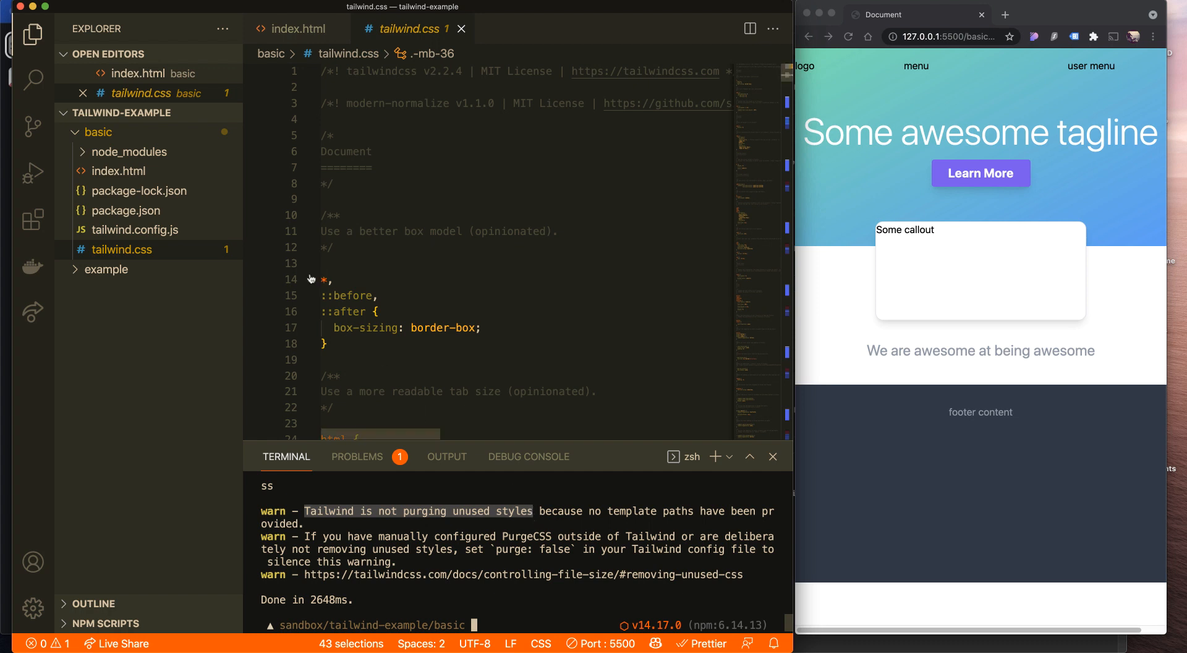
click(326, 280)
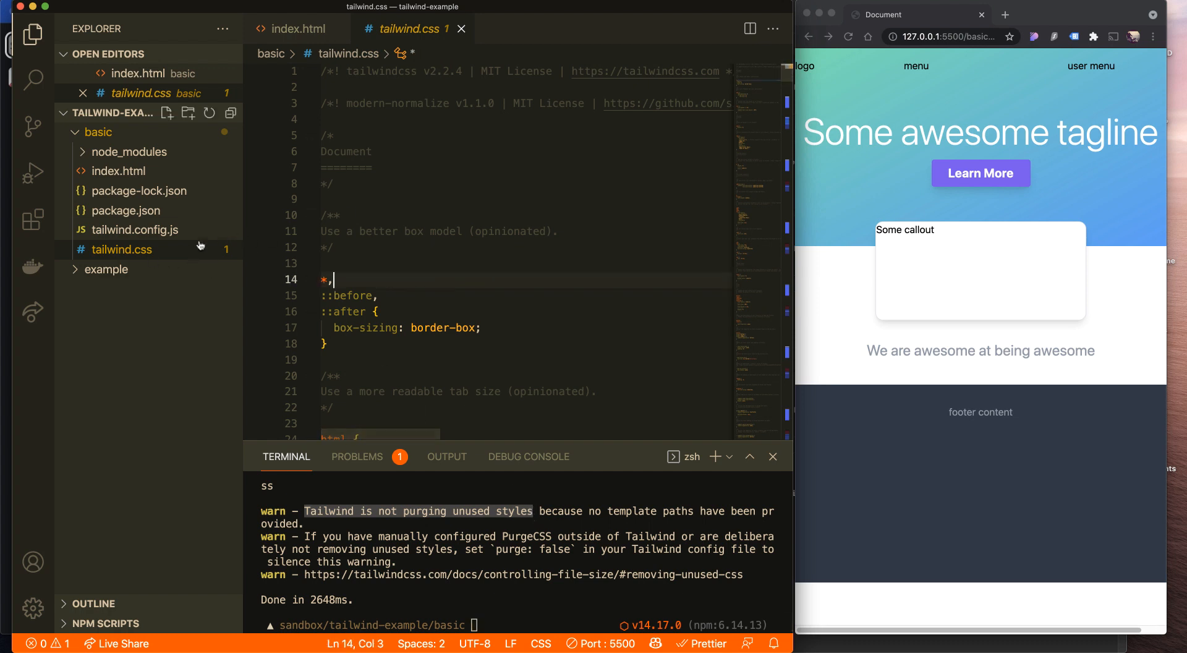
click(126, 210)
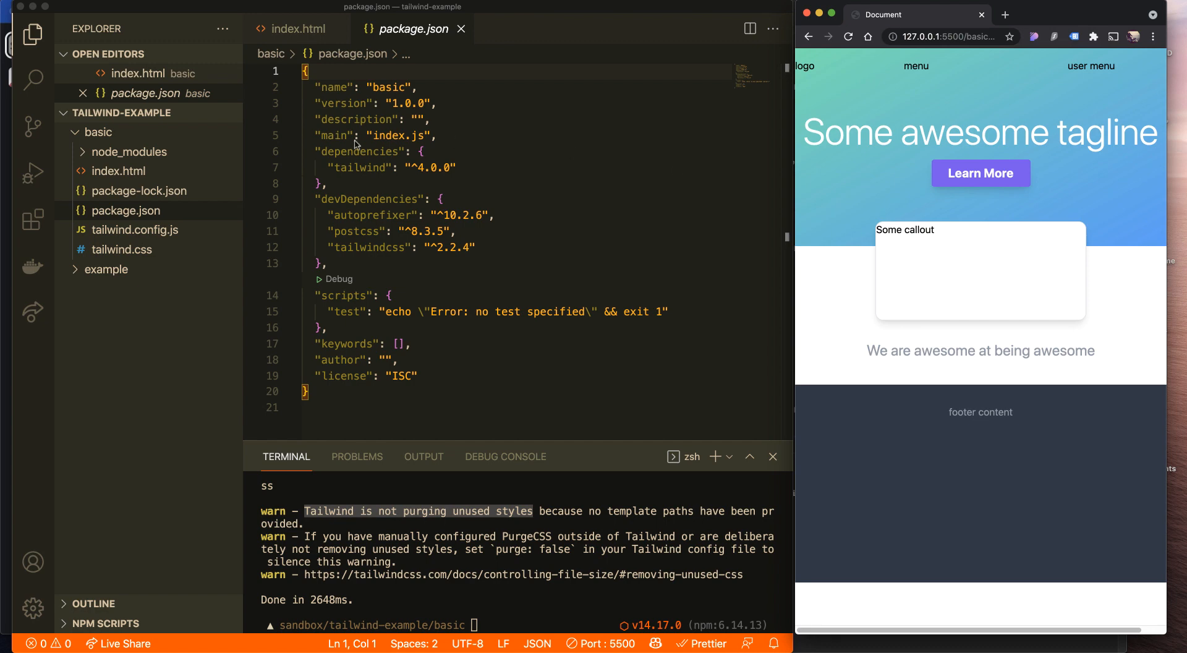
click(134, 230)
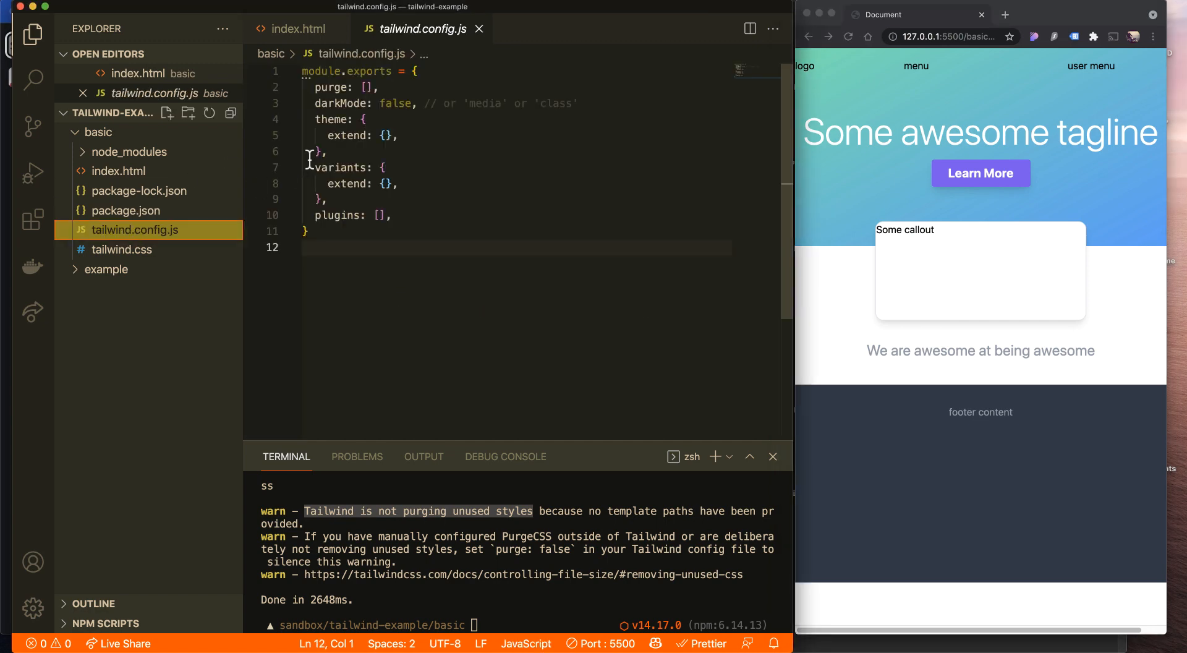
Step: Add colors: { primary: "#ff0000" } inside theme in tailwind.config.js and save
click(1103, 15)
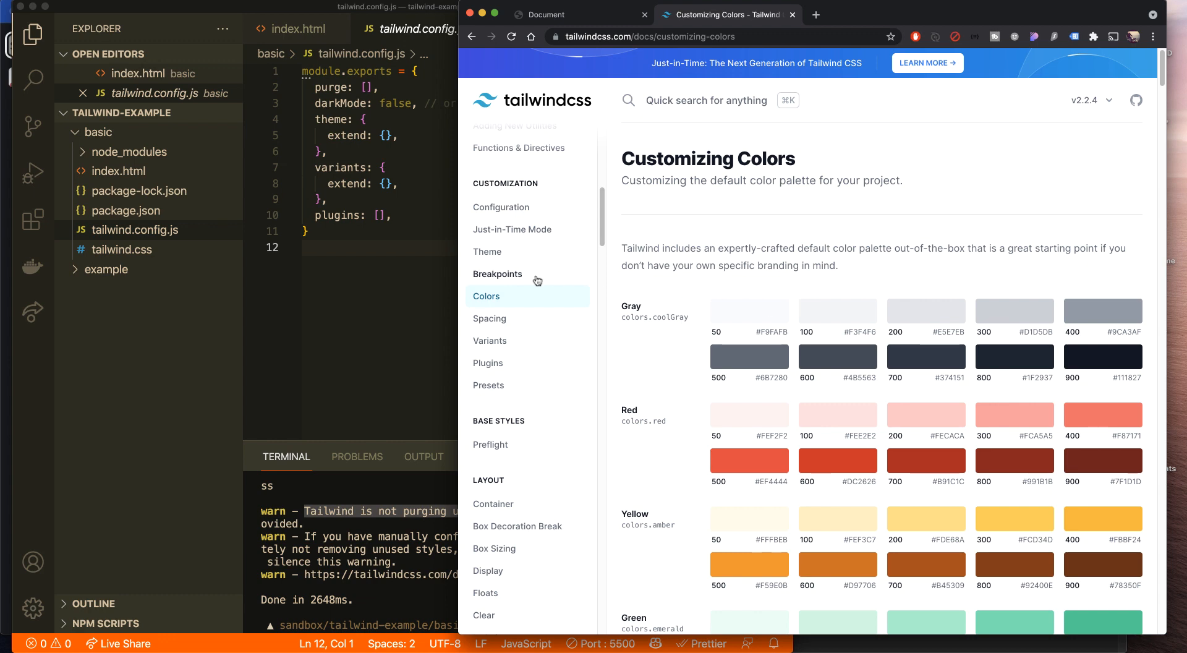
scroll(down, 3)
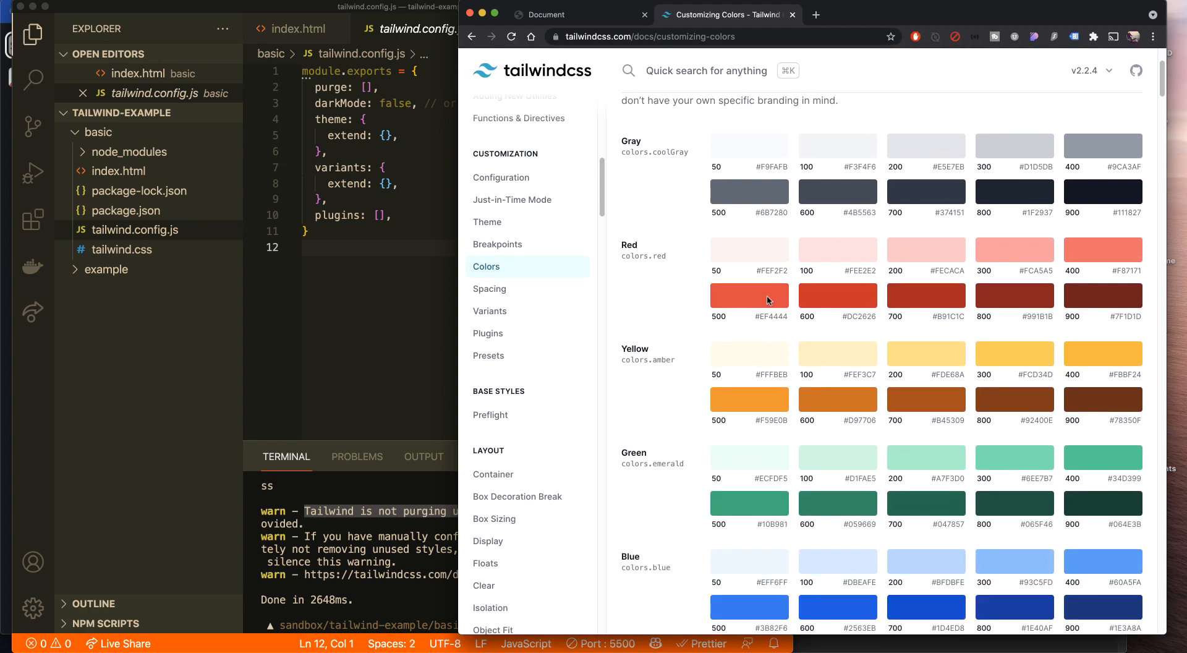
scroll(down, 3)
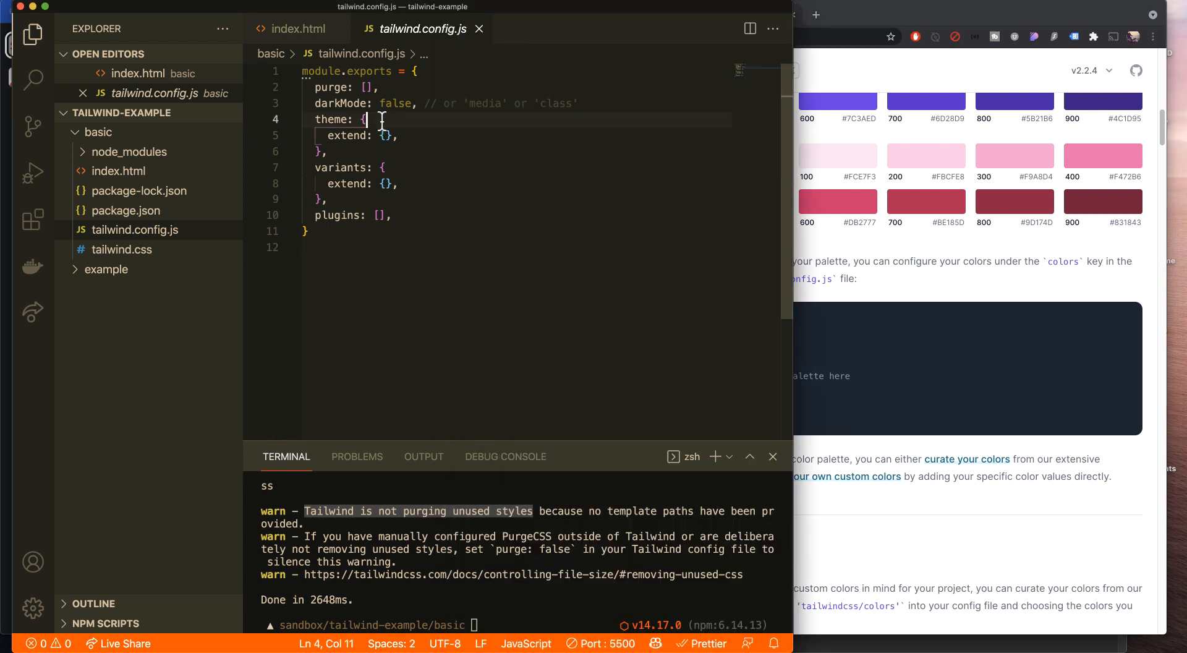
text(colors: {)
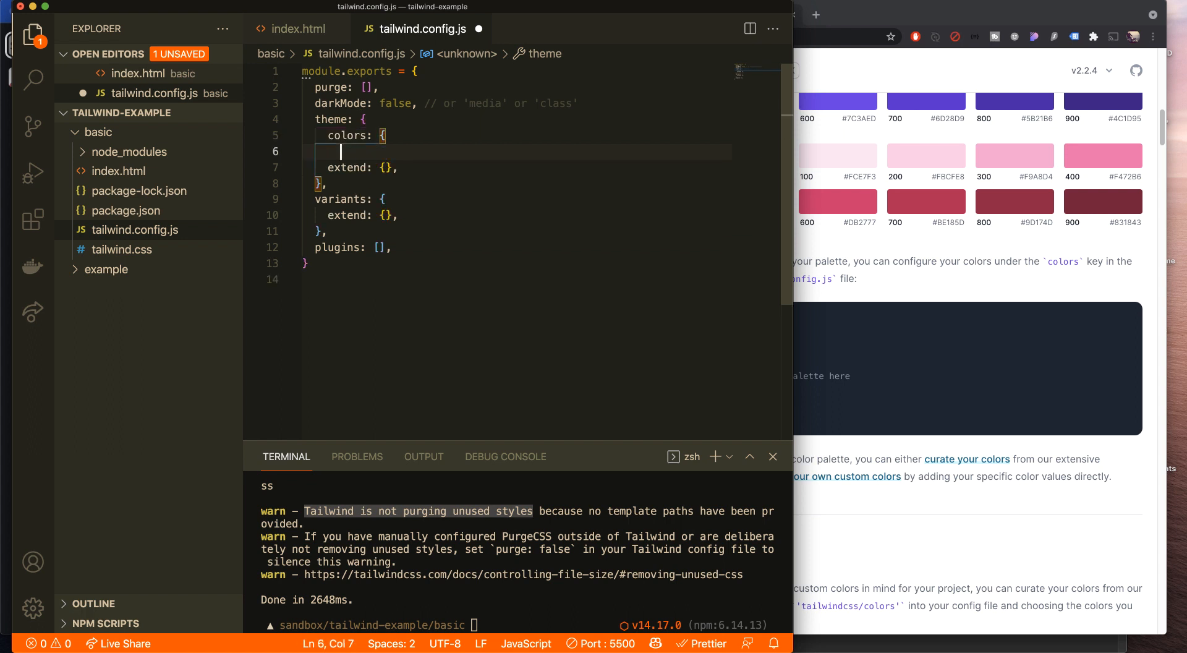
text(primary: ")
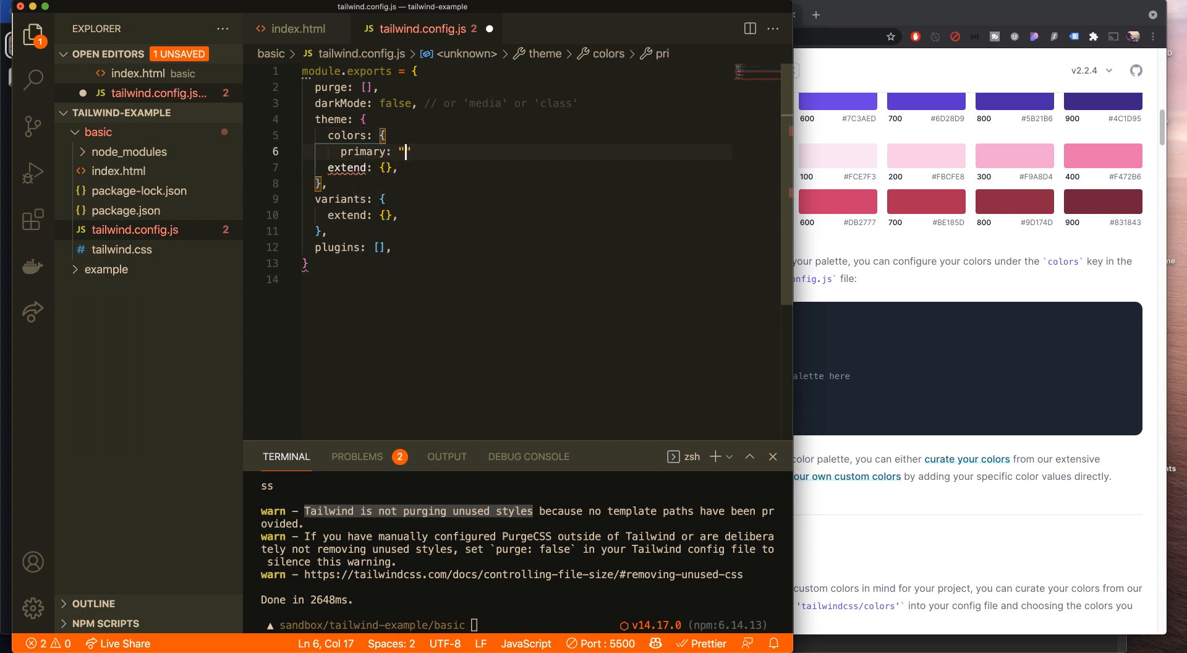
text(#ff00)
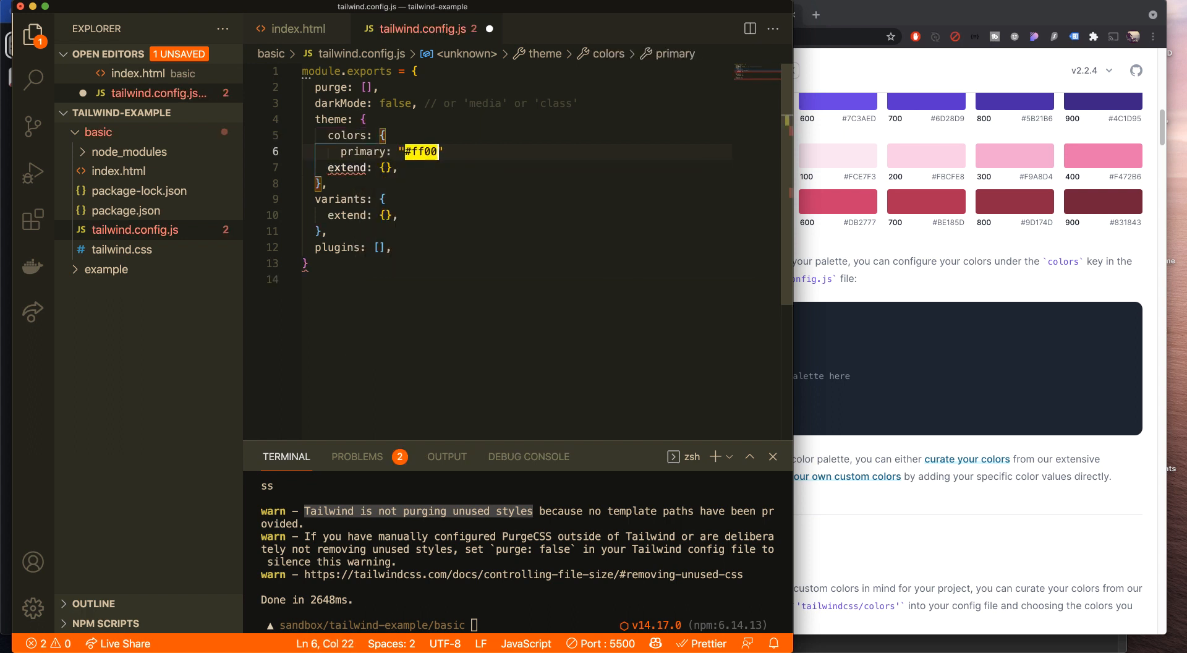
text(00)
text(})
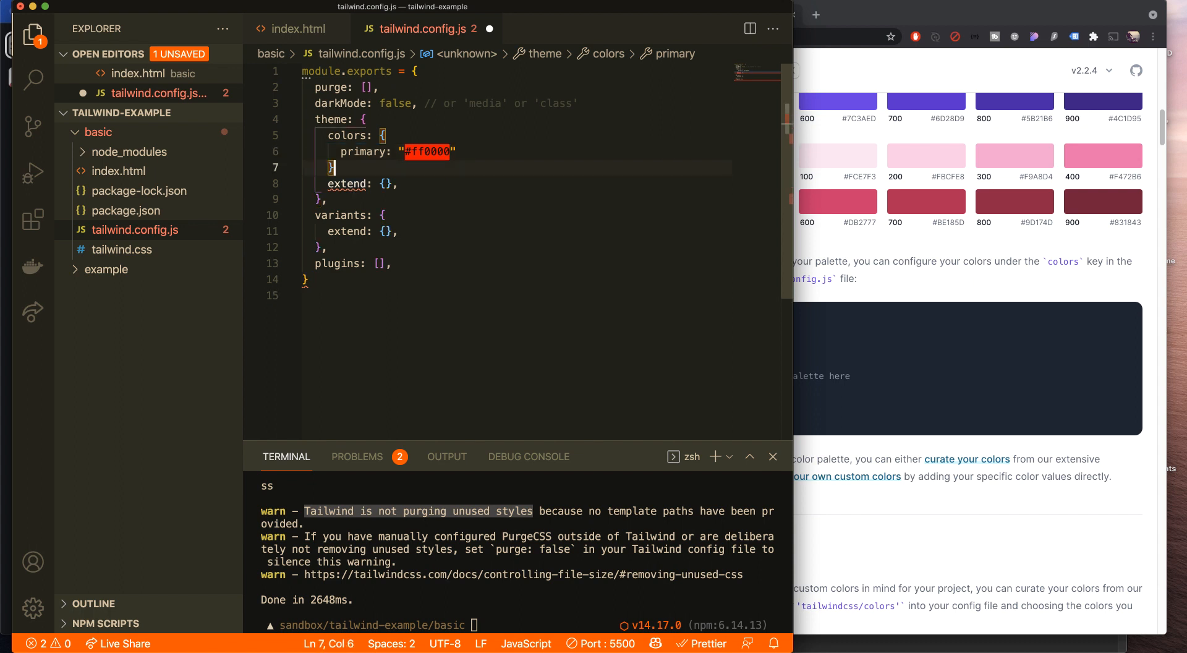
key(cmd+s)
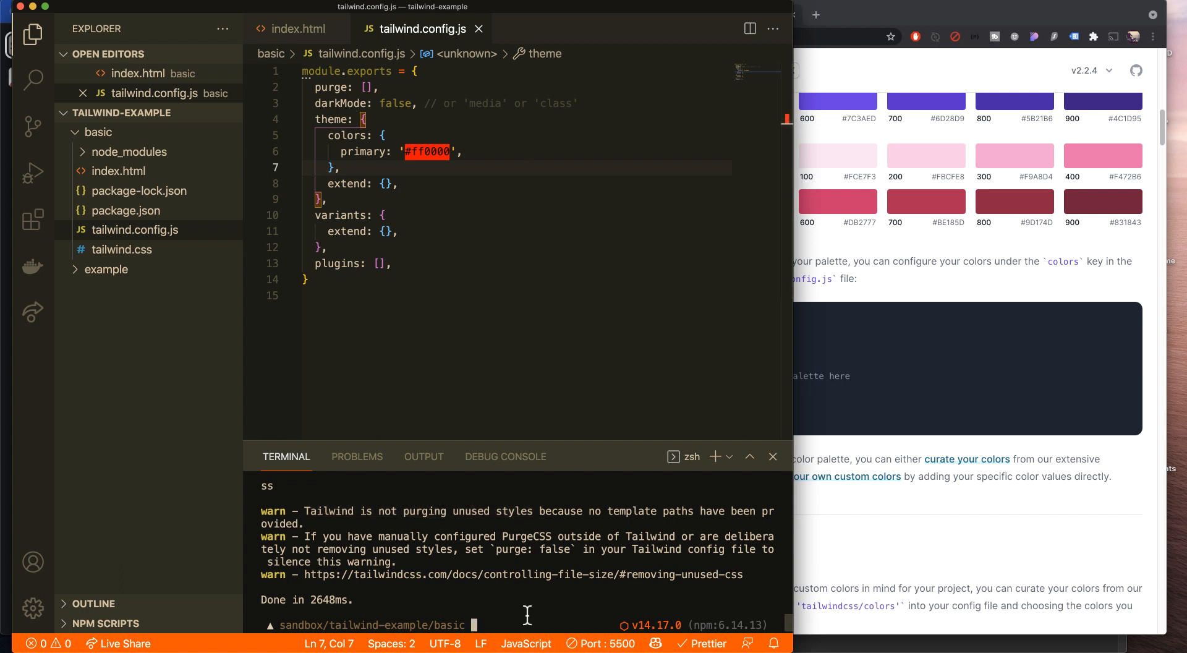
Step: Rebuild tailwind.css and point the page's stylesheet link at the local tailwind.css
text(npx tailwindcss -o tailwind.css)
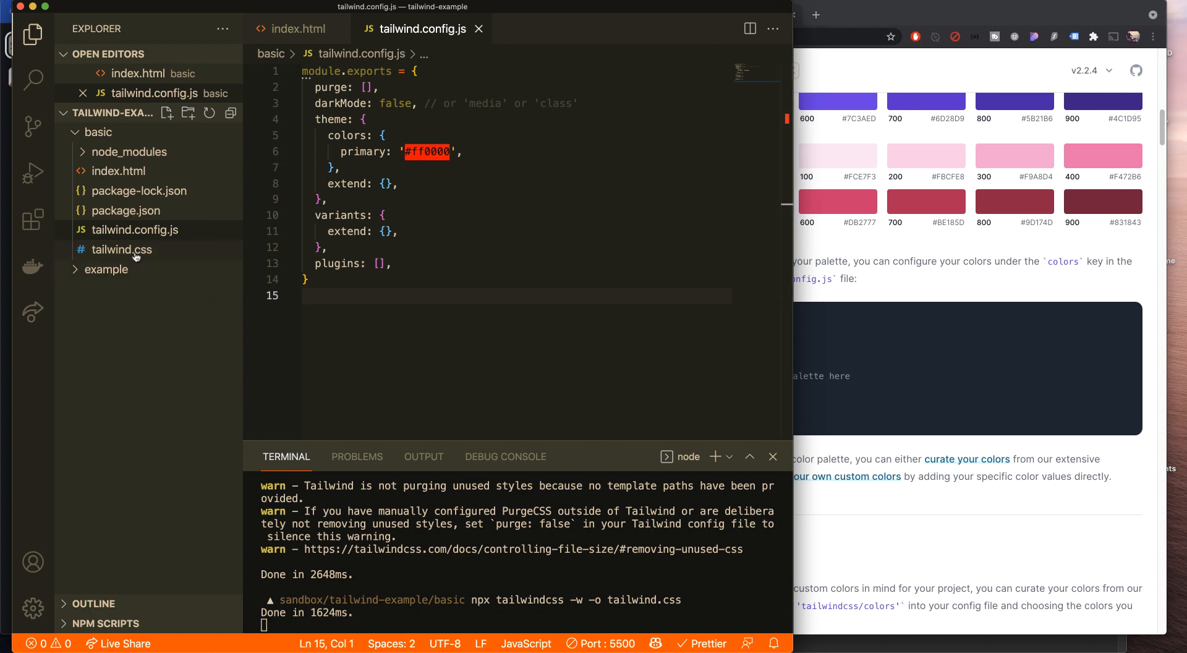
click(121, 250)
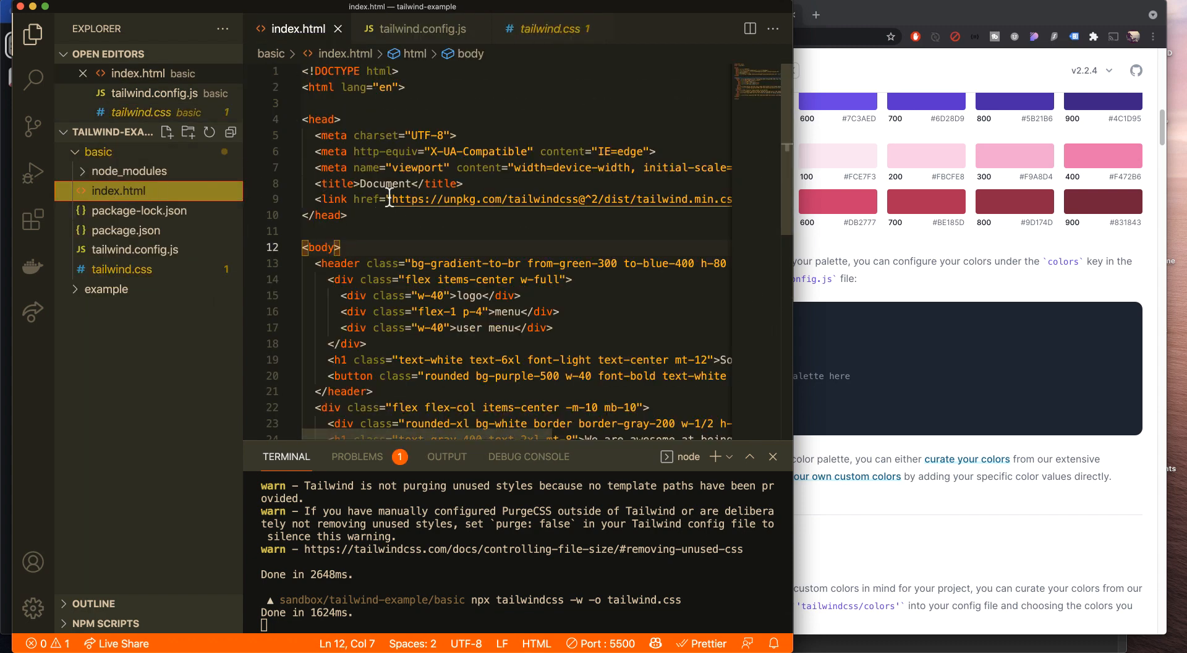
text(tailwind.css" rel="stylesheet">)
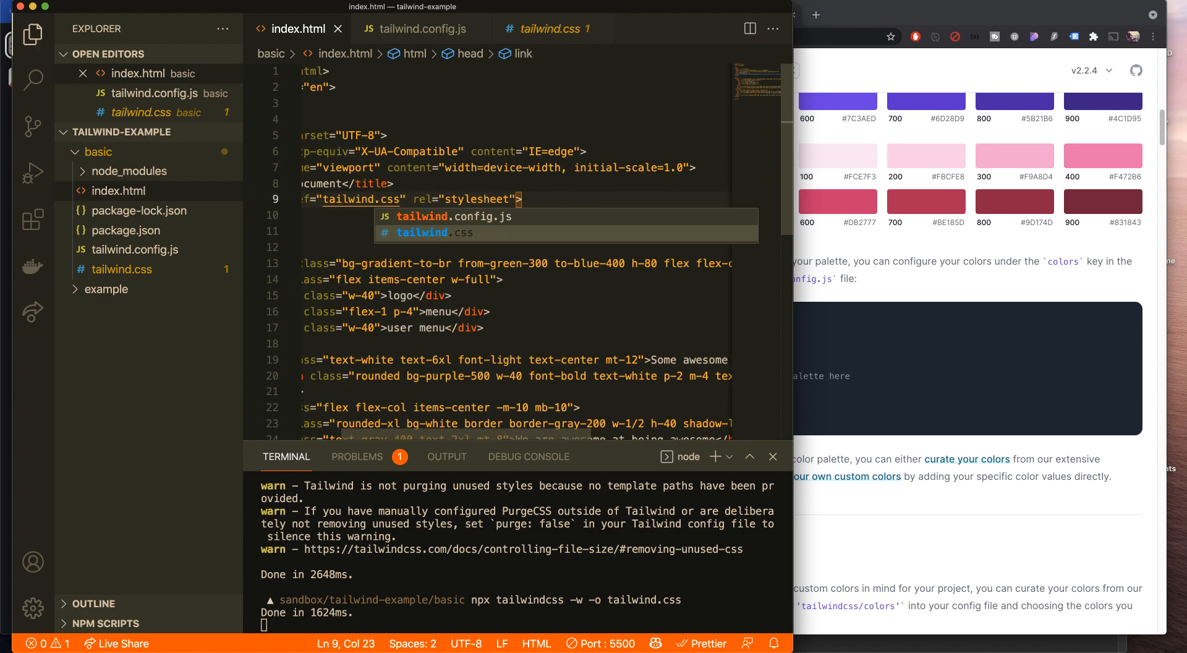
click(892, 15)
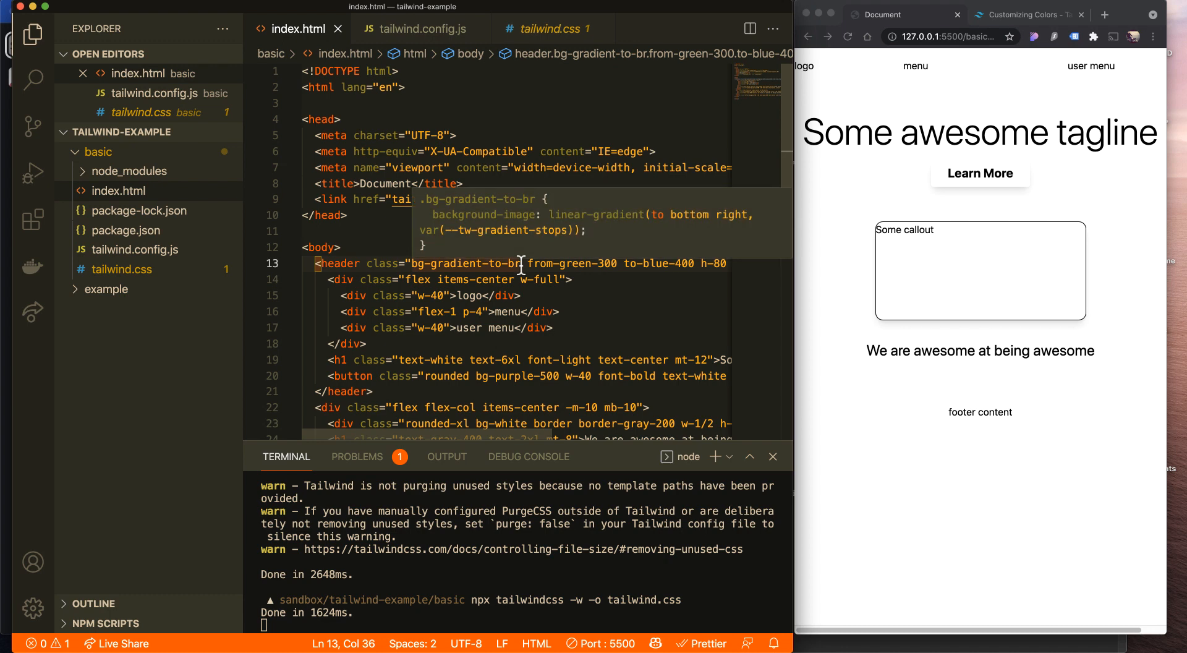
Step: Move the colors block with primary '#ff0000' from theme into theme.extend
key(cmd+p)
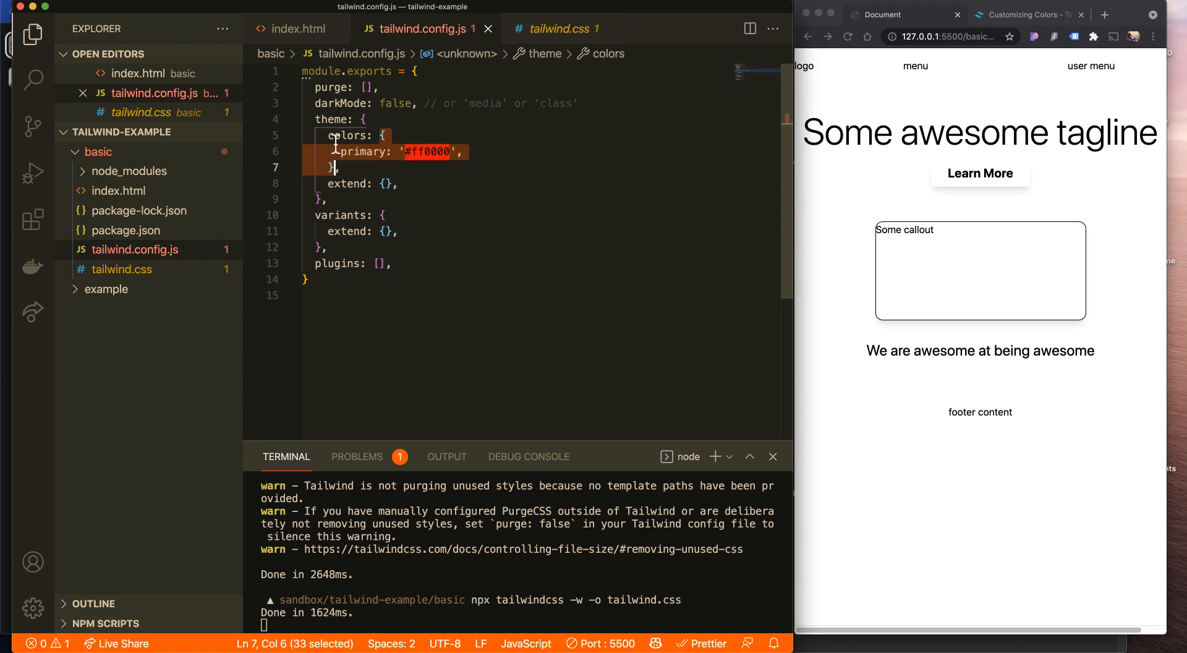
key(Delete)
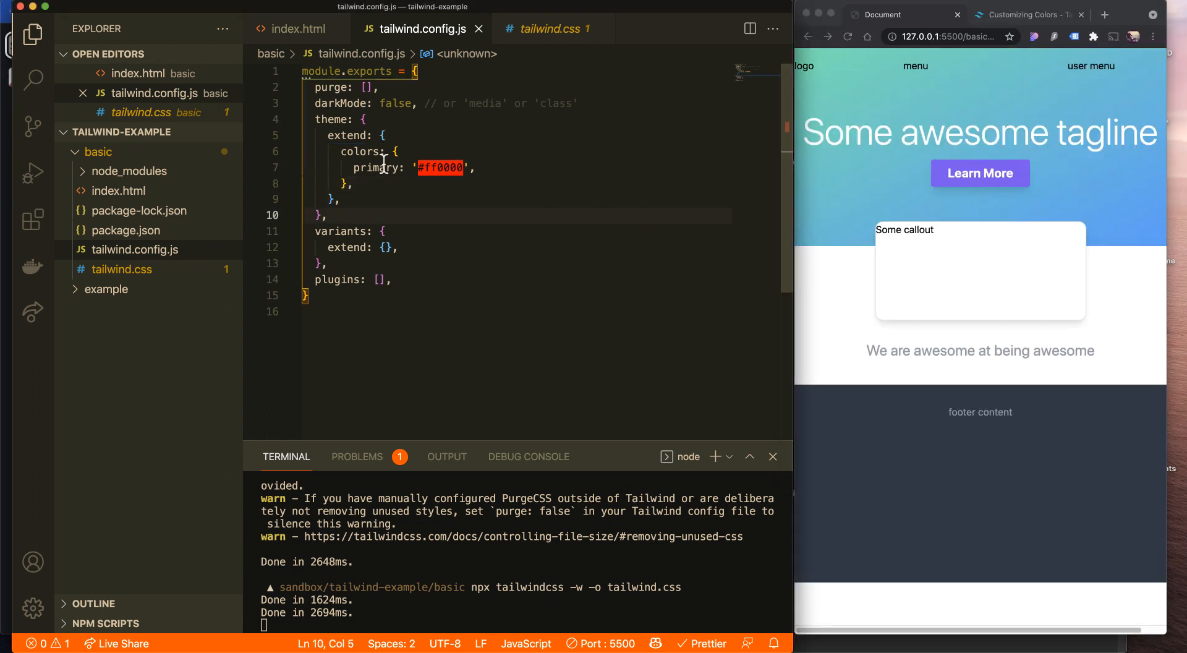
Step: Switch the Learn More button in index.html from bg-purple-500 to bg-primary
key(Cmd+p)
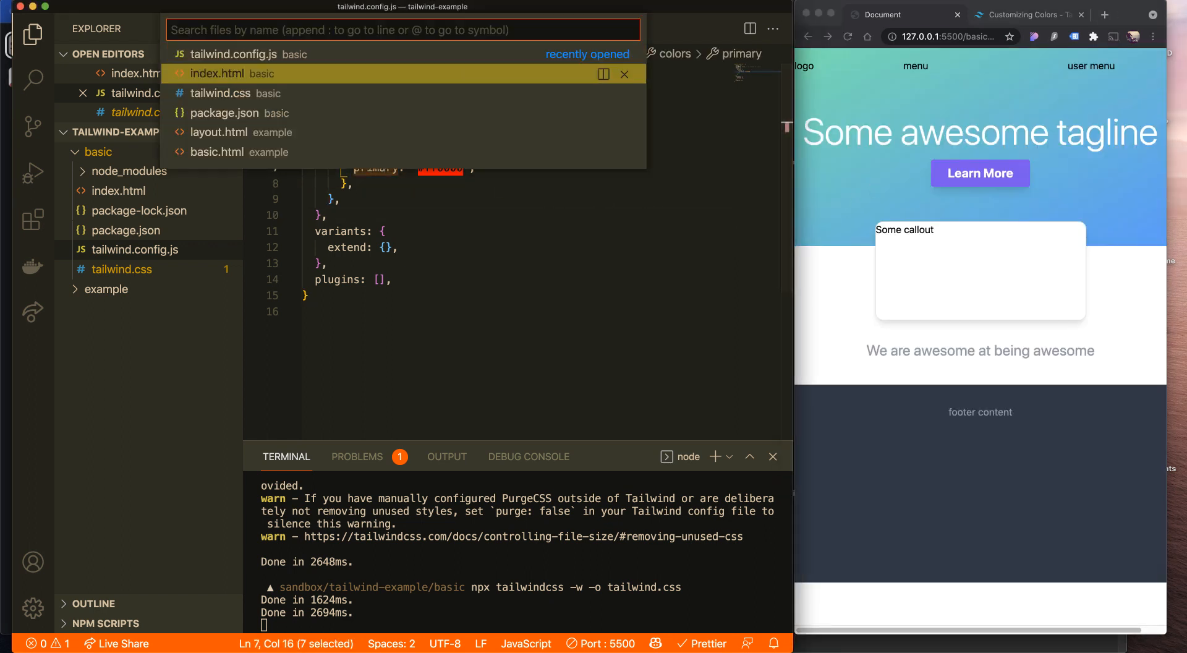
click(218, 73)
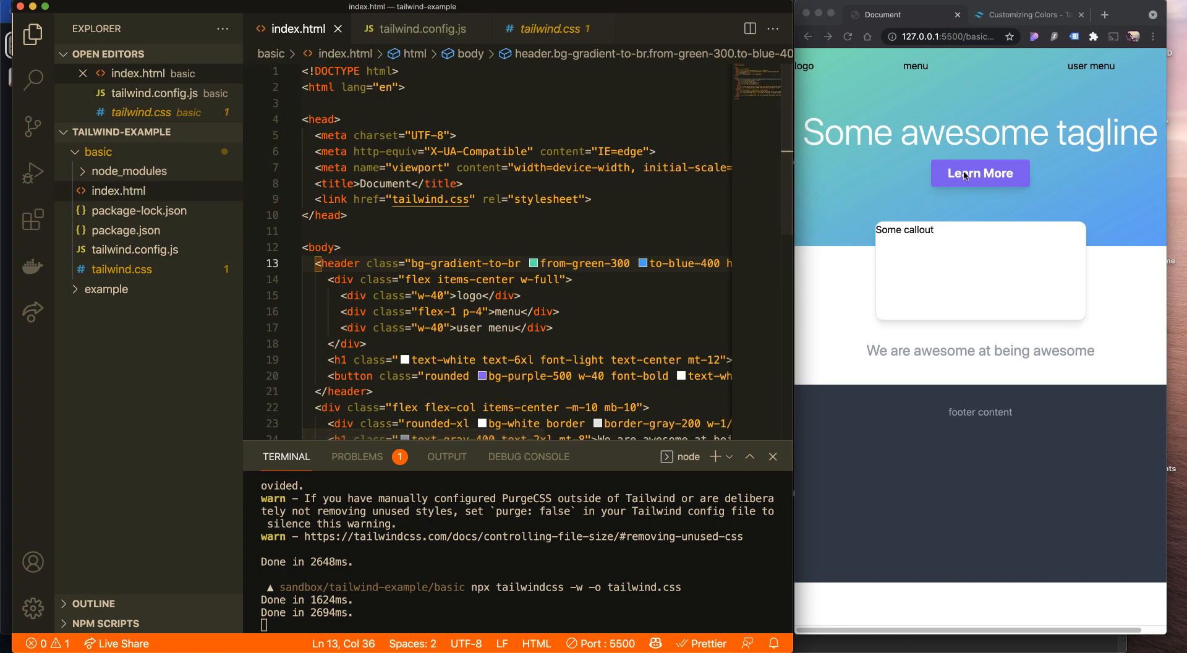
scroll(down, 3)
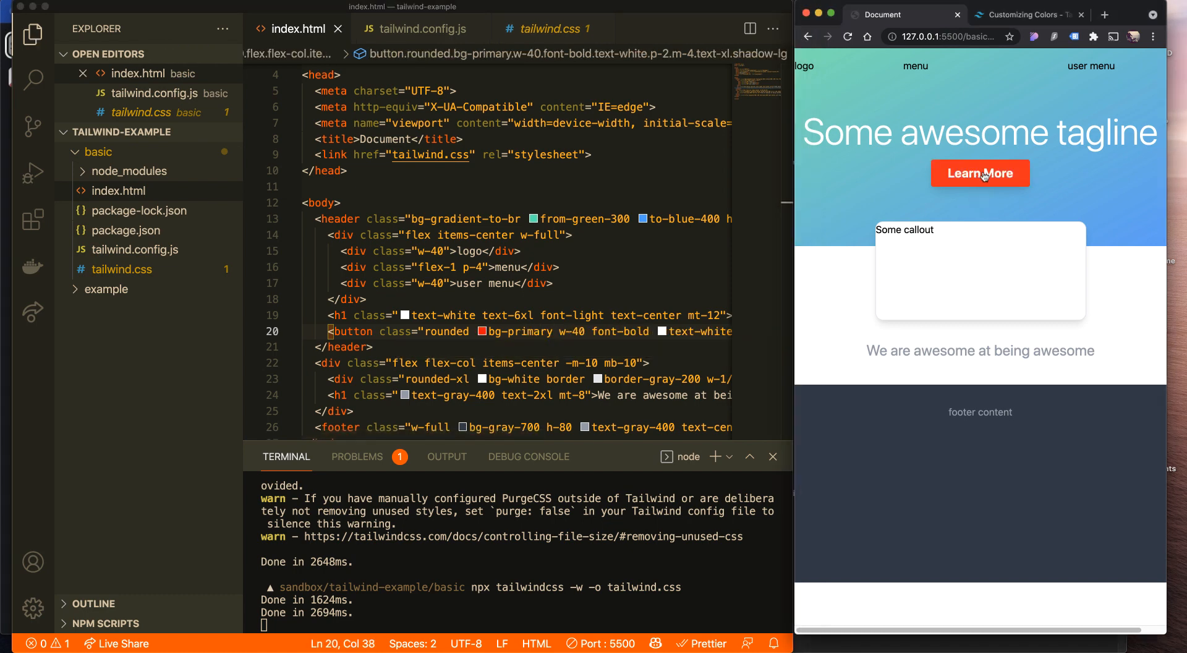
mouse_move(901, 183)
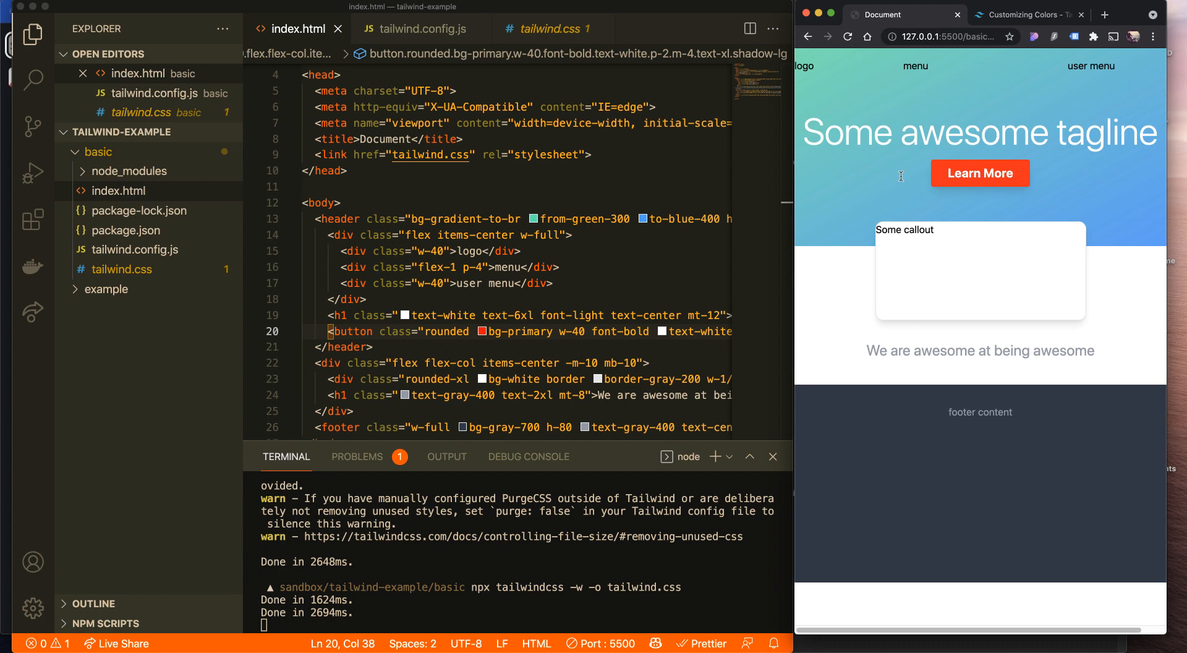
Step: Extend theme spacing with massive: "100rem" in tailwind.config.js, following the Customizing Spacing docs
click(1024, 13)
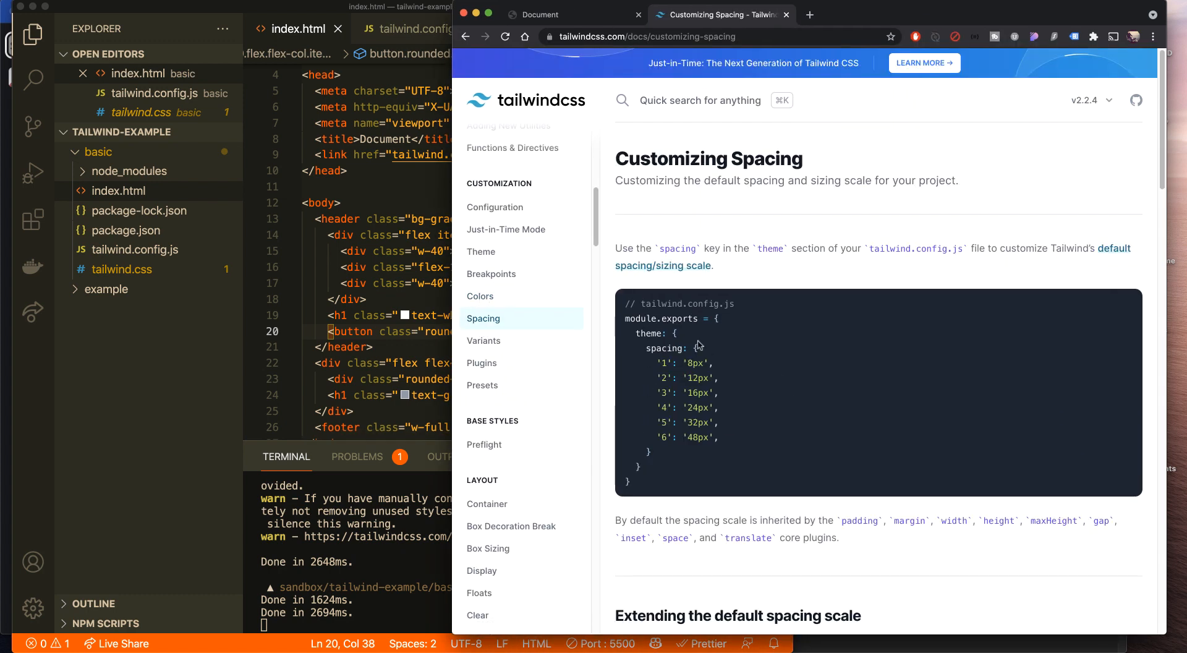
scroll(down, 3)
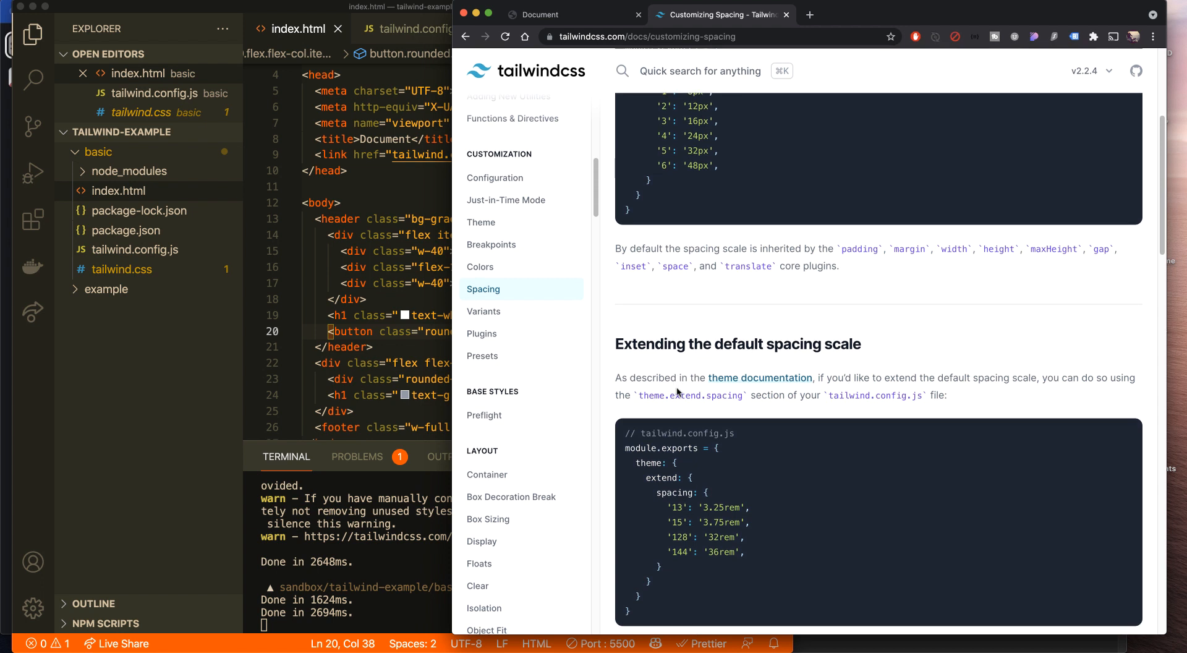
scroll(down, 3)
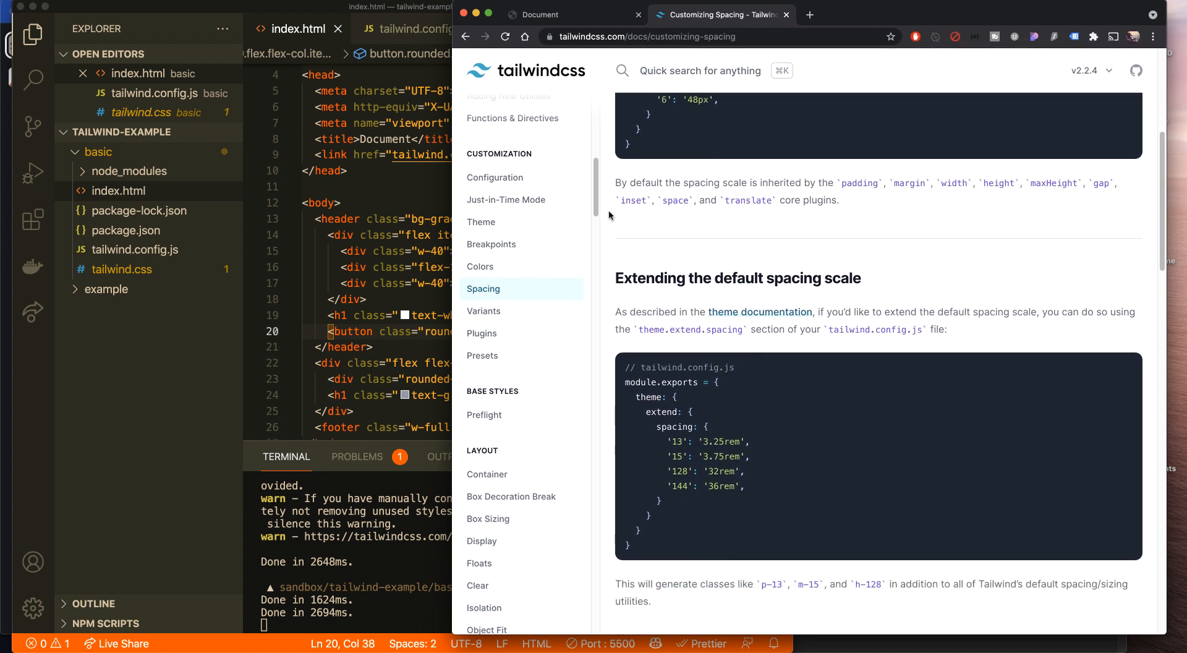
mouse_move(450, 238)
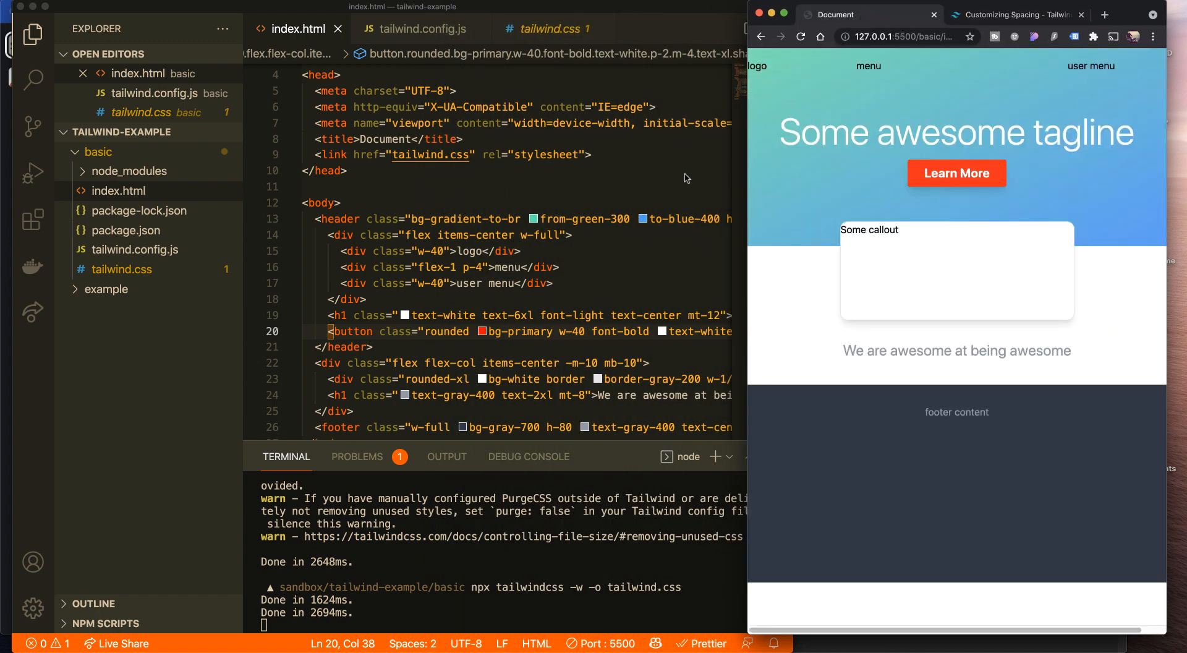
click(420, 29)
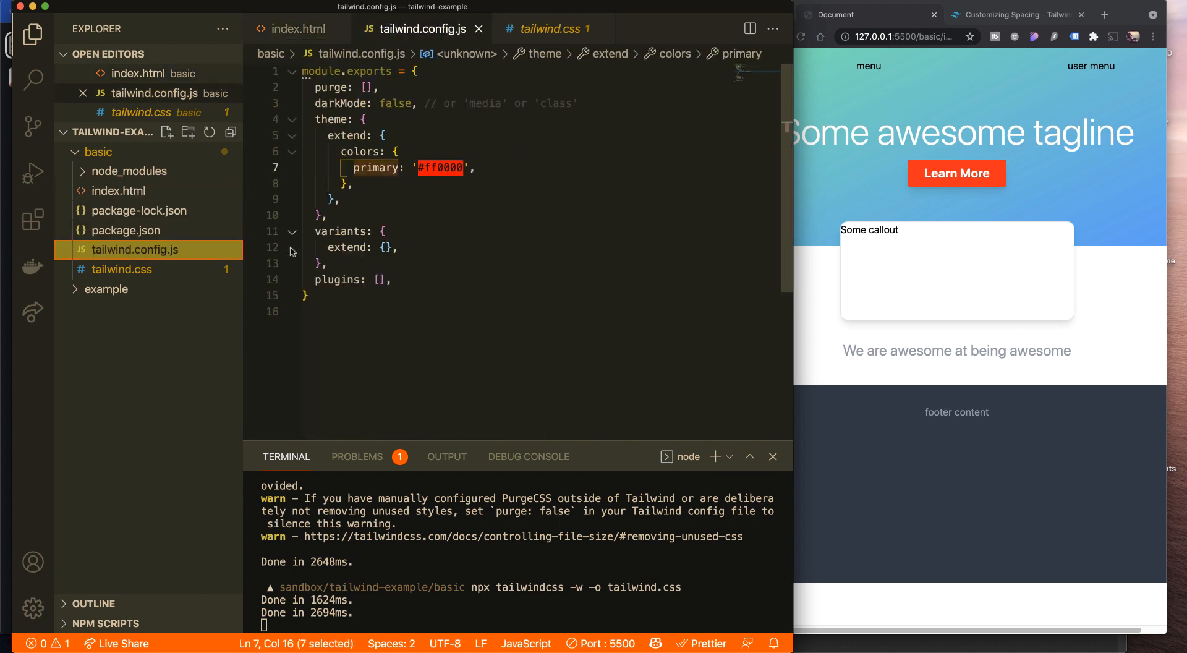
key(enter)
text(spacing: {)
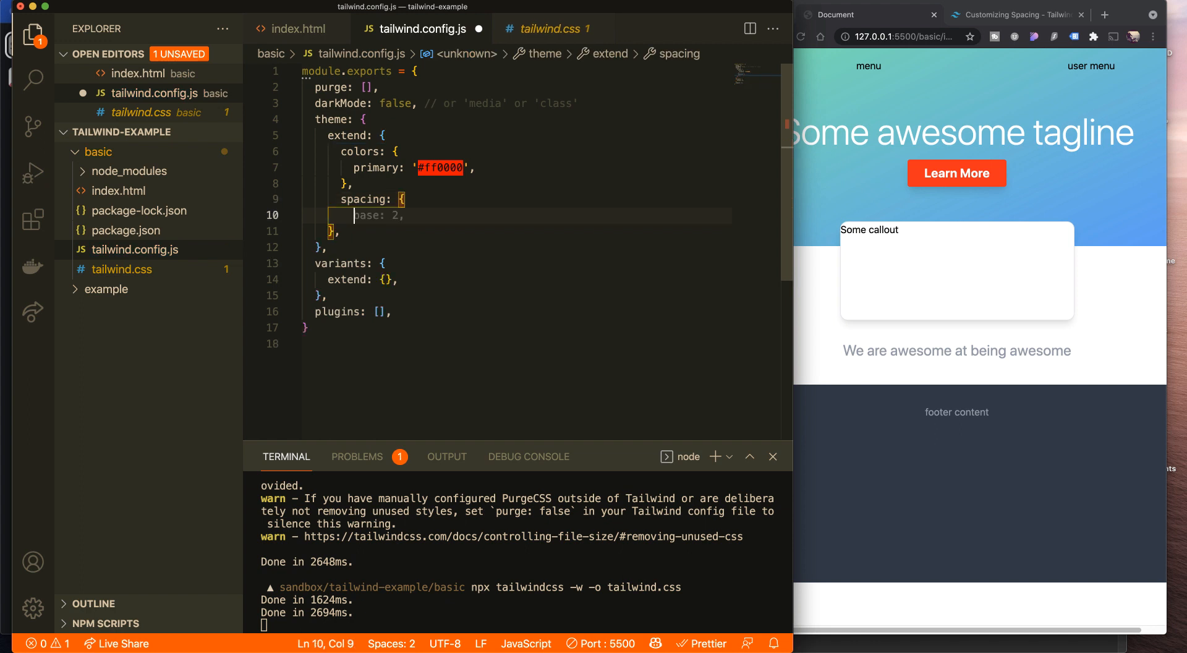
text(massive: "100rem")
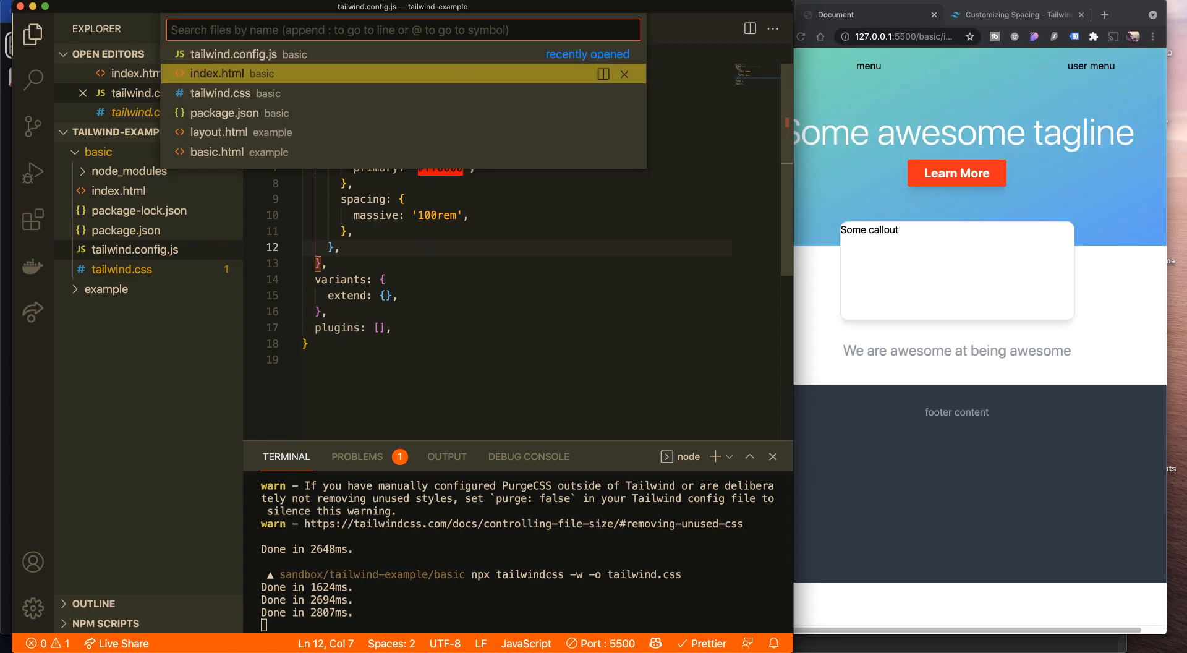
Step: Change the Learn More button's w-40 to w-massive in index.html
click(217, 73)
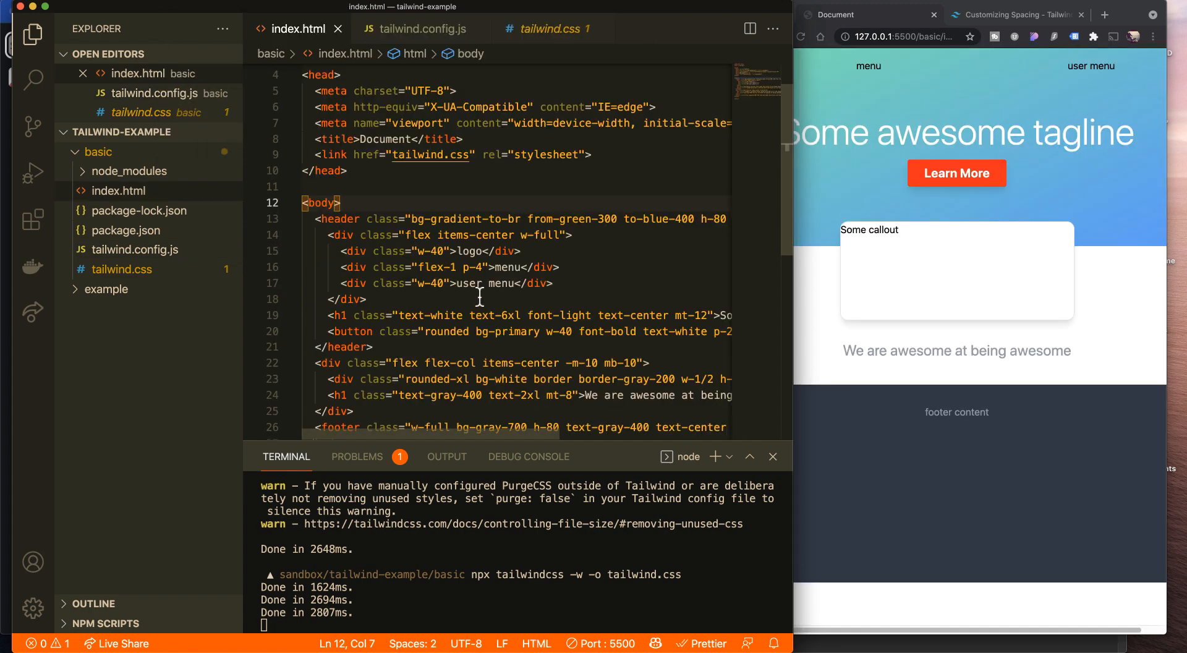
scroll(down, 3)
text(massive)
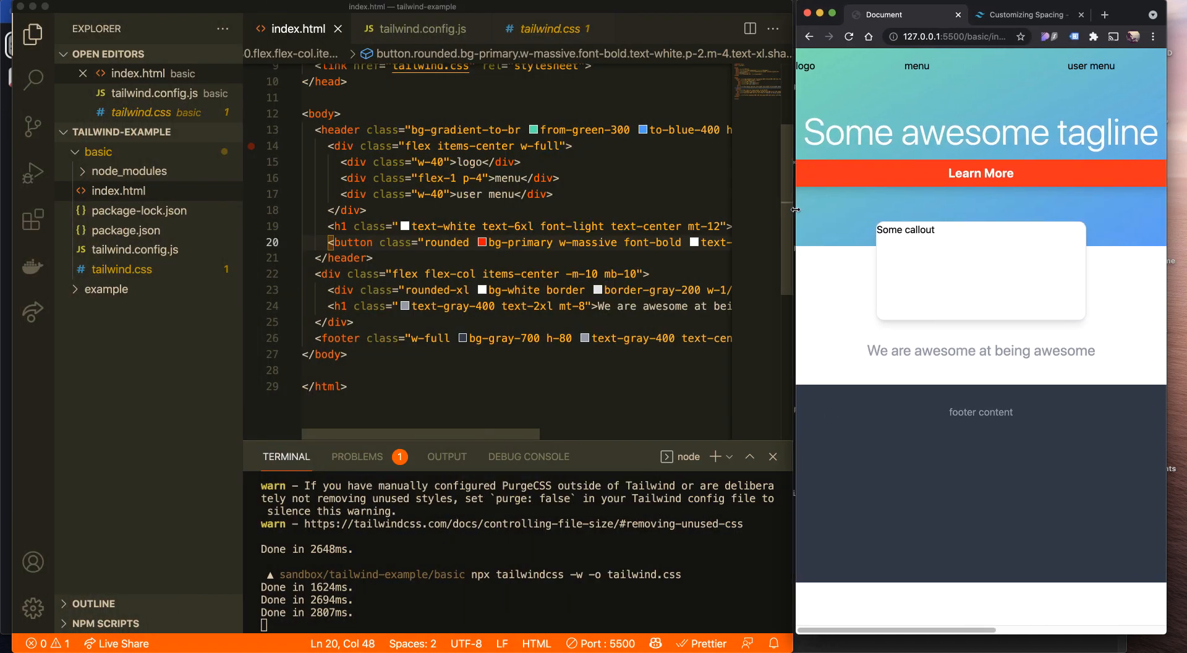
click(503, 273)
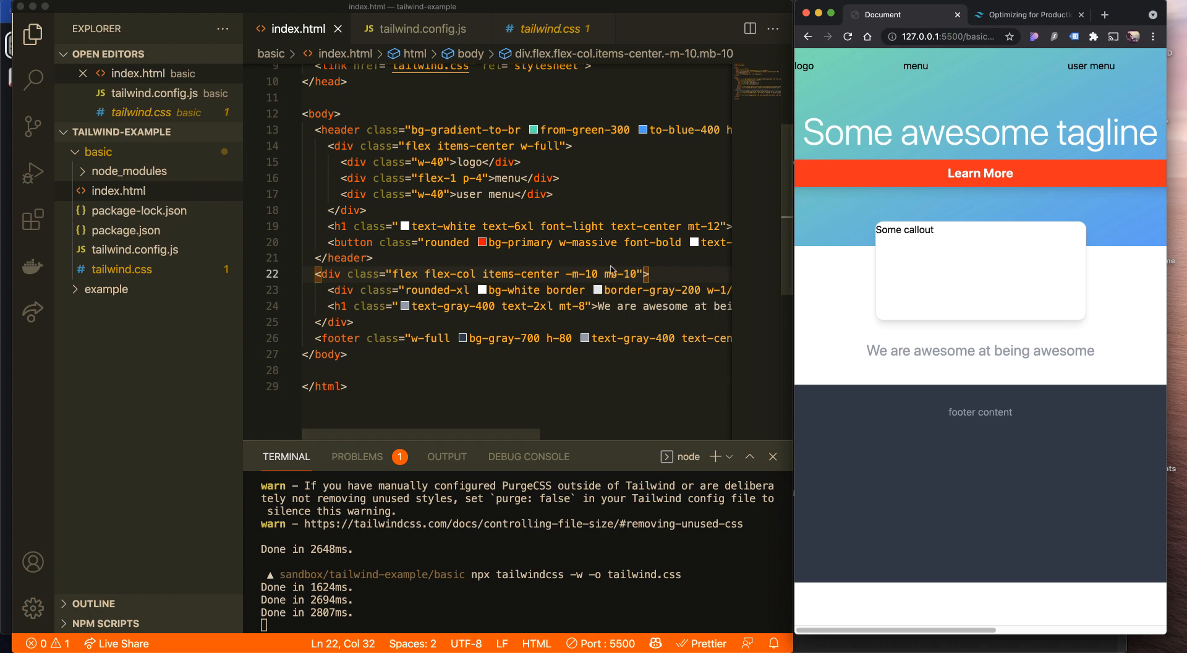
Step: Set purge to ['./**/*.html'], stop the watcher and run a NODE_ENV=production build of tailwind.css
click(418, 29)
text("./)
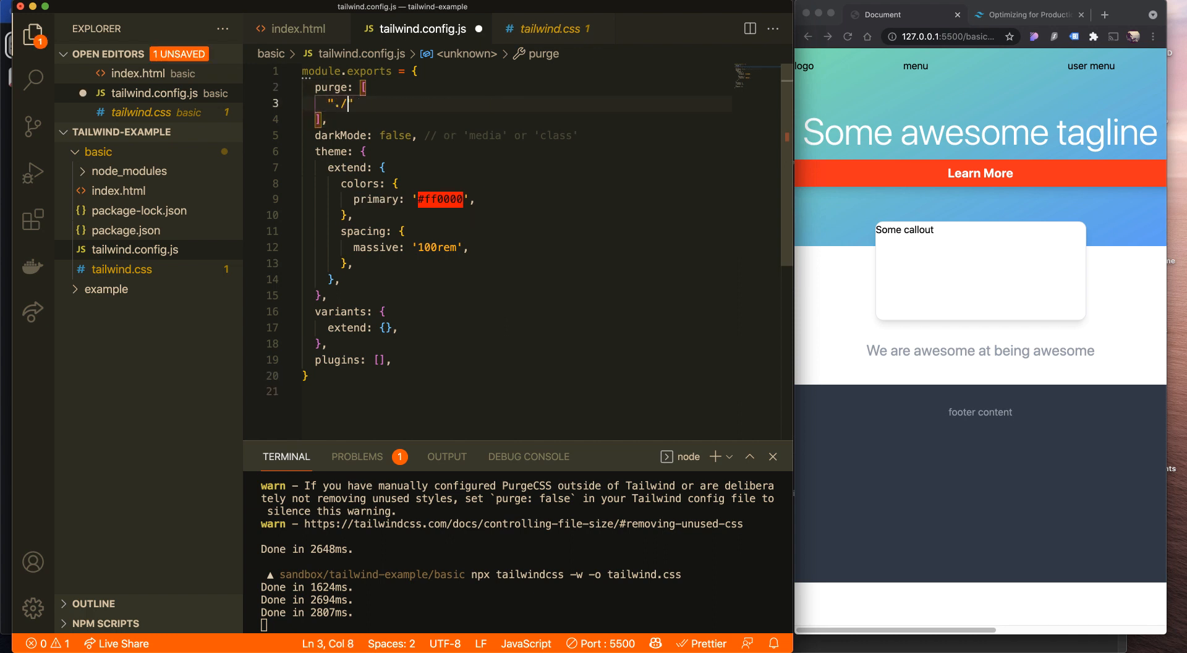
text(**/*.html'],)
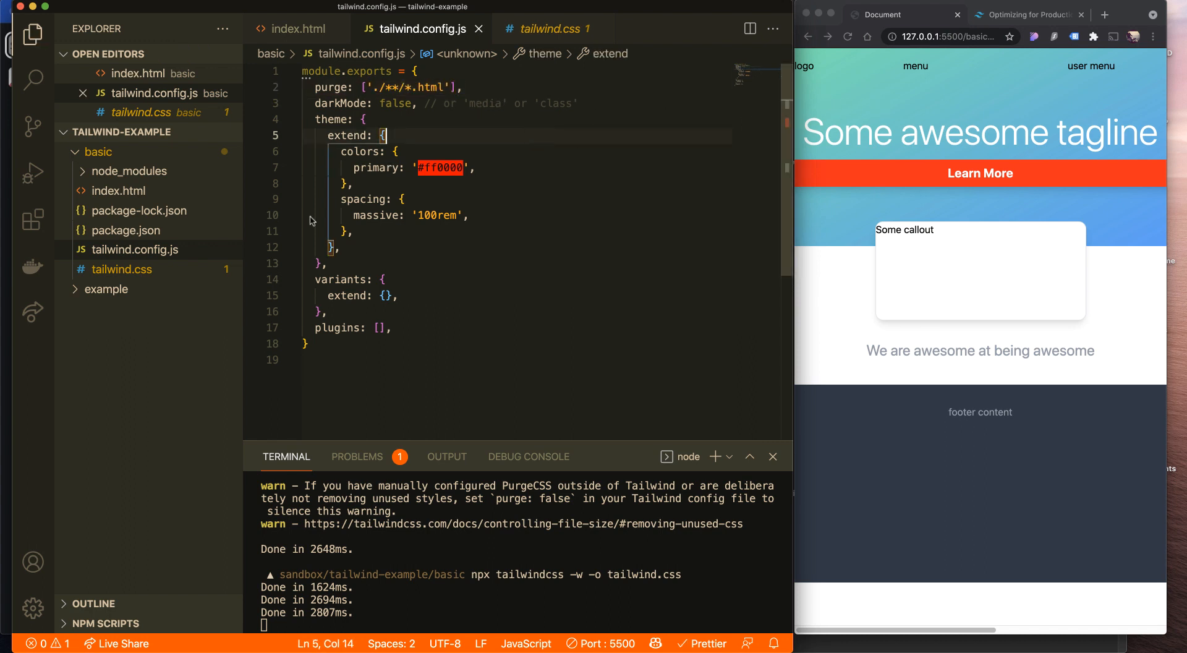
click(121, 268)
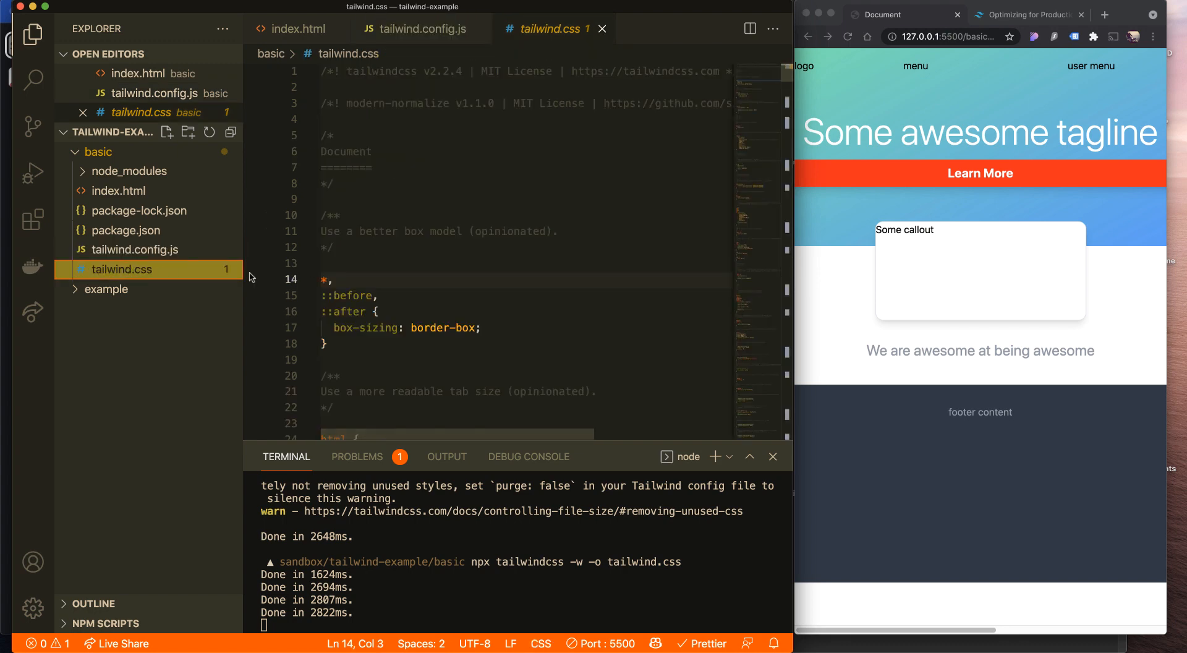
scroll(down, 3)
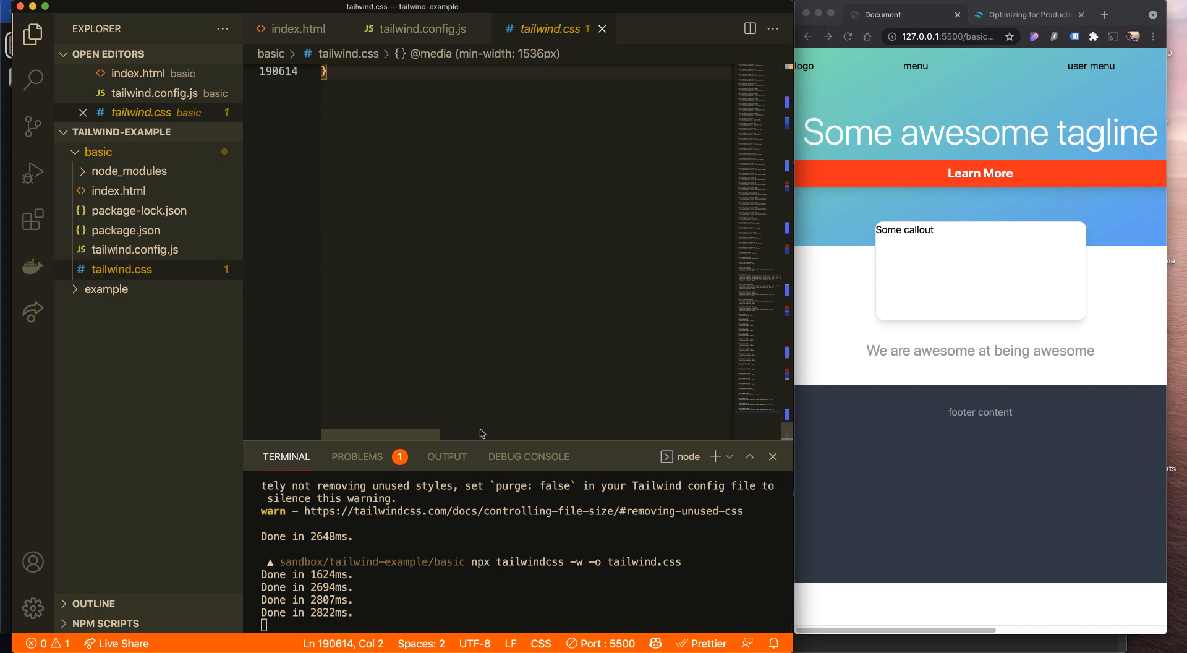
key(ctrl+c)
text(NODE_ENV=production npx tailwindcss -o tailwind.css)
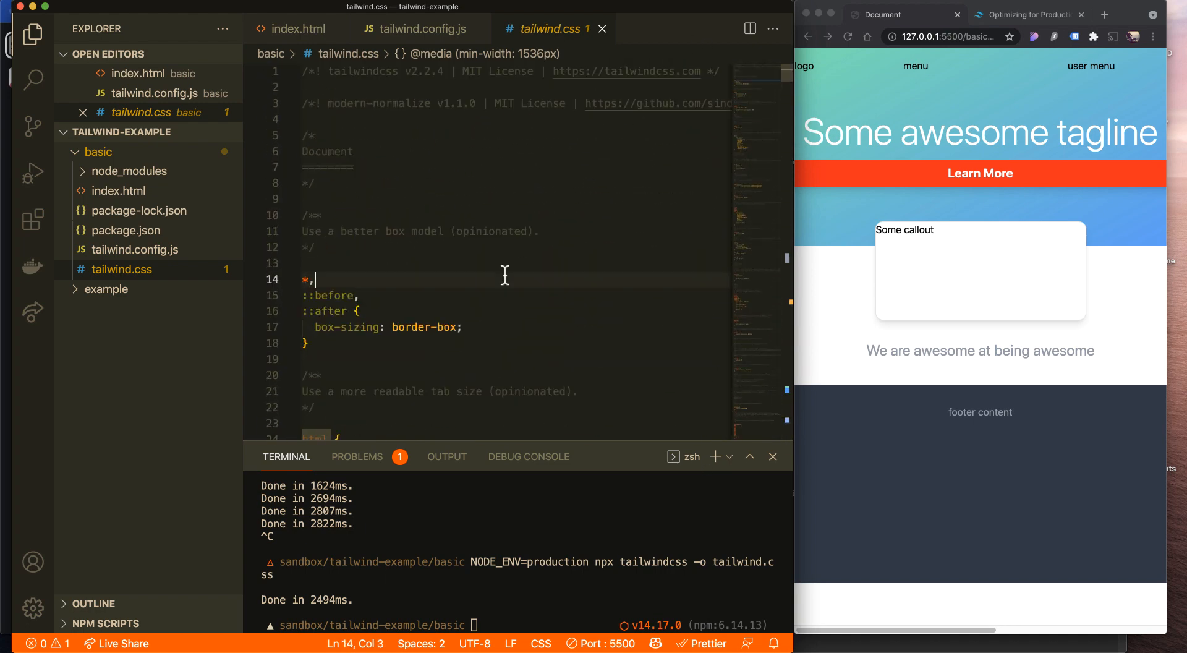
Step: Add "components/*.js" to the purge array in tailwind.config.js, then return to index.html
click(415, 28)
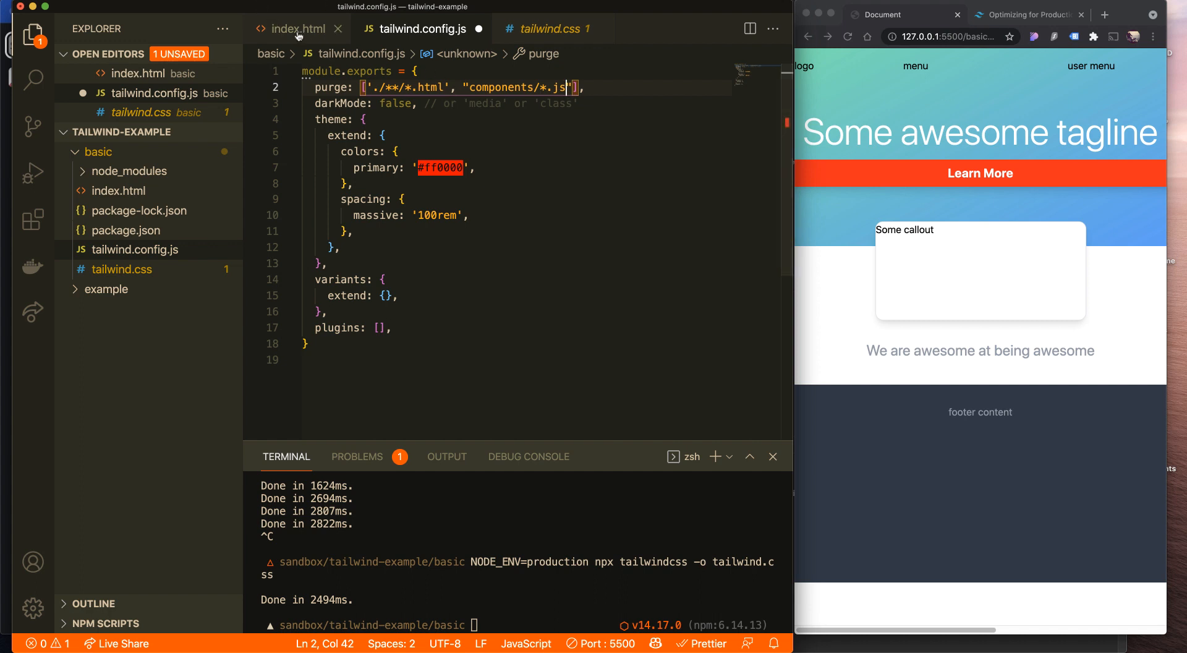
click(296, 29)
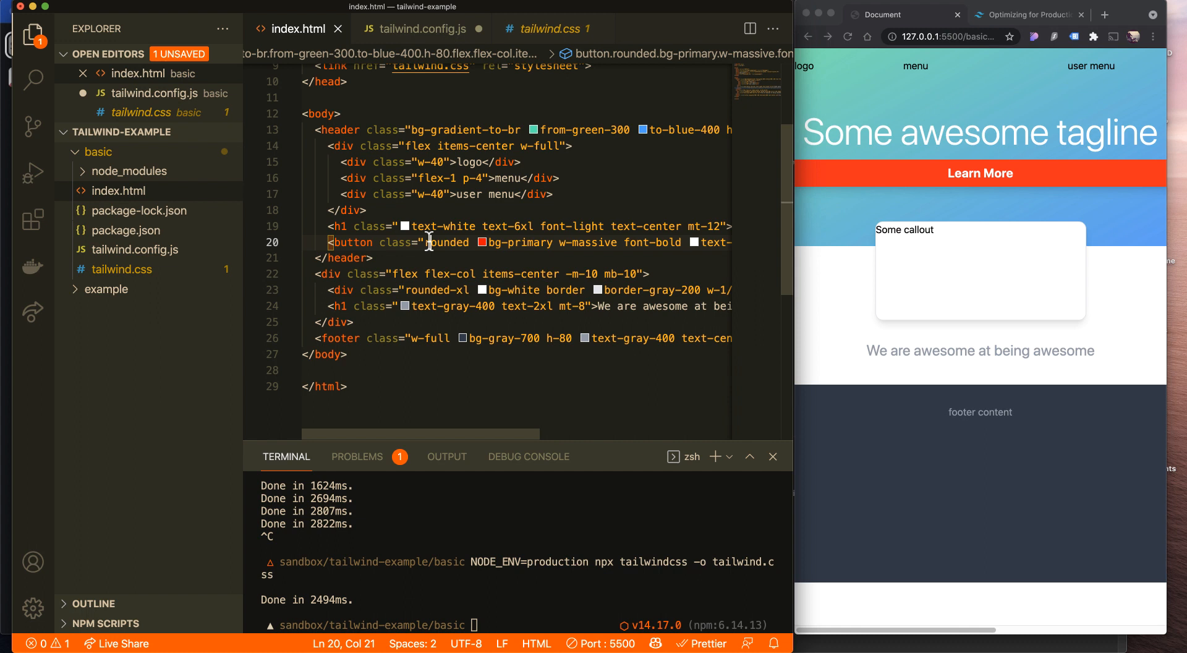
mouse_move(447, 243)
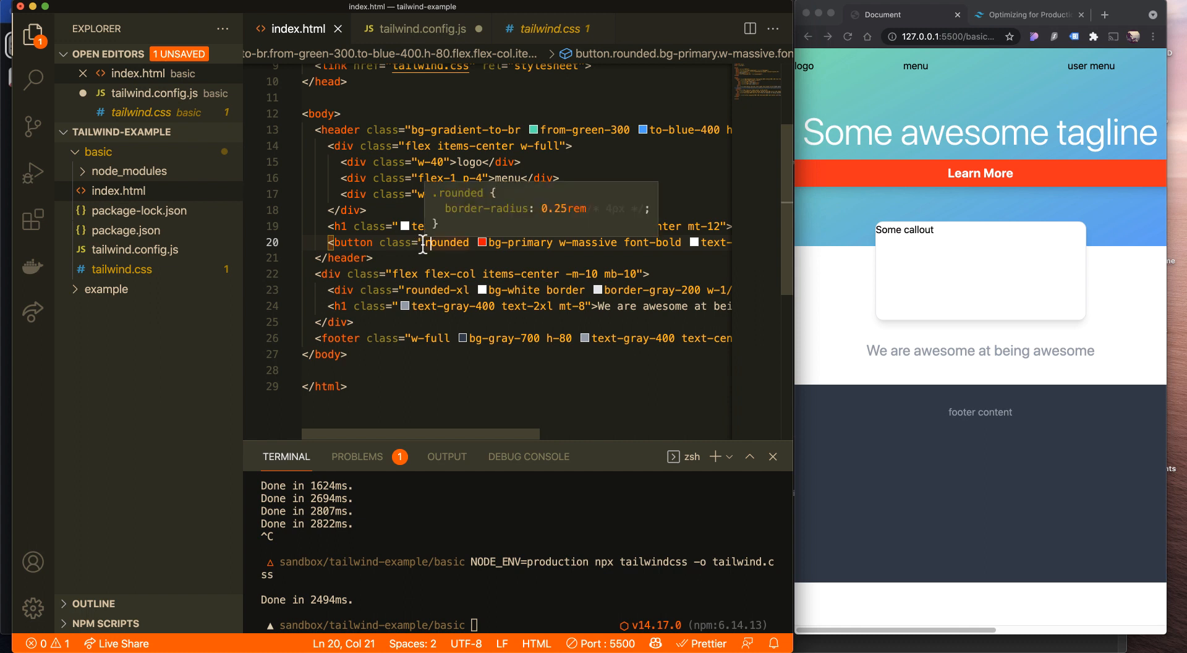